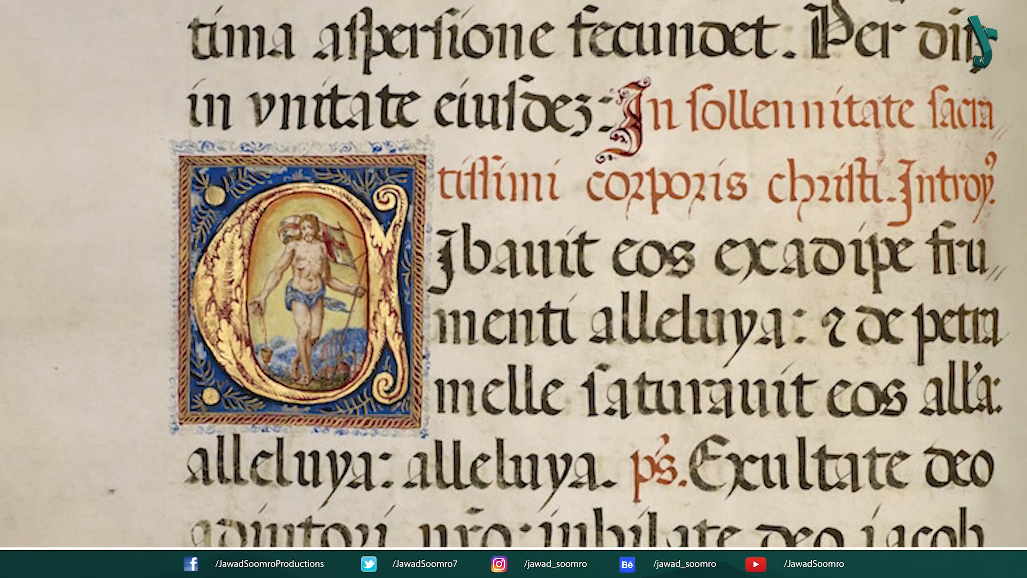
- Open Drop Cap Exercise File.indd from the Downloads folder in InDesign
scroll(down, 3)
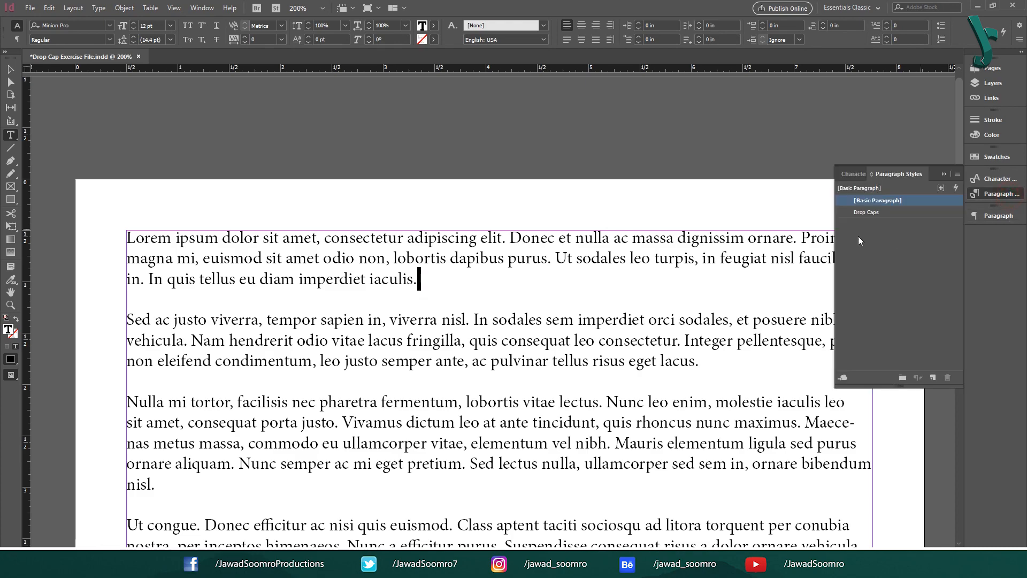
click(866, 211)
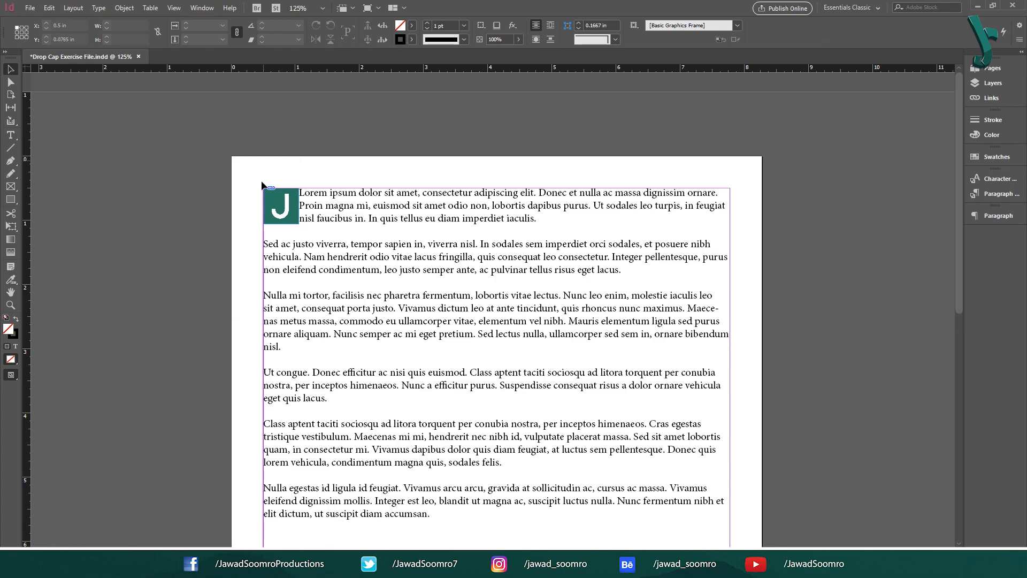
click(281, 205)
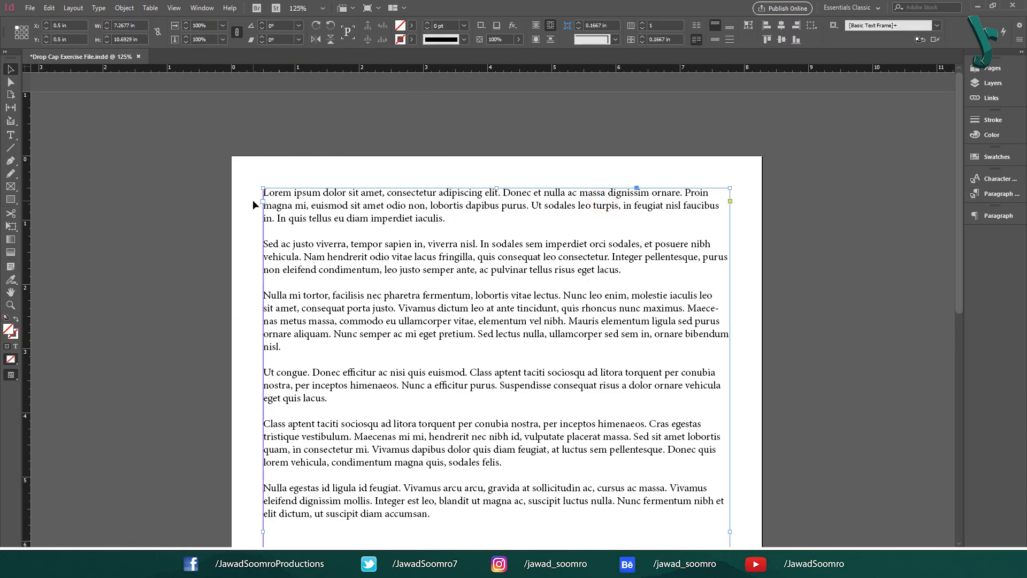
click(1001, 193)
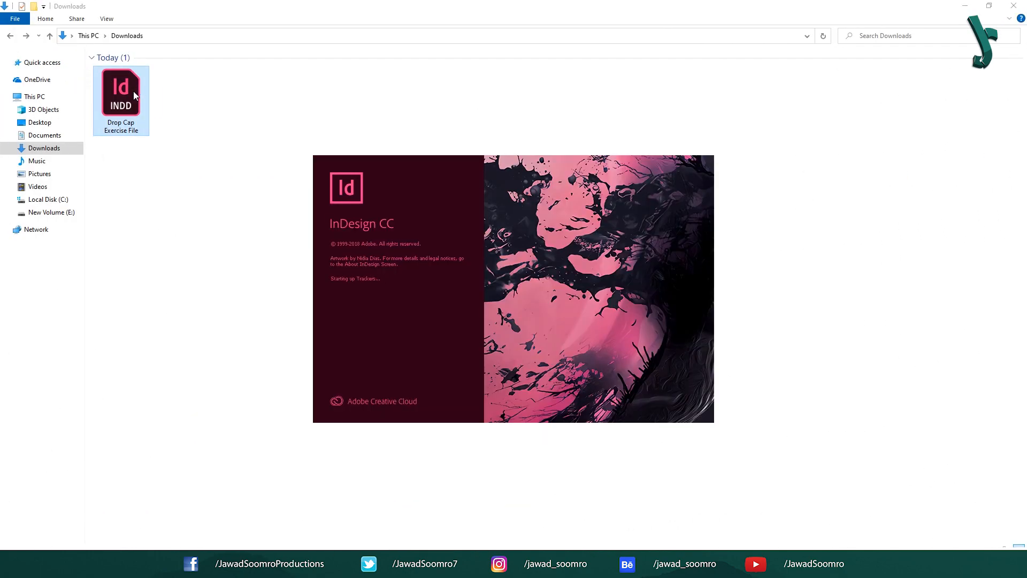
double_click(121, 91)
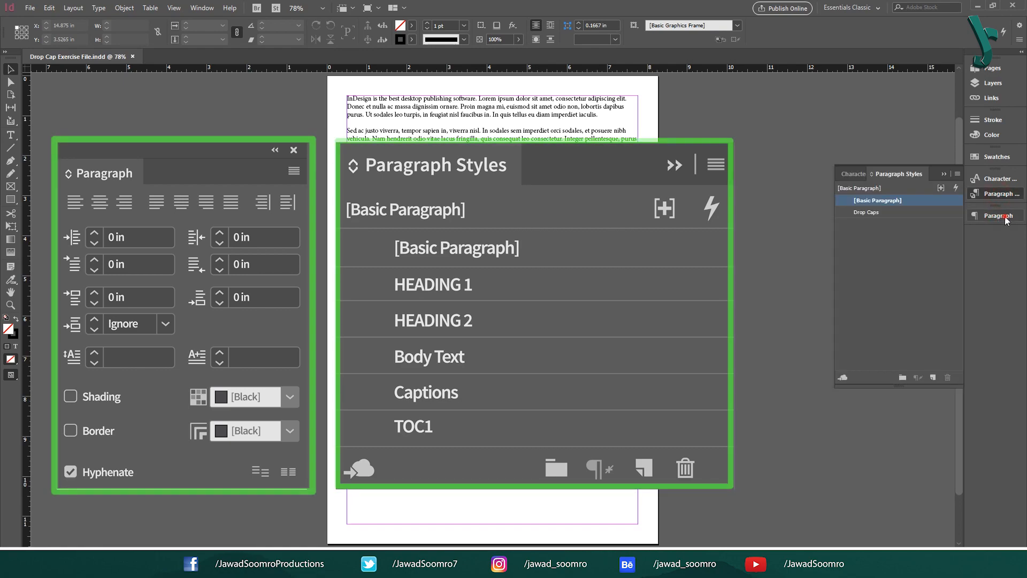
- Show the Paragraph panel and select the lorem ipsum text frame
click(998, 215)
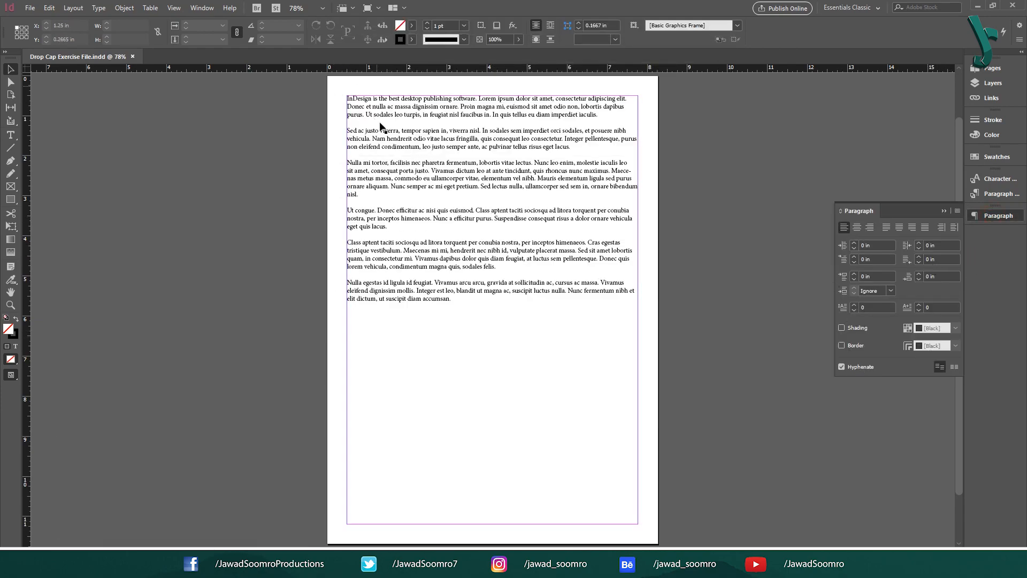
click(10, 135)
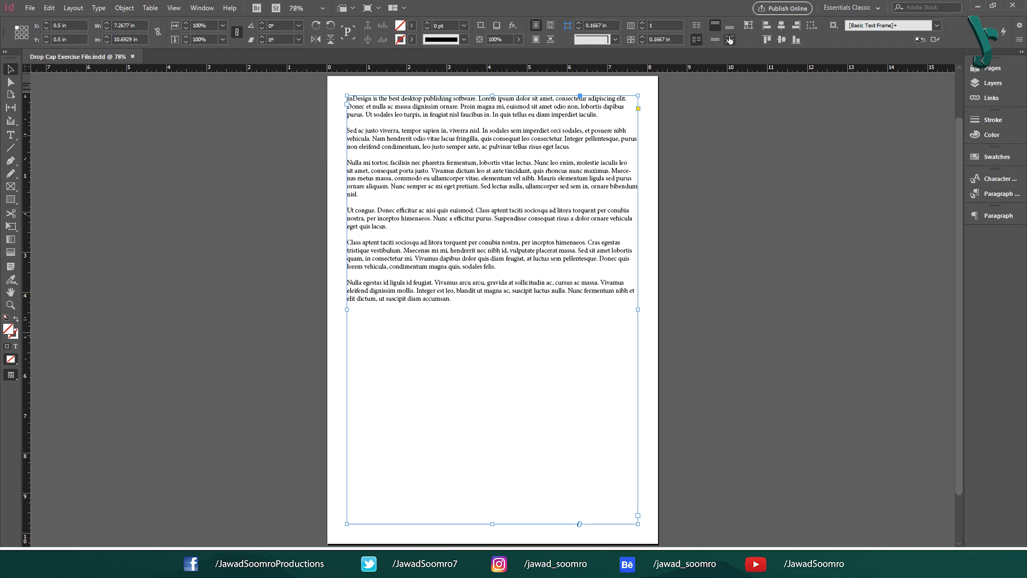
mouse_move(798, 50)
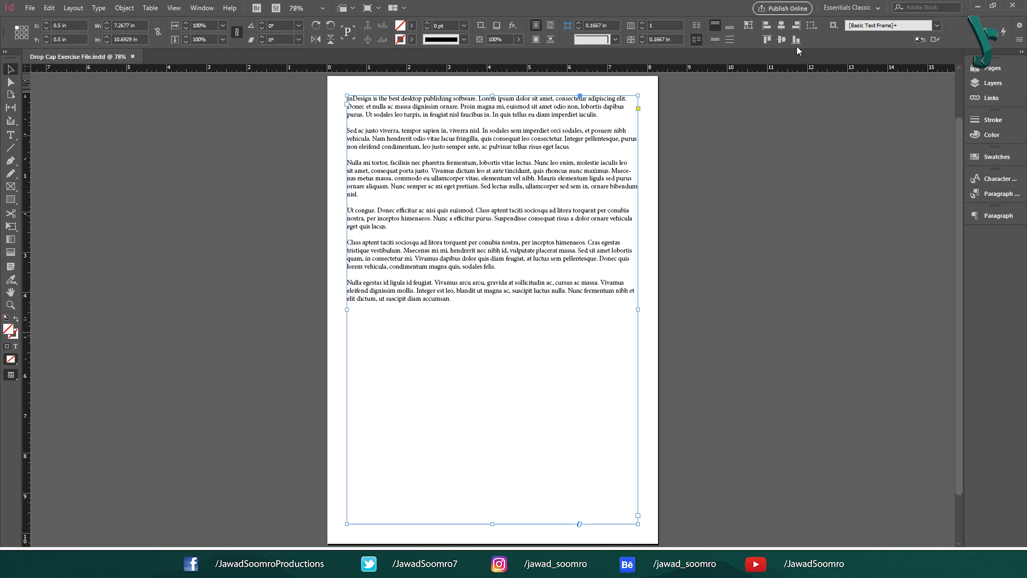
- Bring up the Paragraph panel (Ctrl+Alt+T) and select the Drop Cap Number of Lines field
click(202, 8)
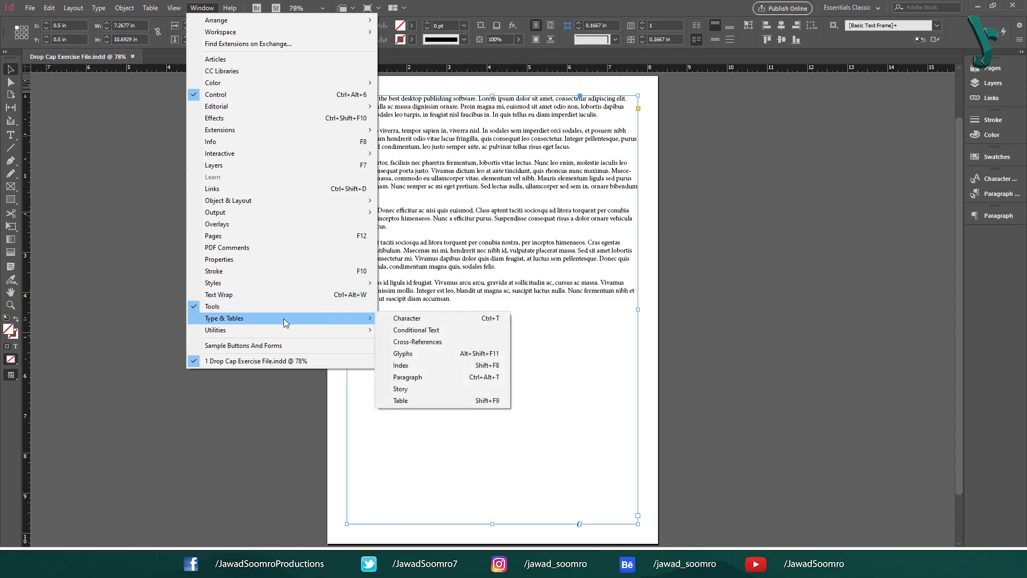
mouse_move(407, 377)
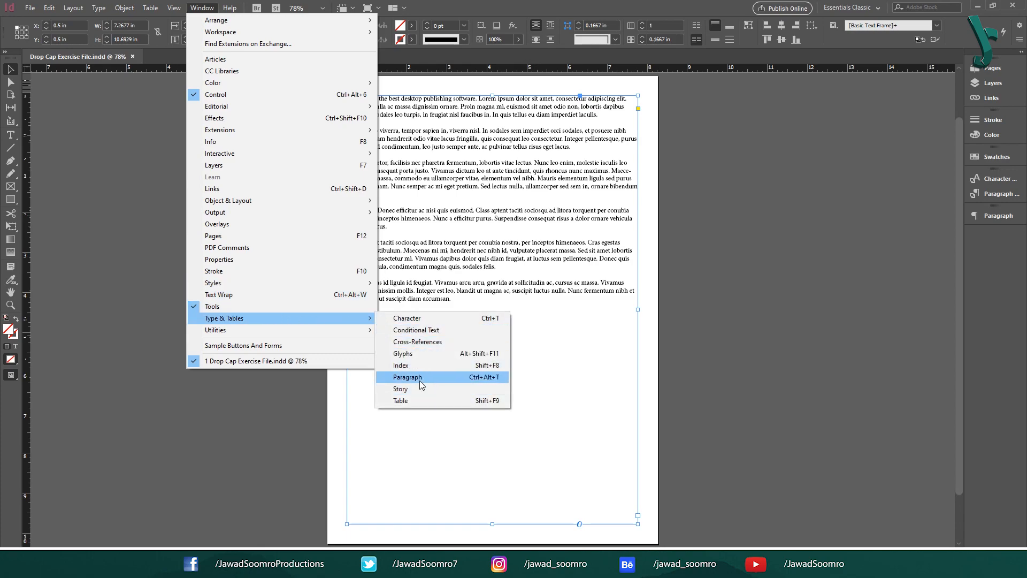
key(Ctrl+Alt+T)
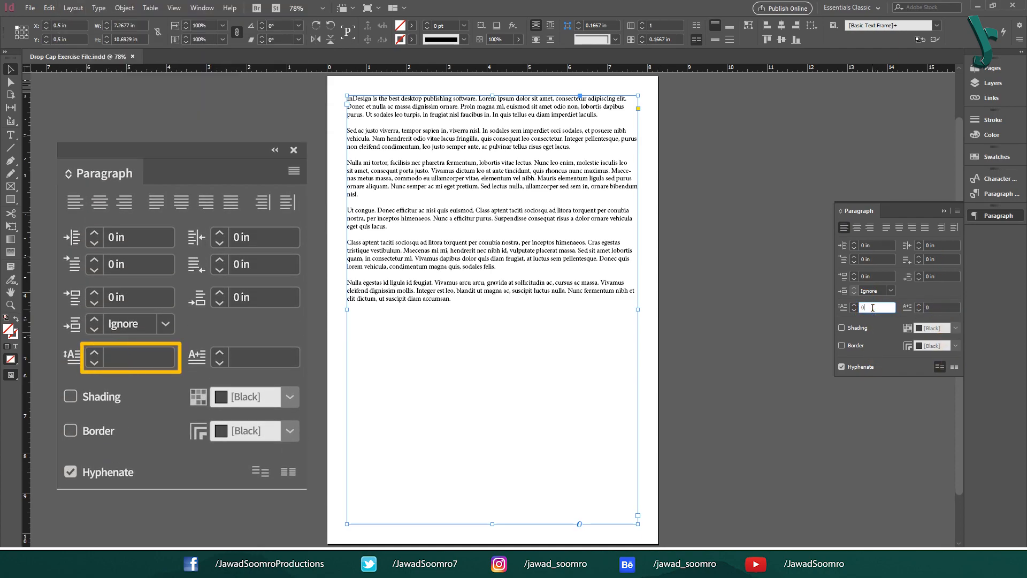
click(265, 357)
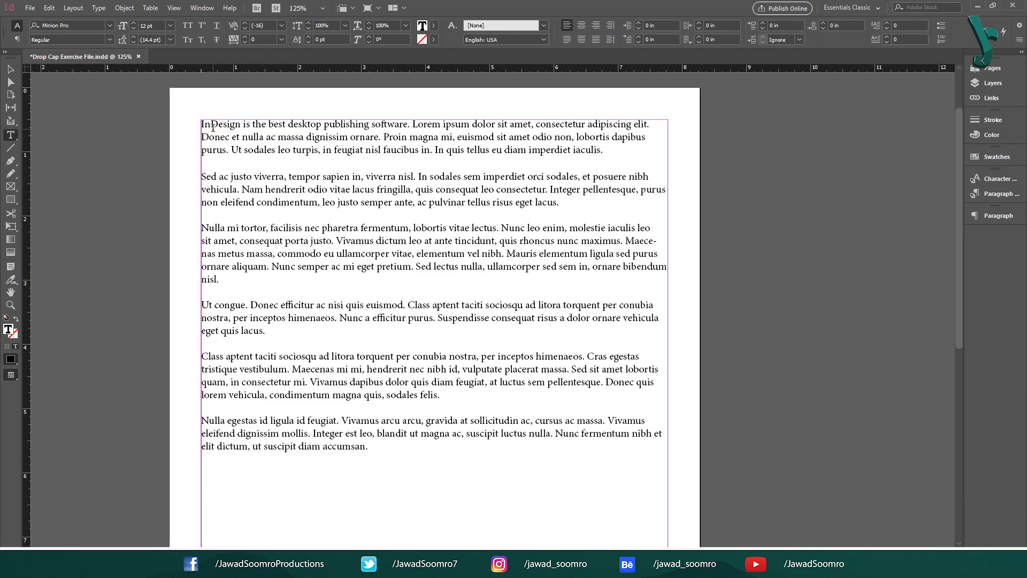
mouse_move(380, 118)
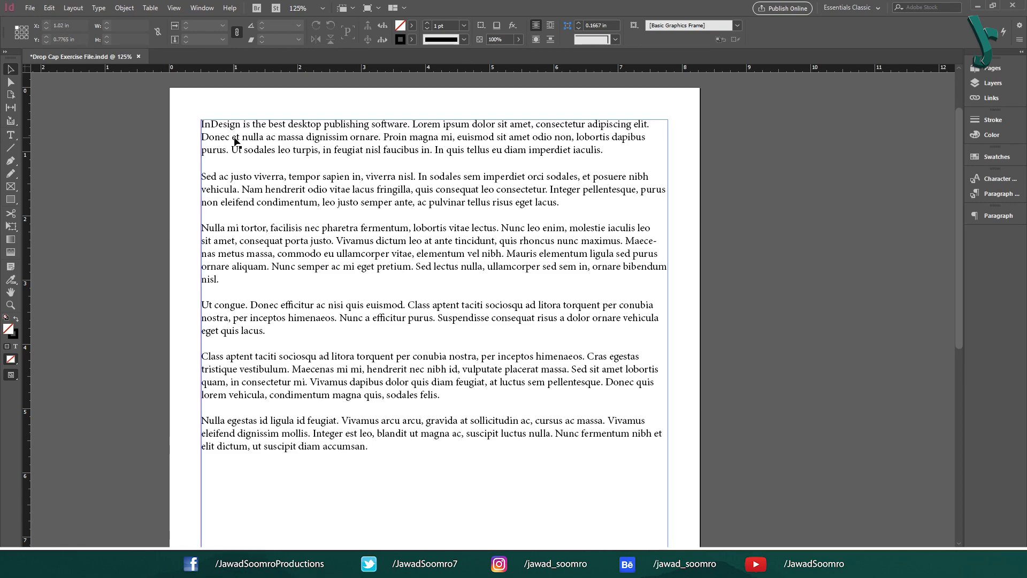
- Put the cursor in the first paragraph and open Drop Caps and Nested Styles (Ctrl+Alt+R)
click(203, 126)
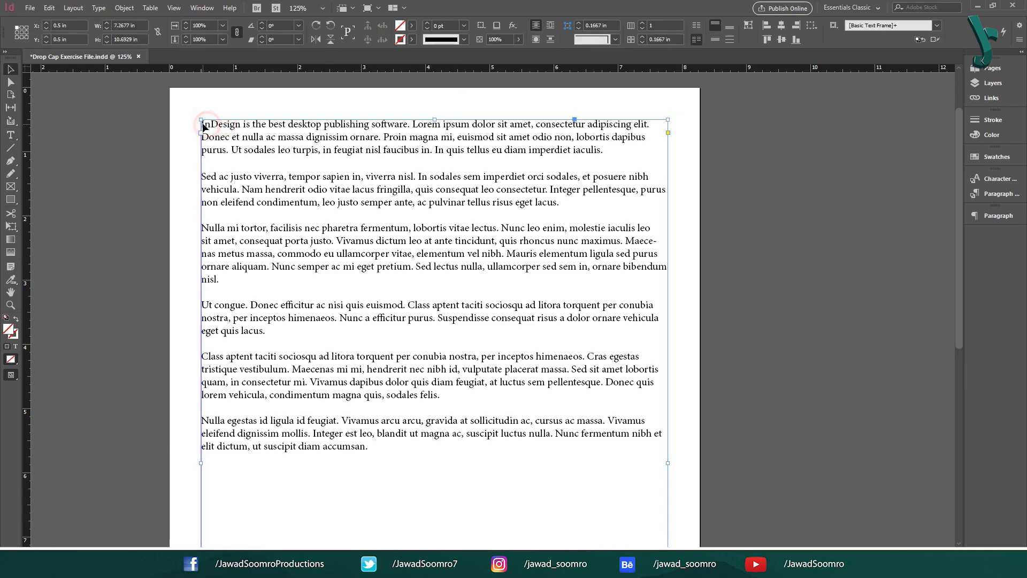
click(10, 135)
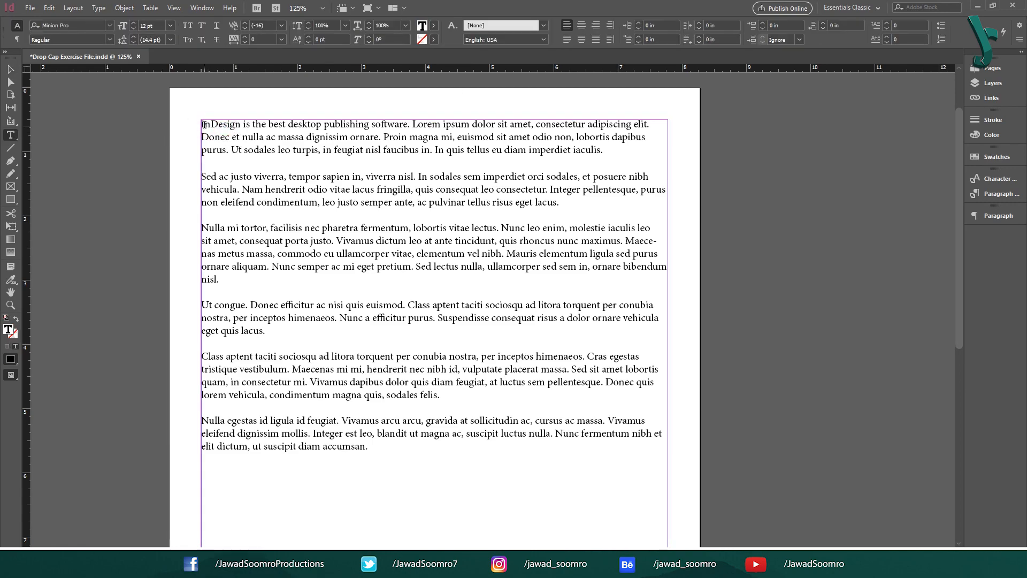
key(t)
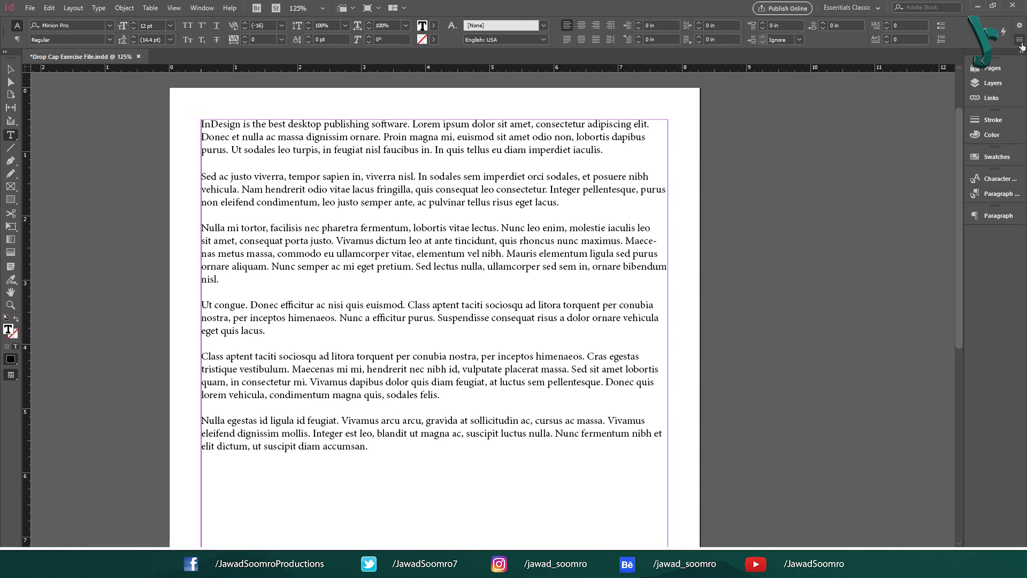
mouse_move(1006, 46)
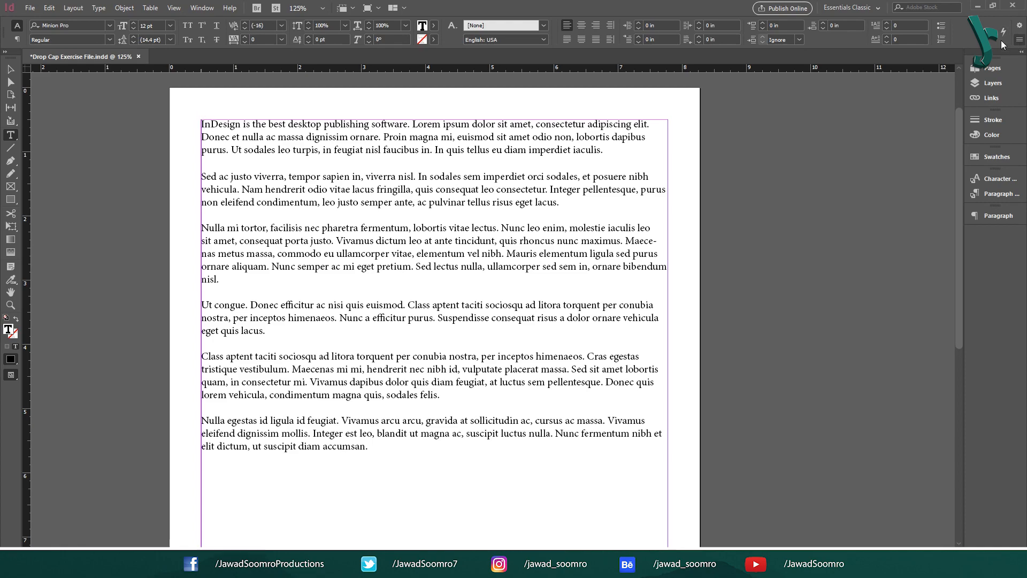
click(203, 124)
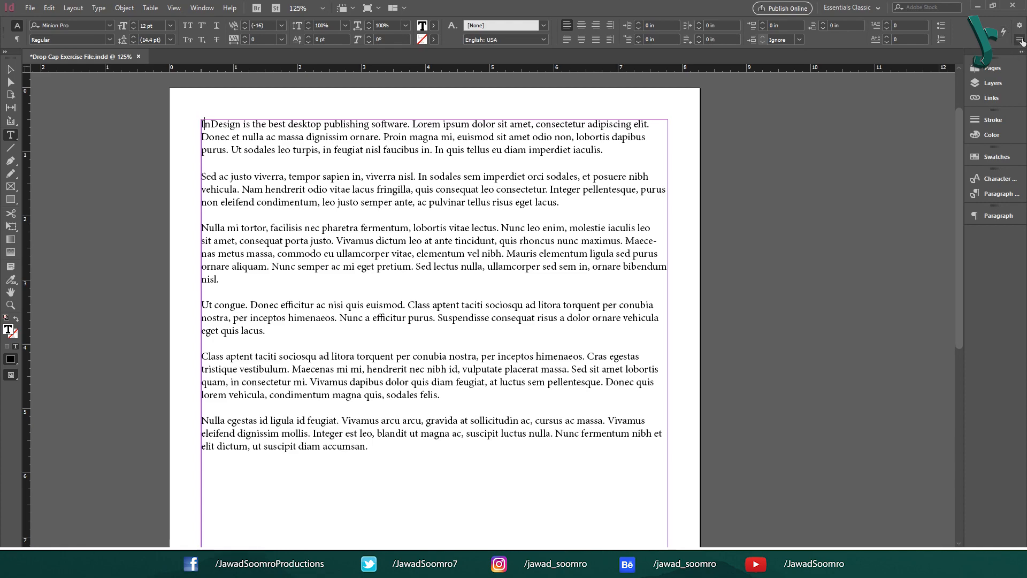
click(1021, 38)
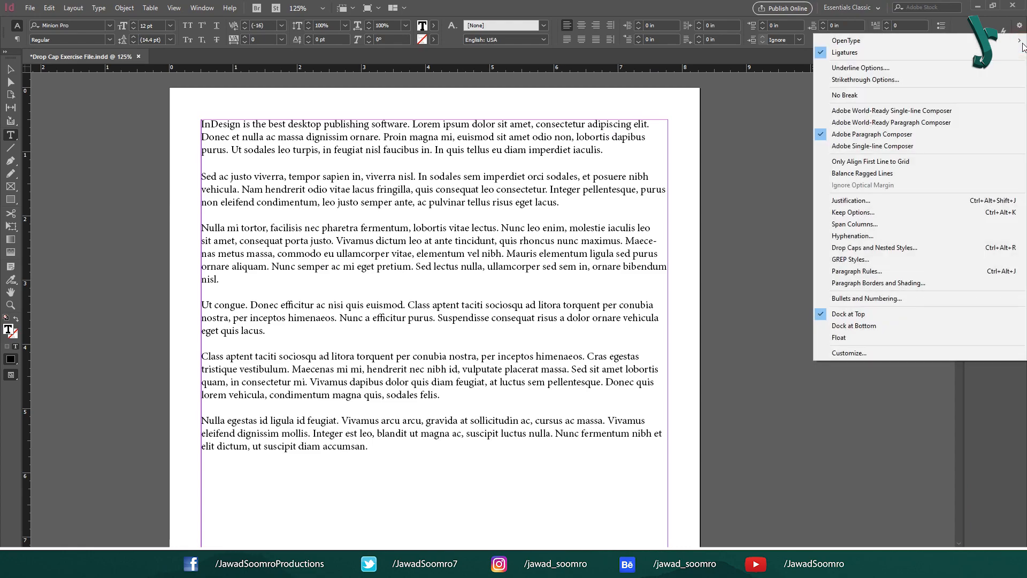
mouse_move(865, 80)
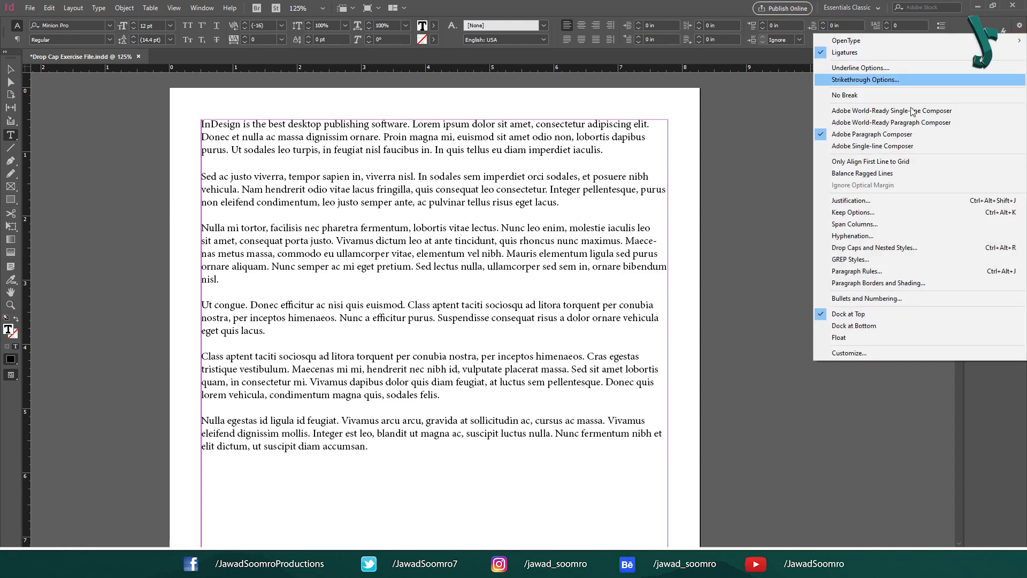
mouse_move(873, 224)
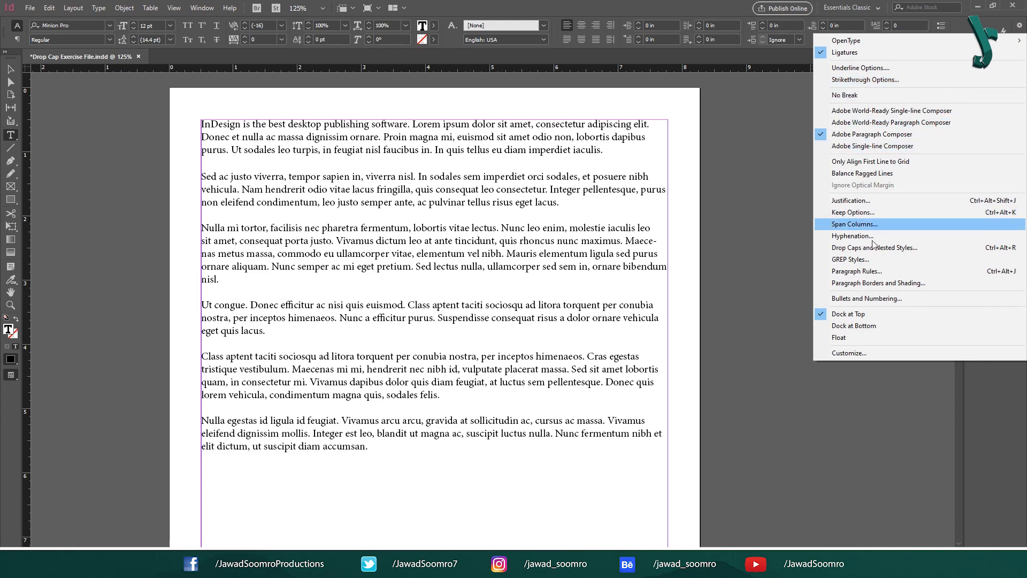
mouse_move(874, 248)
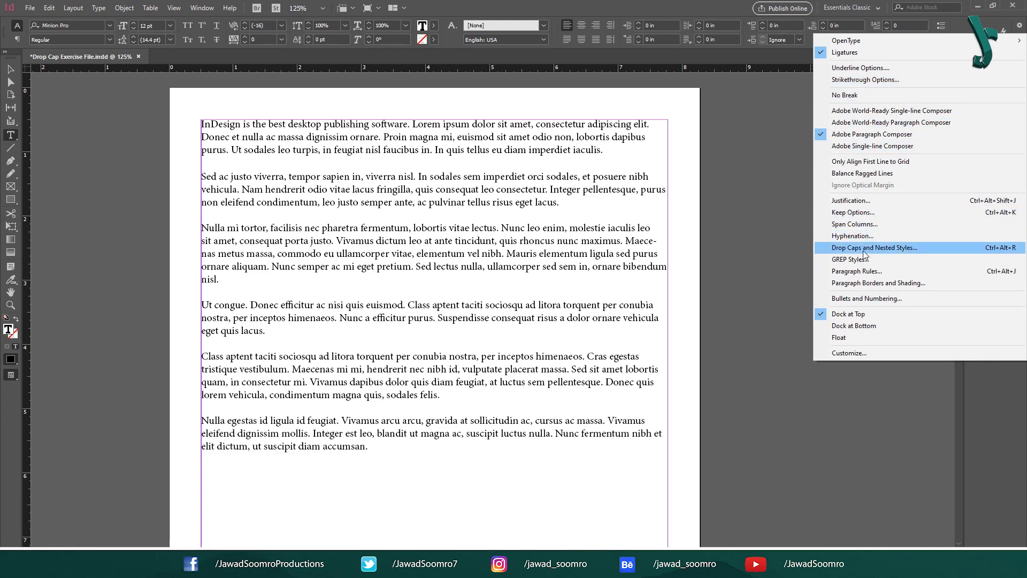
key(Ctrl+Alt+R)
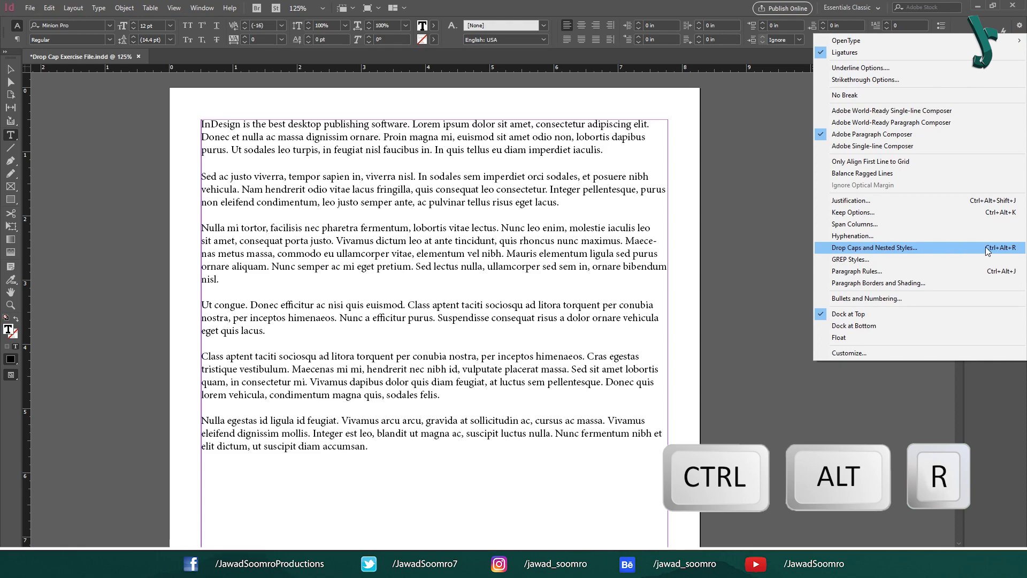
mouse_move(998, 252)
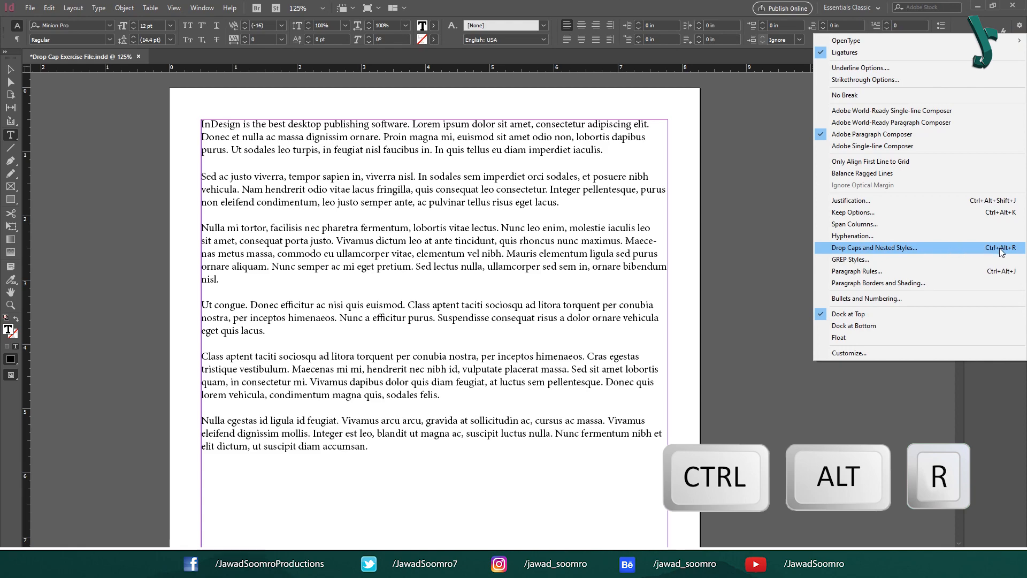
click(874, 247)
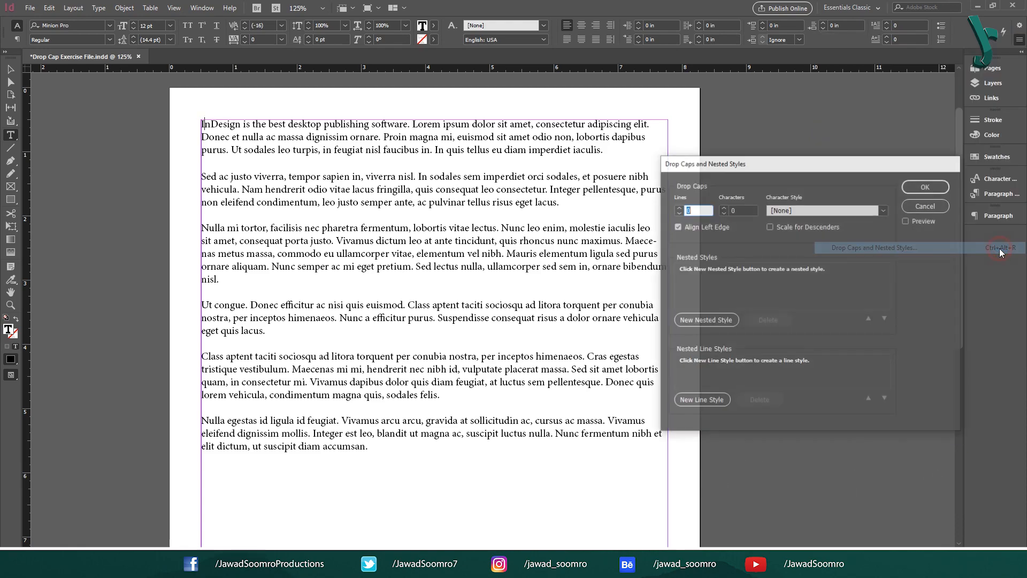
- Move the Drop Caps dialog aside and leave Align Left Edge and Scale for Descenders unchecked
drag(810, 163, 539, 136)
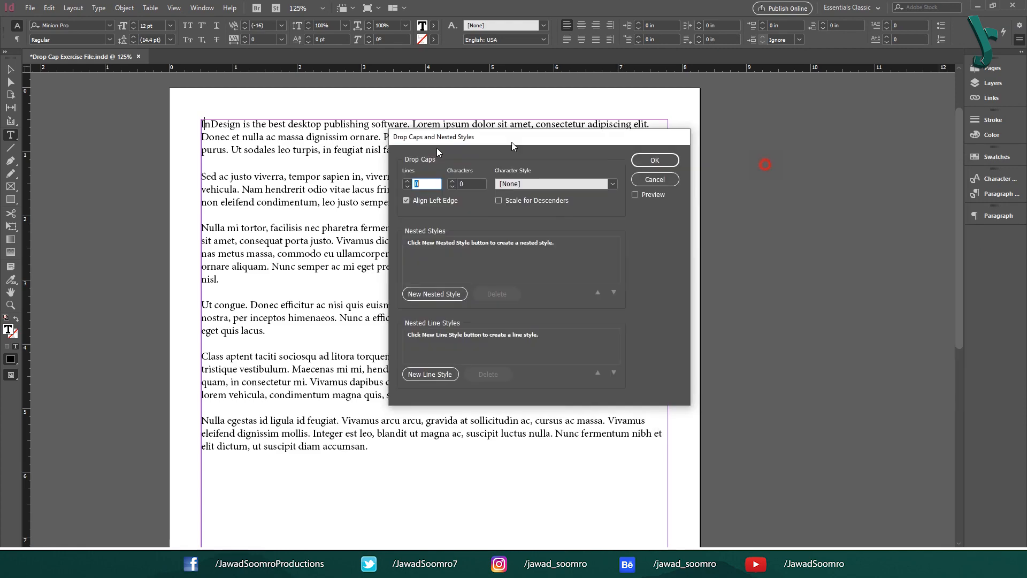
drag(513, 136, 429, 170)
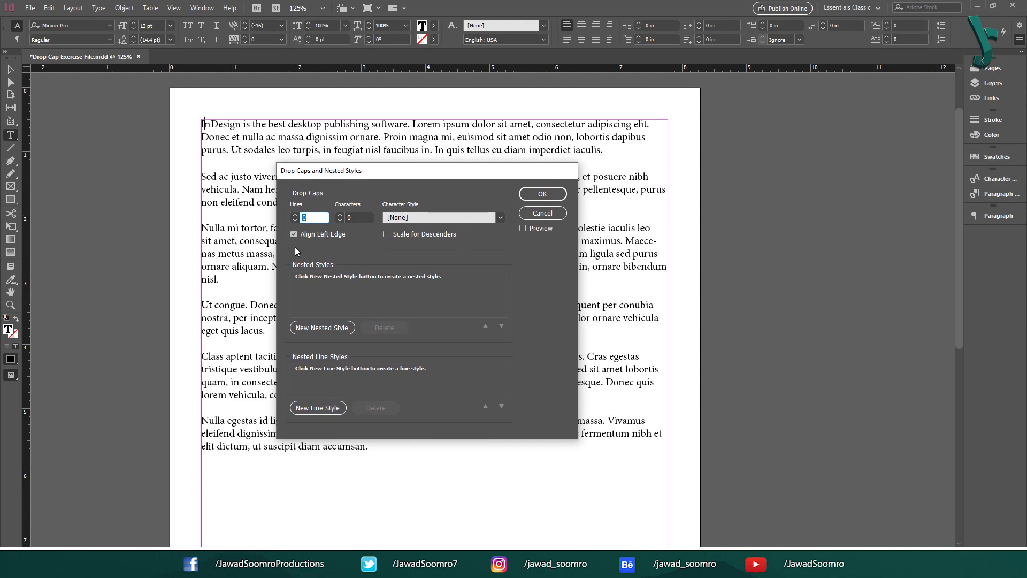
click(293, 234)
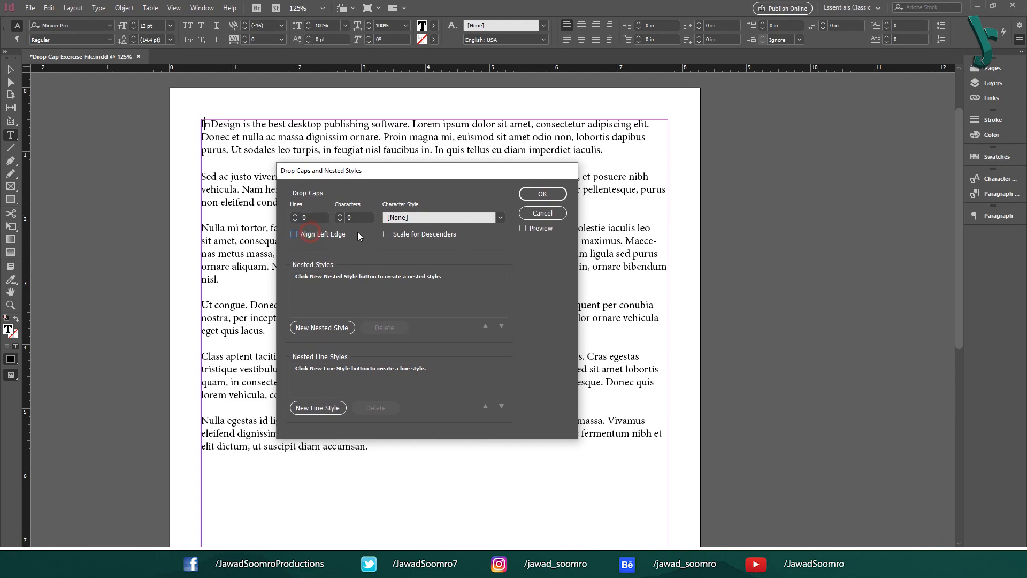
mouse_move(397, 237)
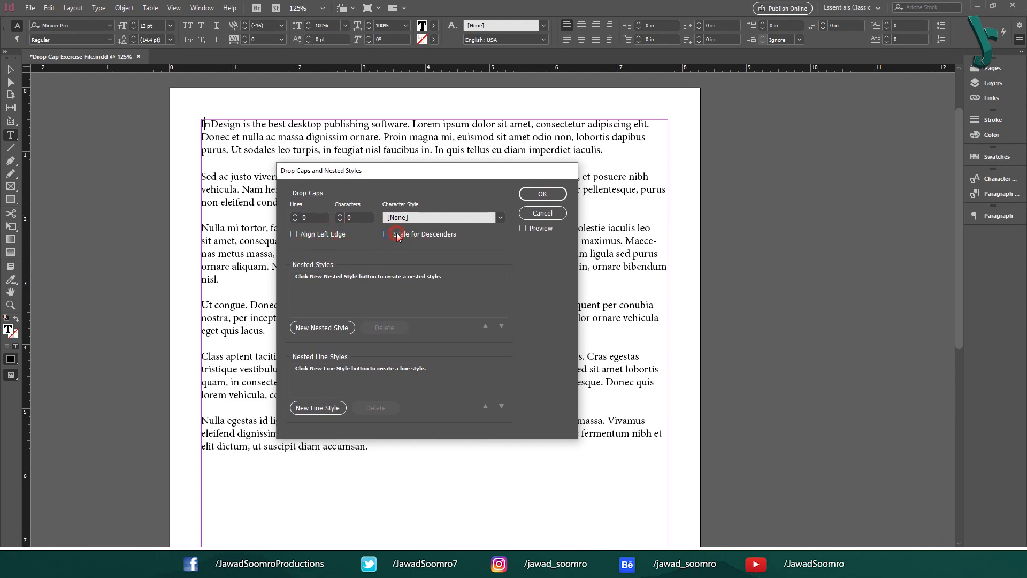
click(387, 234)
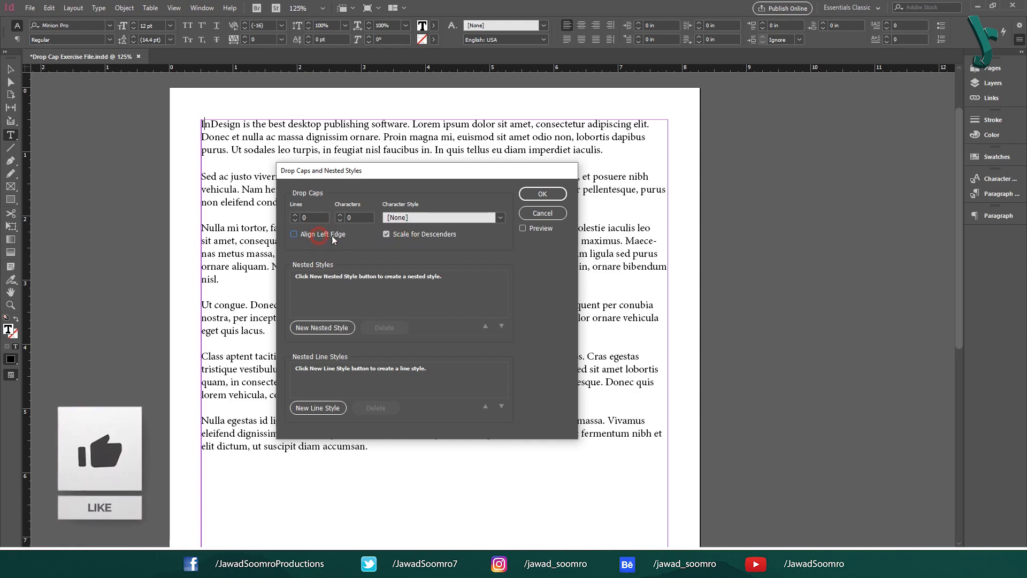
click(294, 234)
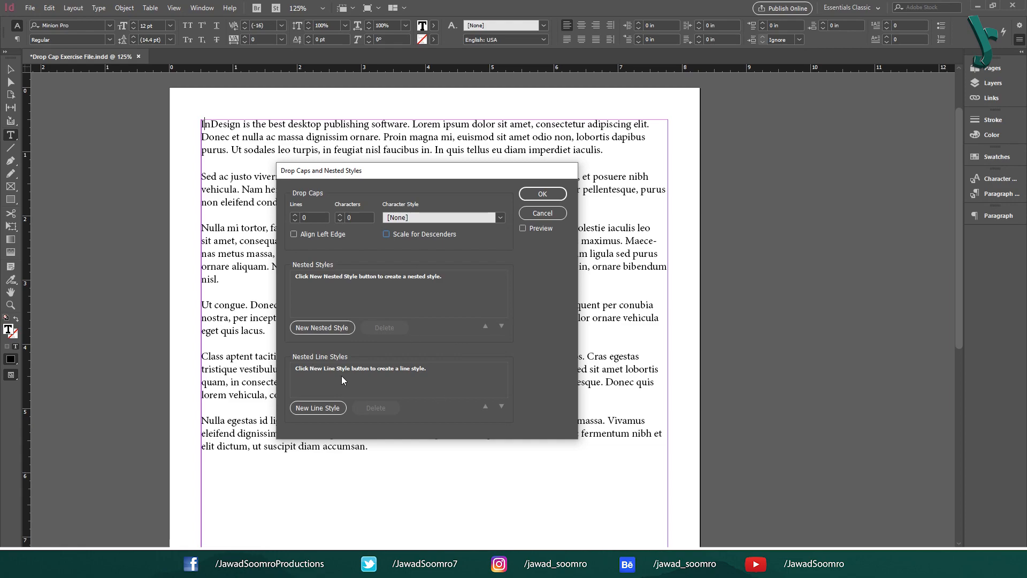
mouse_move(377, 309)
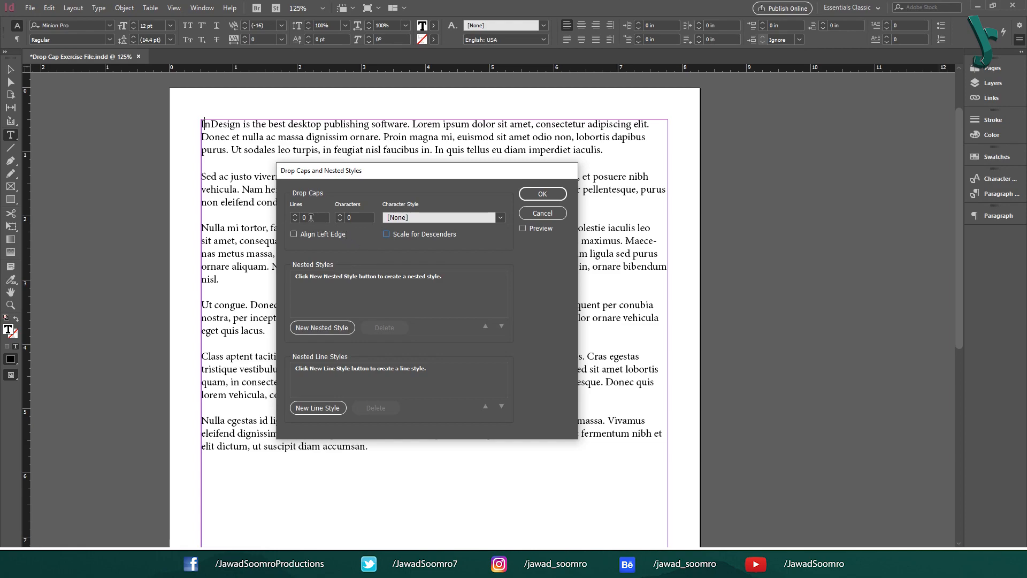
click(313, 217)
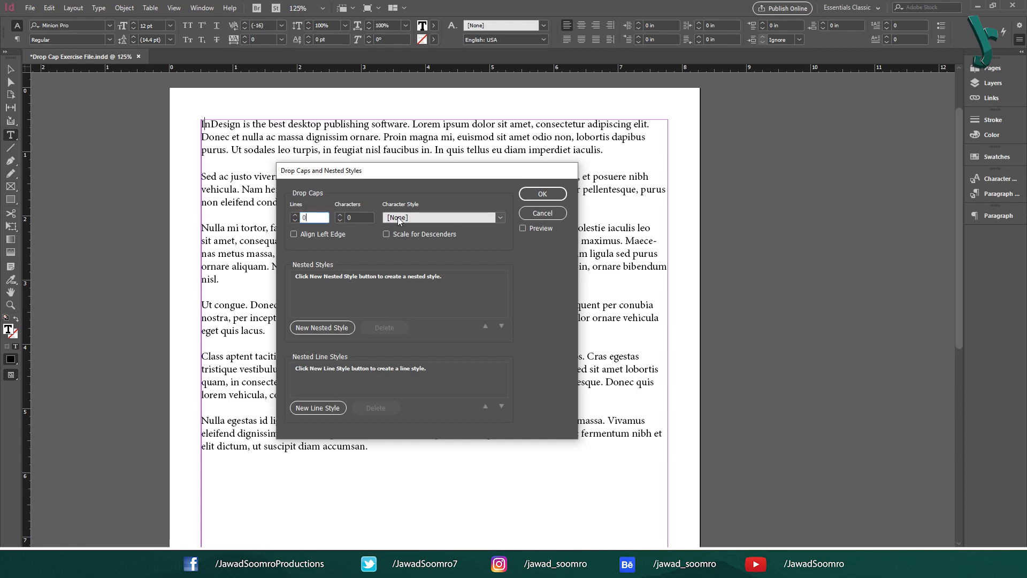
click(293, 214)
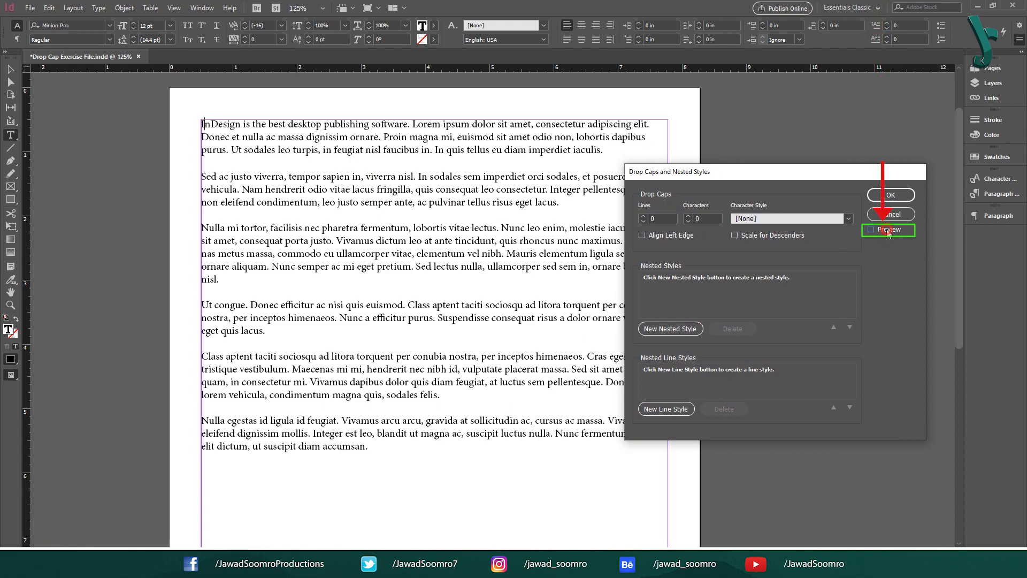
- Turn on Preview and test several drop cap line depths, returning to three lines
click(871, 229)
text(2)
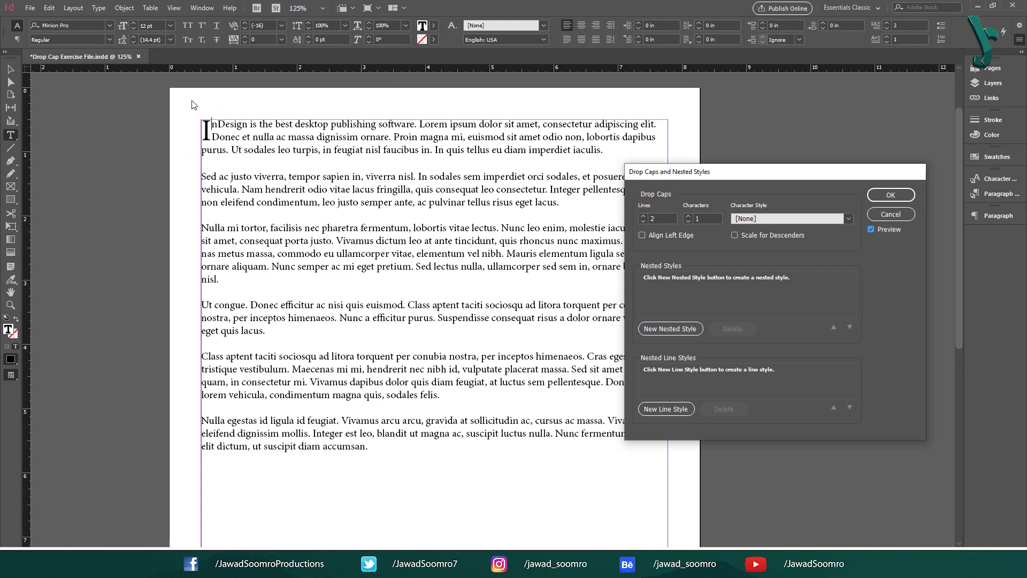
mouse_move(220, 154)
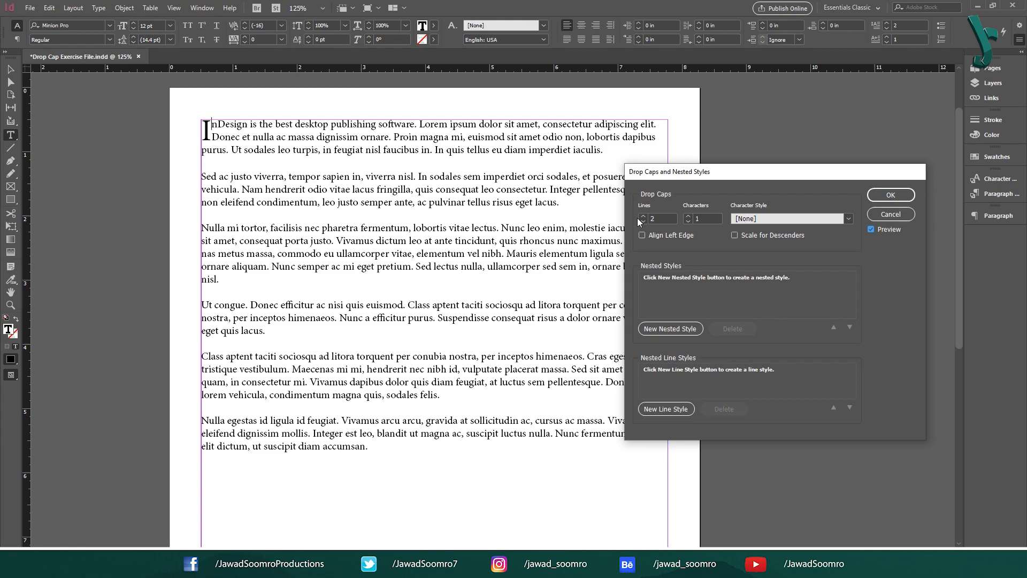
click(642, 215)
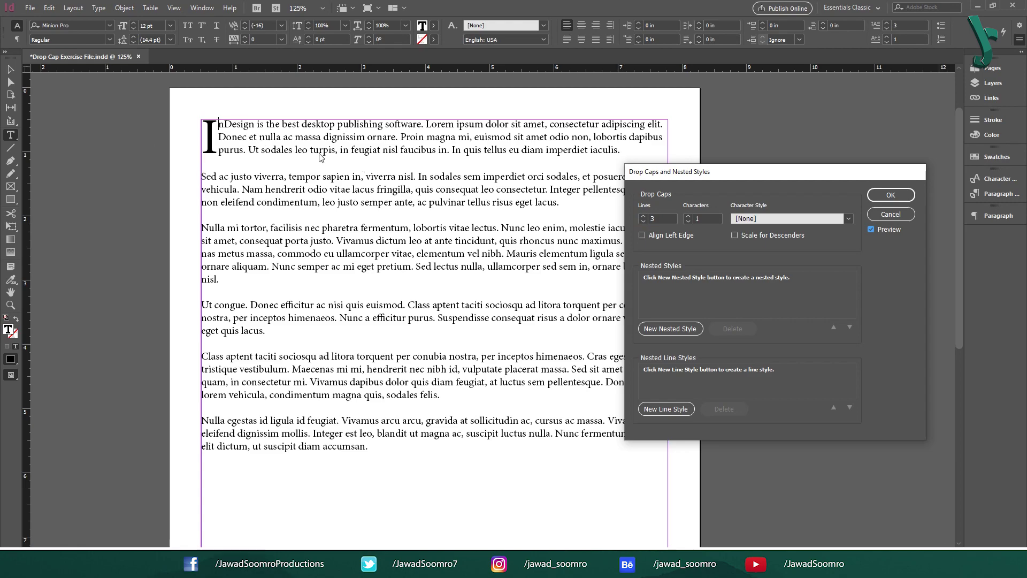
mouse_move(646, 203)
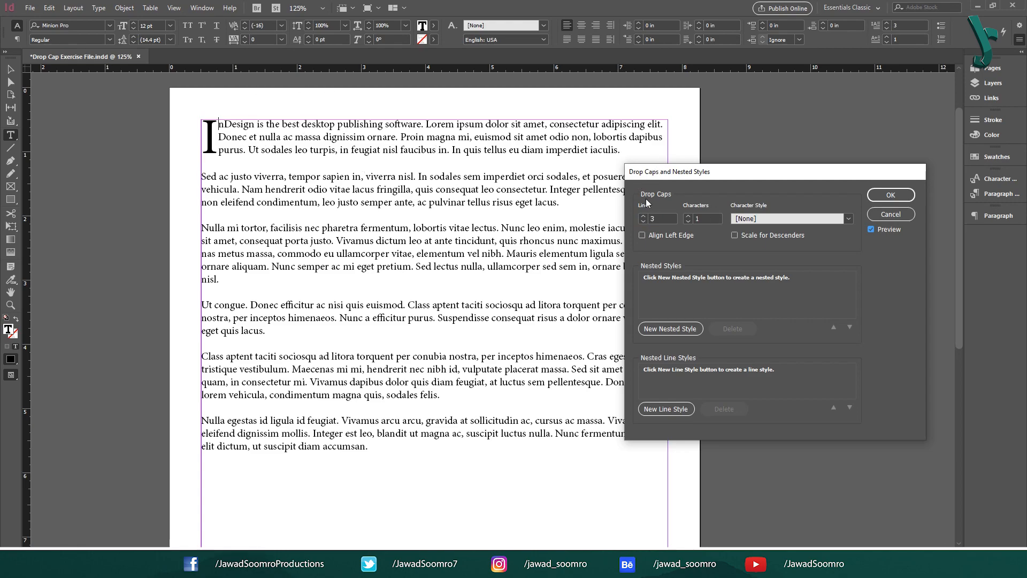
click(645, 216)
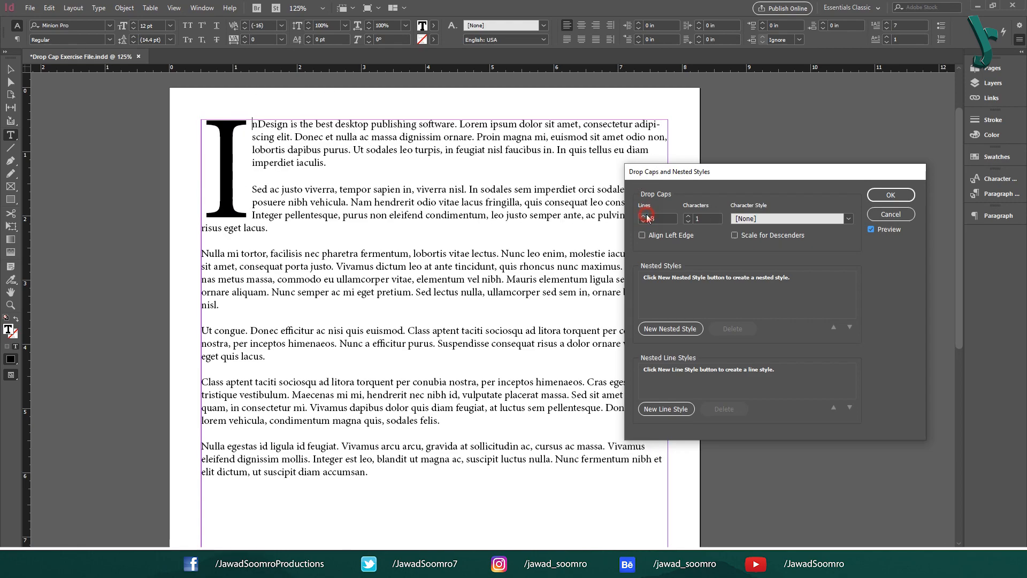
click(643, 222)
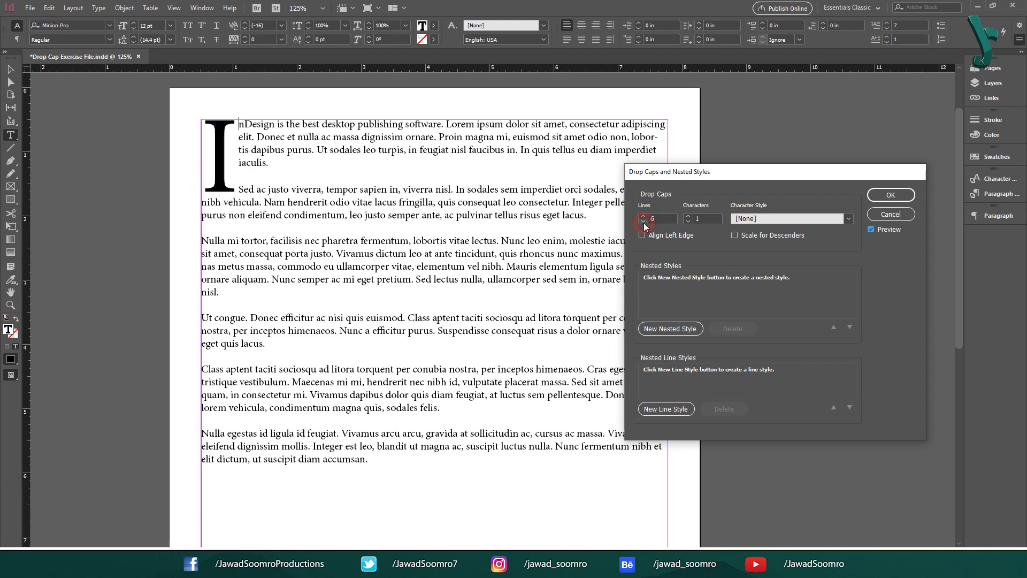
click(643, 222)
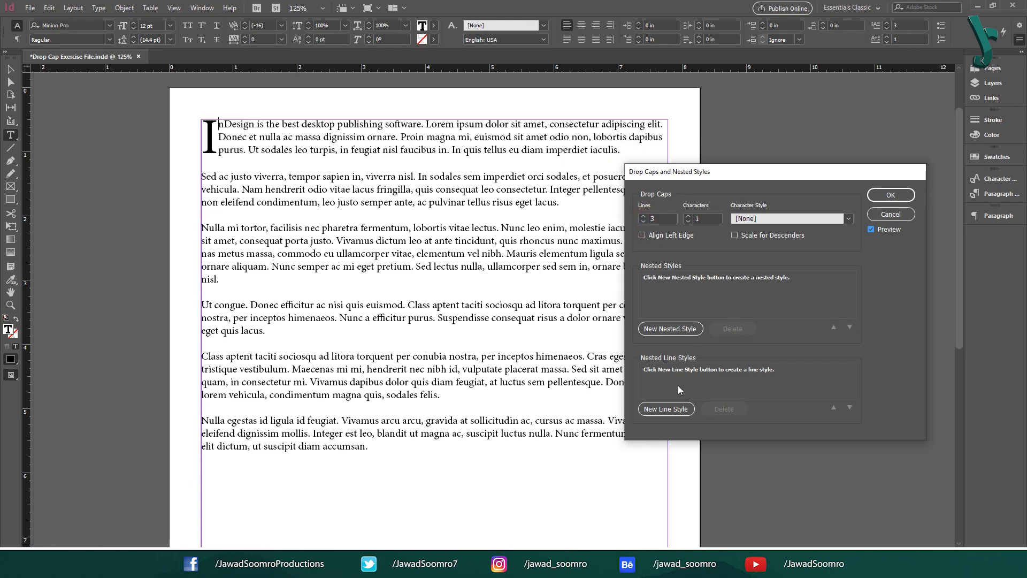
mouse_move(682, 389)
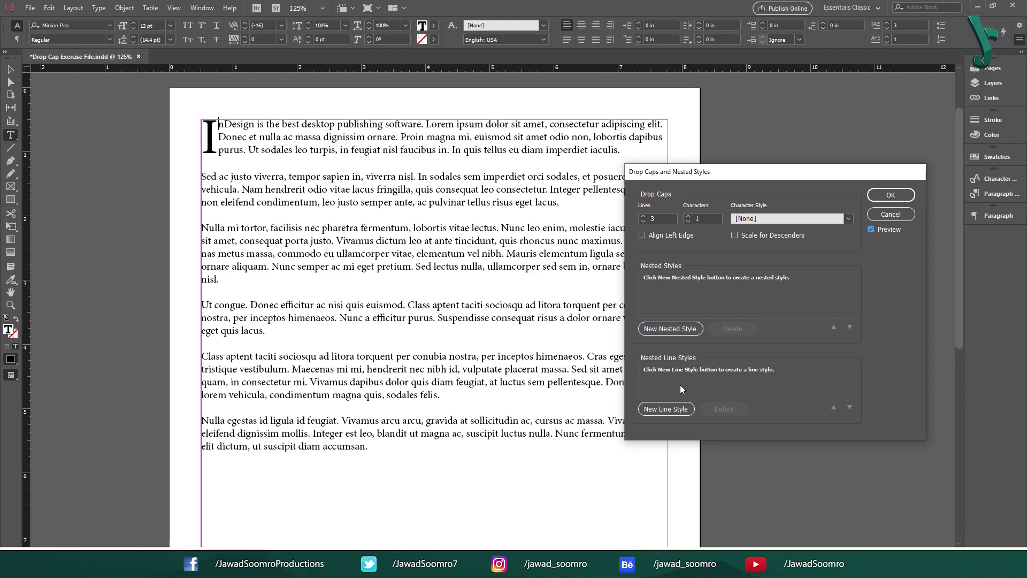
click(706, 218)
text(2)
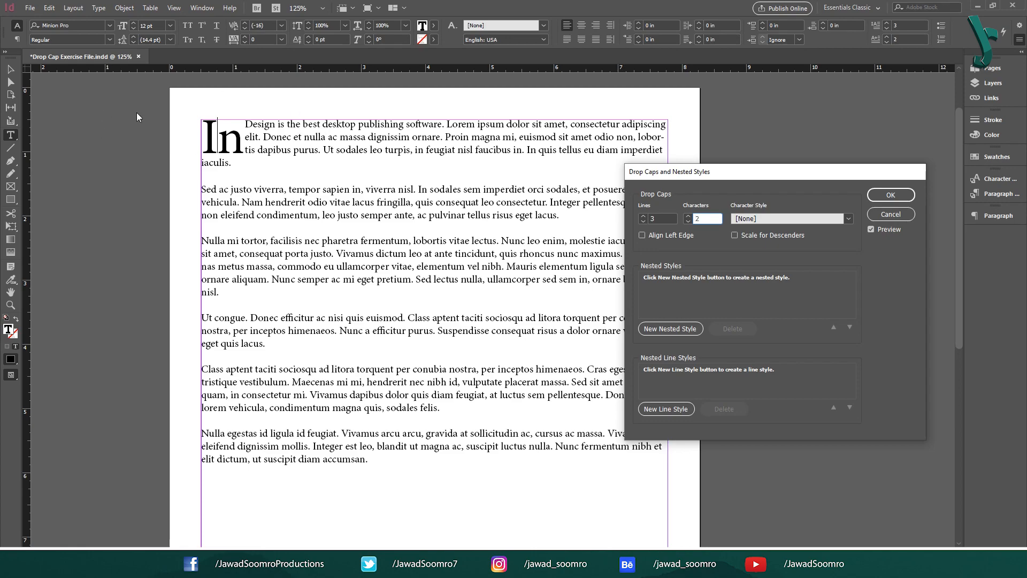
- Try 8 characters, then settle on a 1-character drop cap four lines deep
click(708, 219)
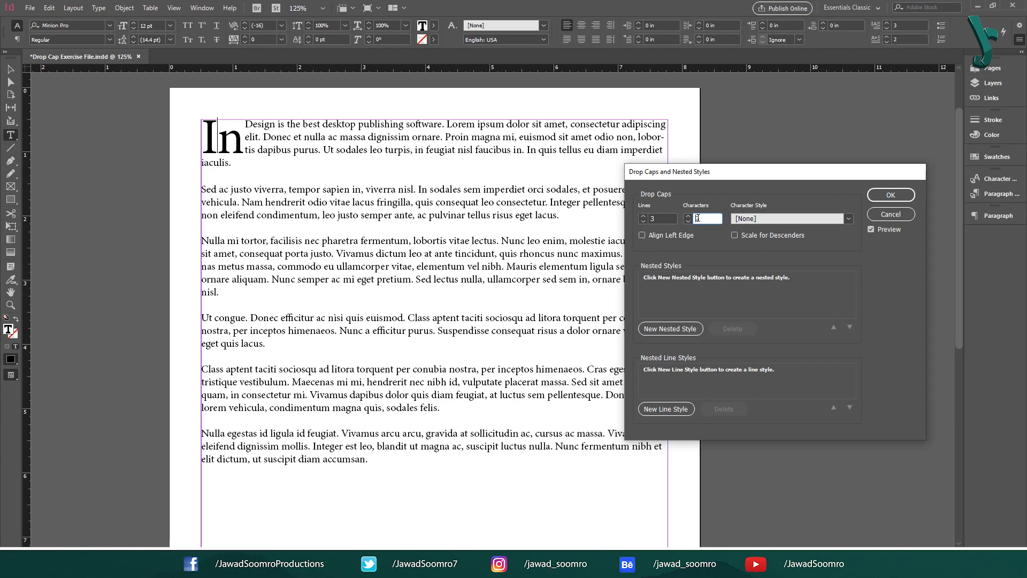
text(8)
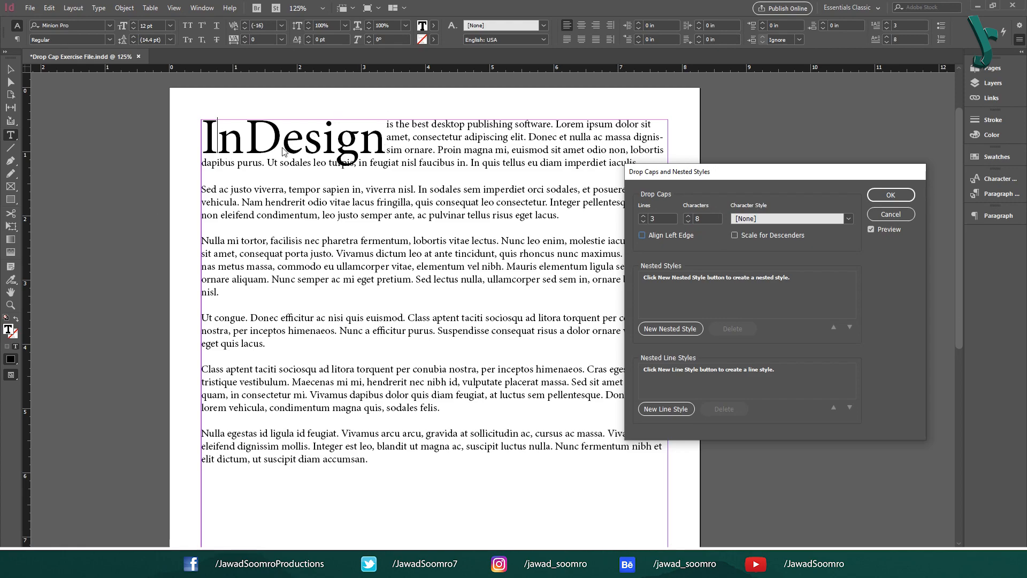
mouse_move(472, 164)
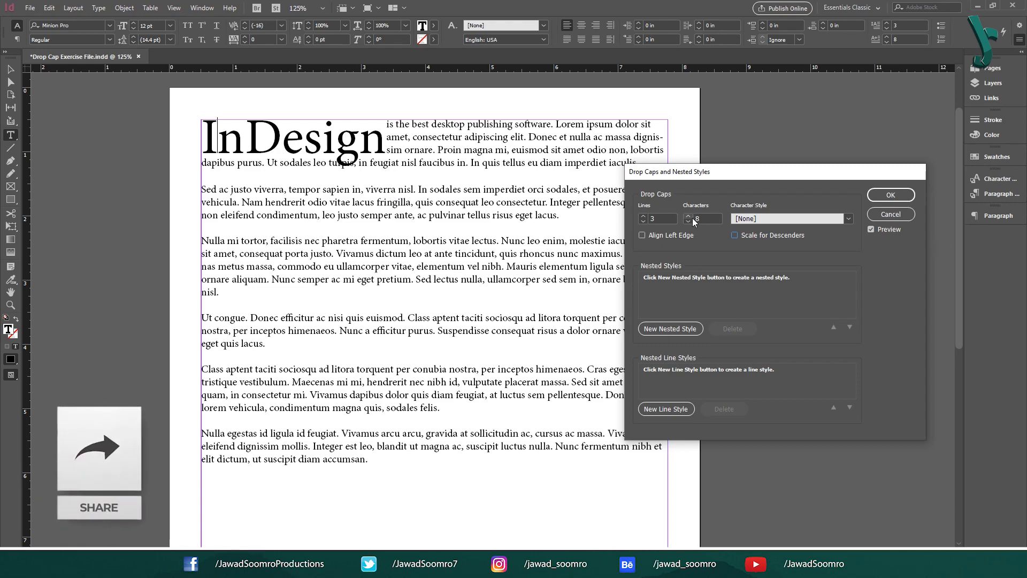
text(1)
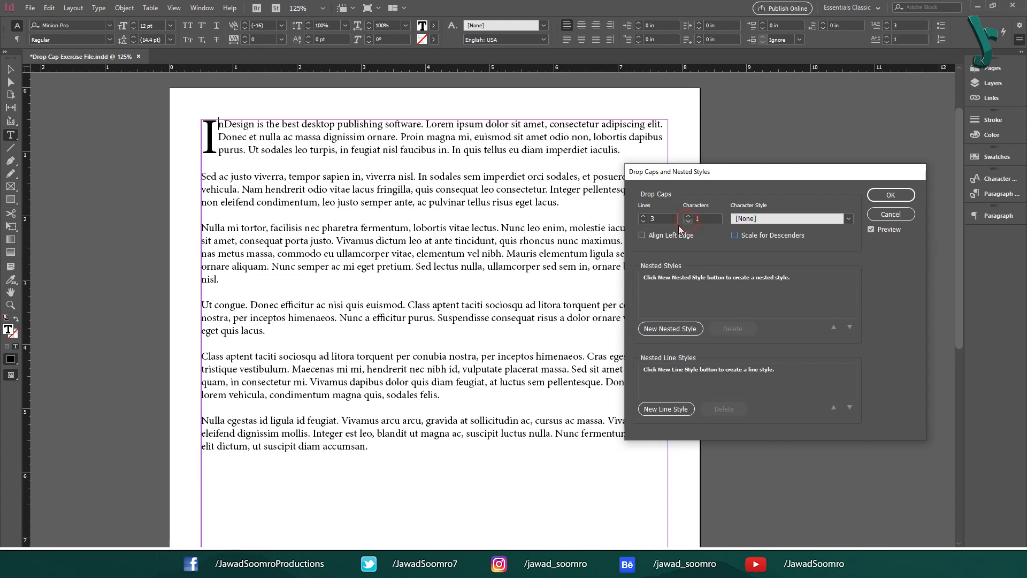
click(644, 216)
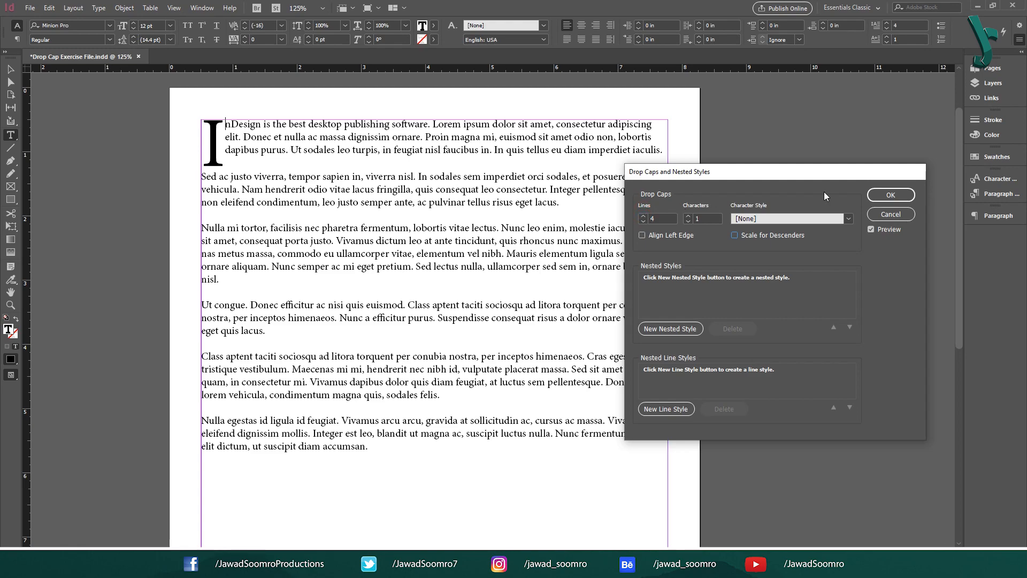
mouse_move(855, 195)
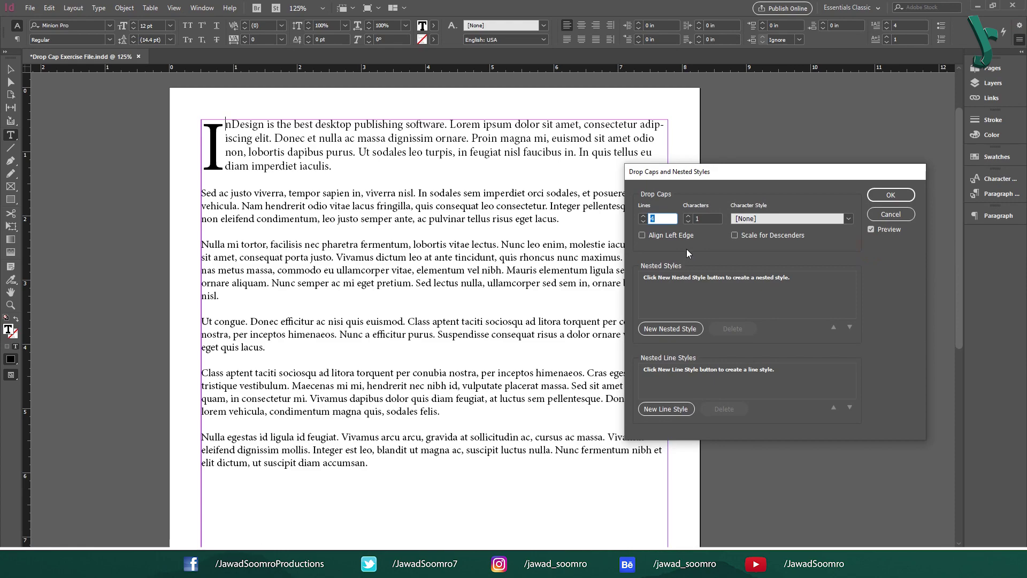
mouse_move(766, 223)
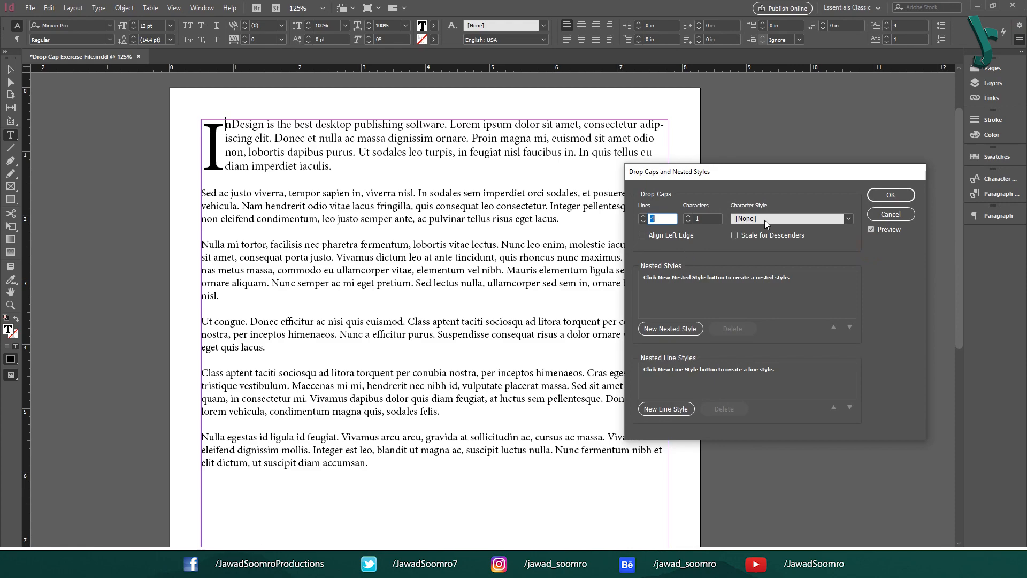
- Apply the Bold character style to the four-line drop cap and confirm the dialog
click(848, 218)
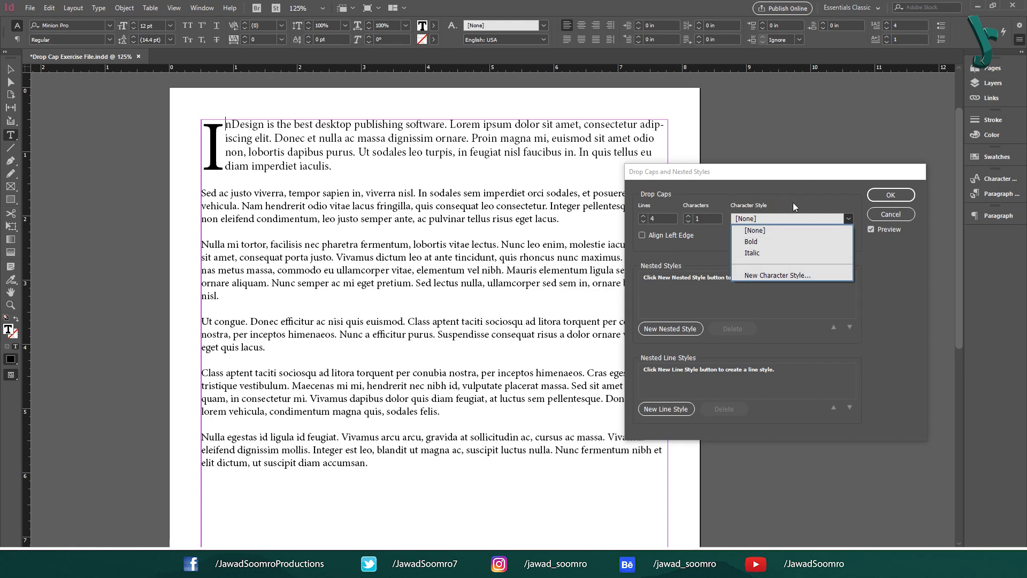
mouse_move(763, 239)
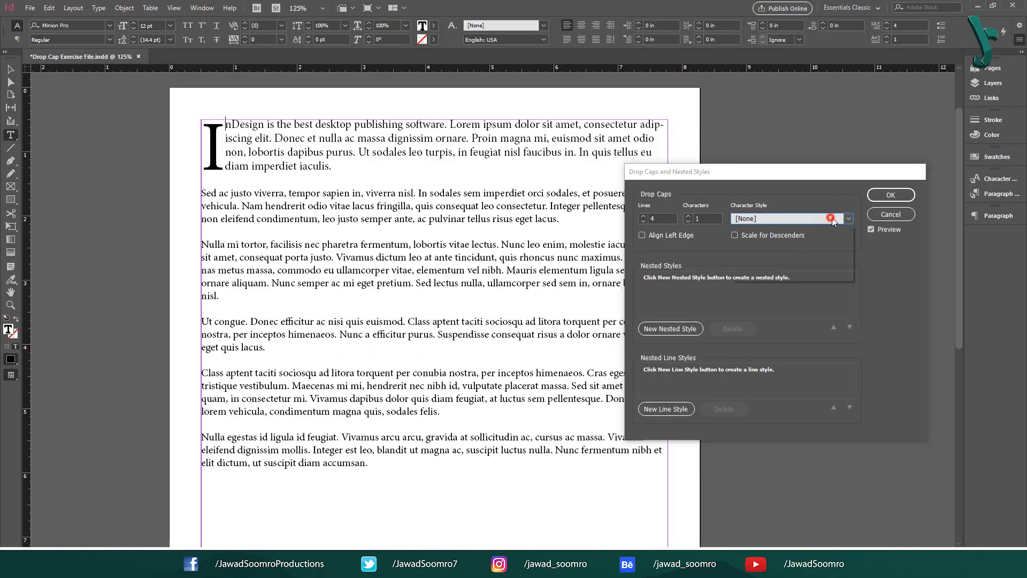
click(847, 218)
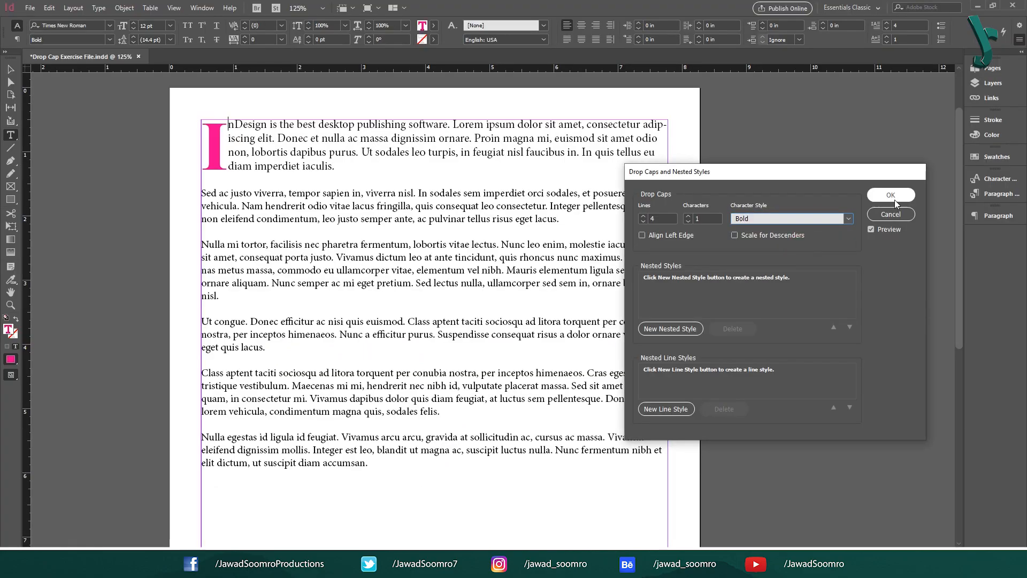
click(890, 195)
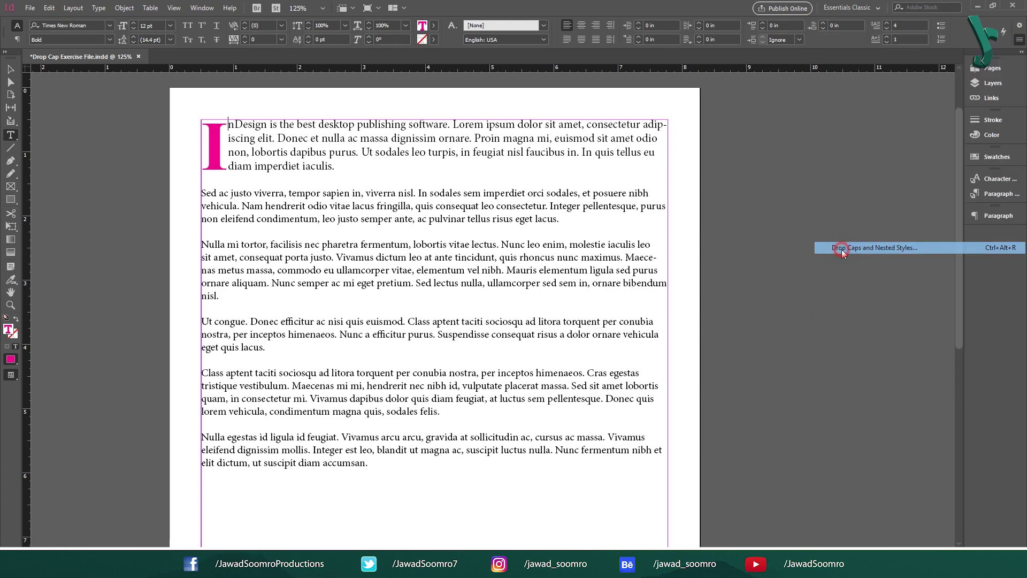
- Set the drop cap style to [None], then try Align Left Edge, 8 characters and descender scaling
click(843, 248)
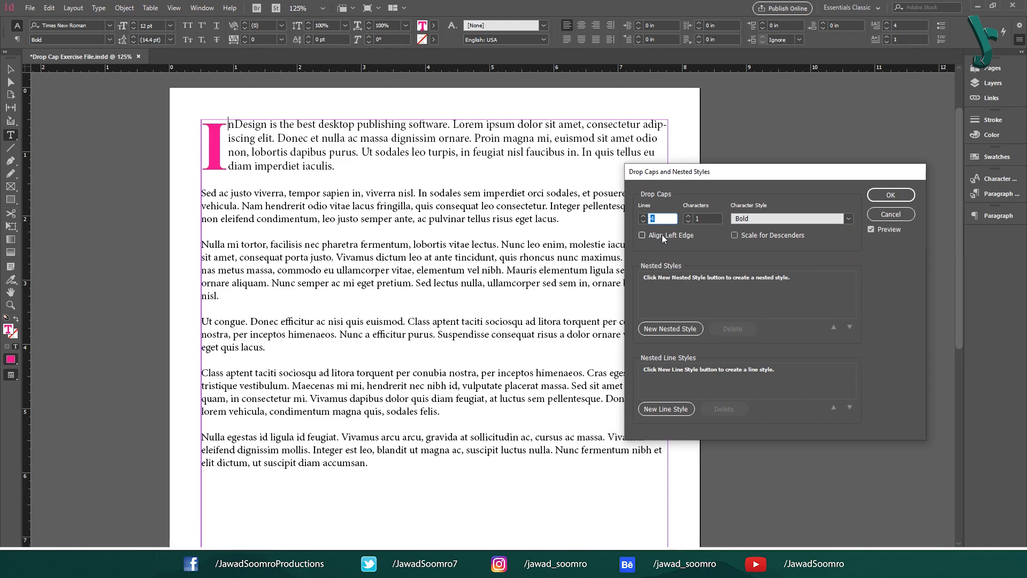
click(642, 235)
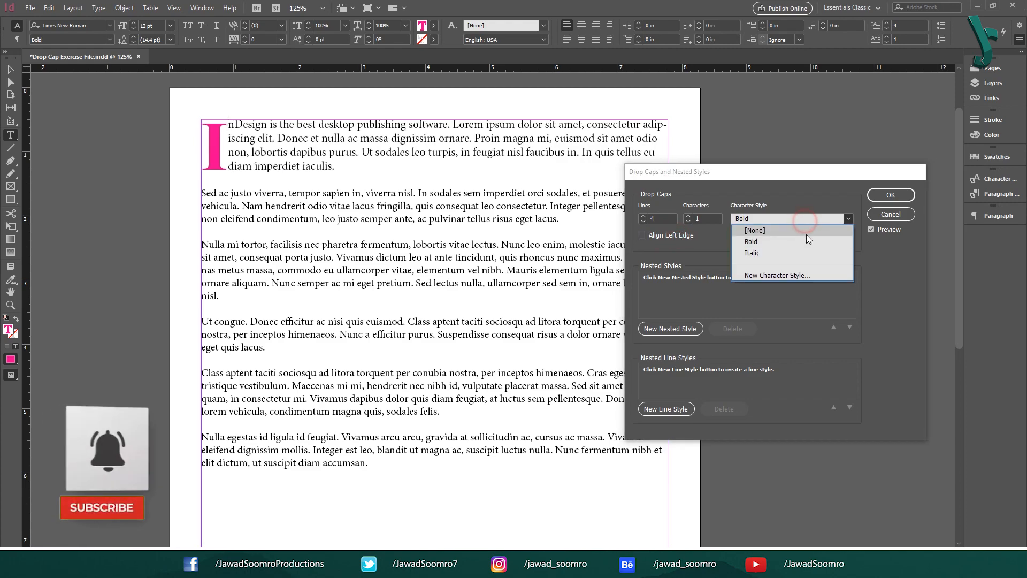
click(755, 230)
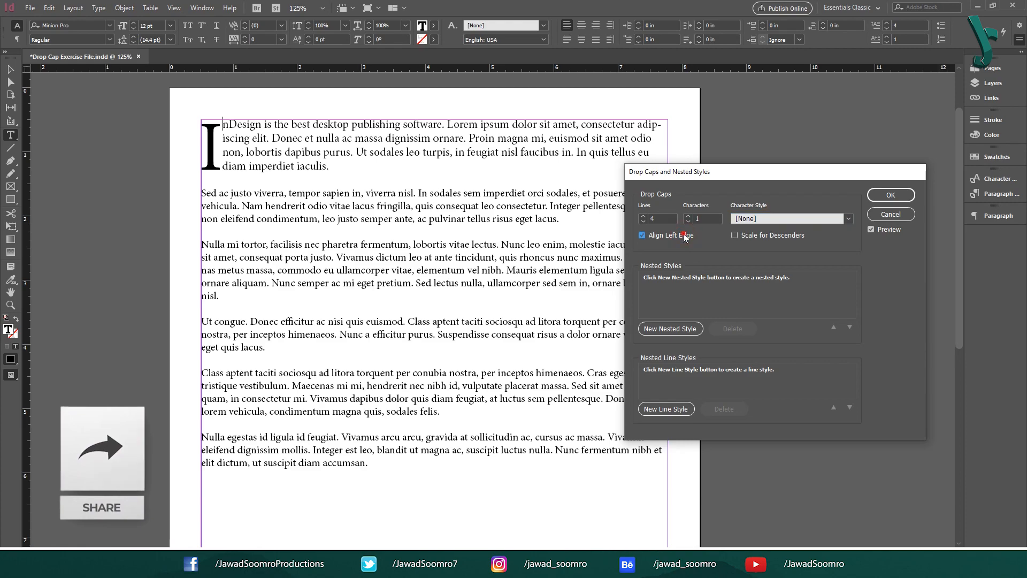
click(642, 235)
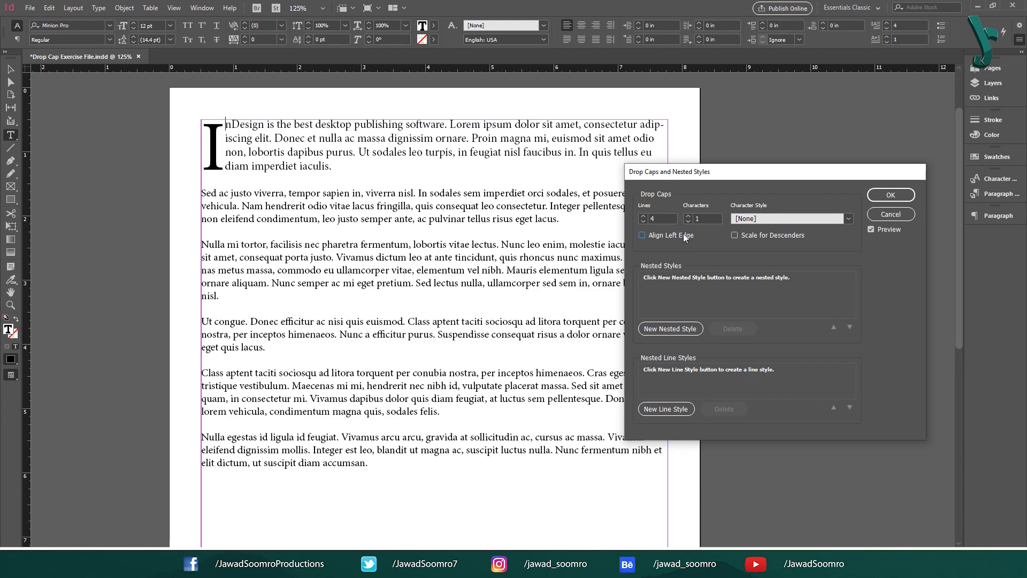
text(8)
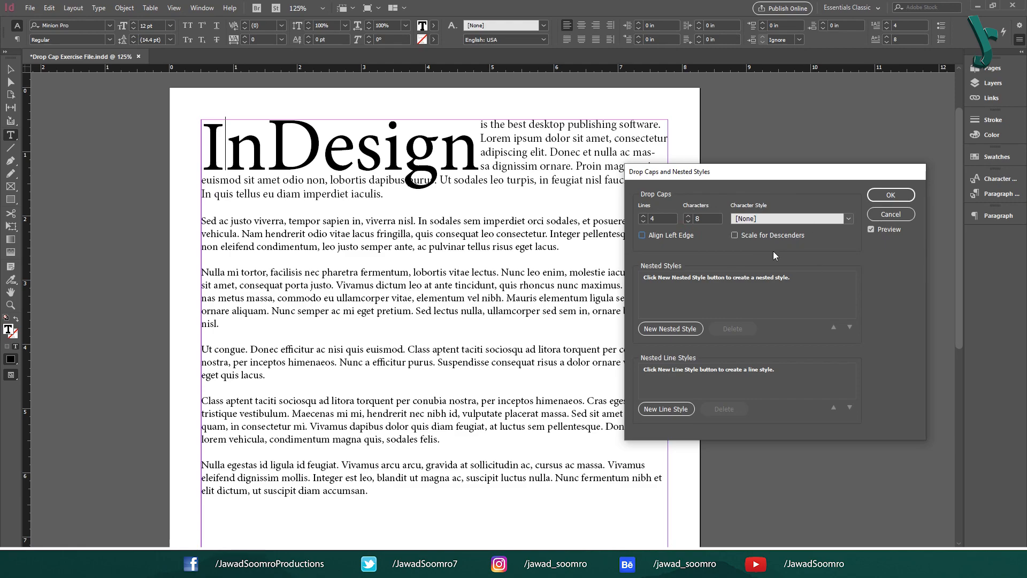
mouse_move(779, 242)
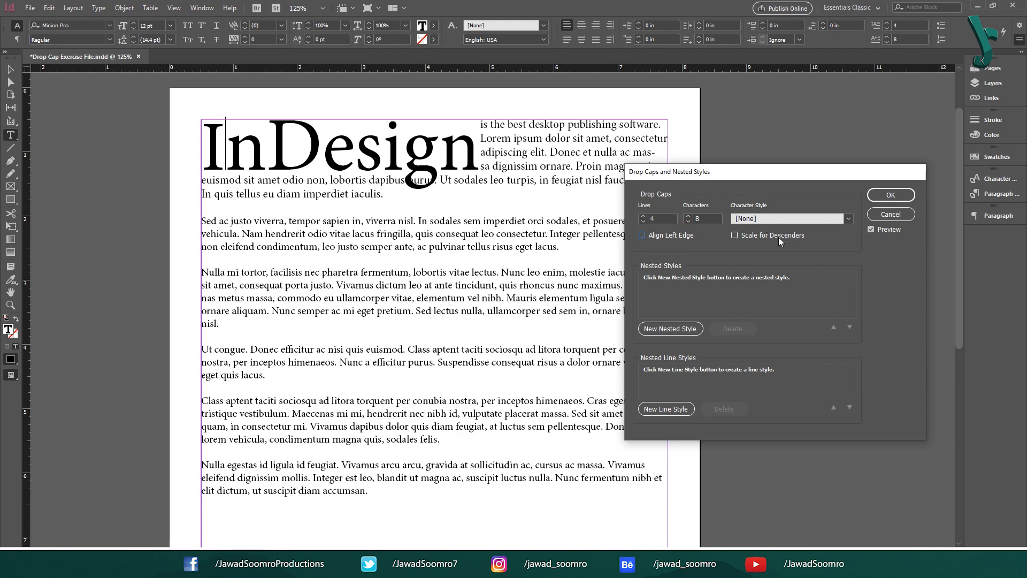
click(734, 235)
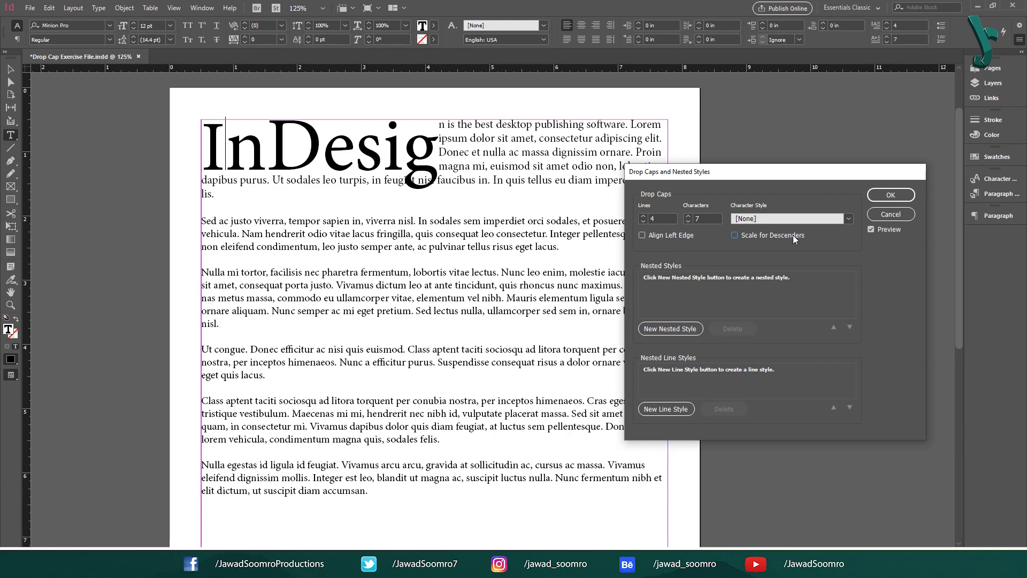
click(734, 235)
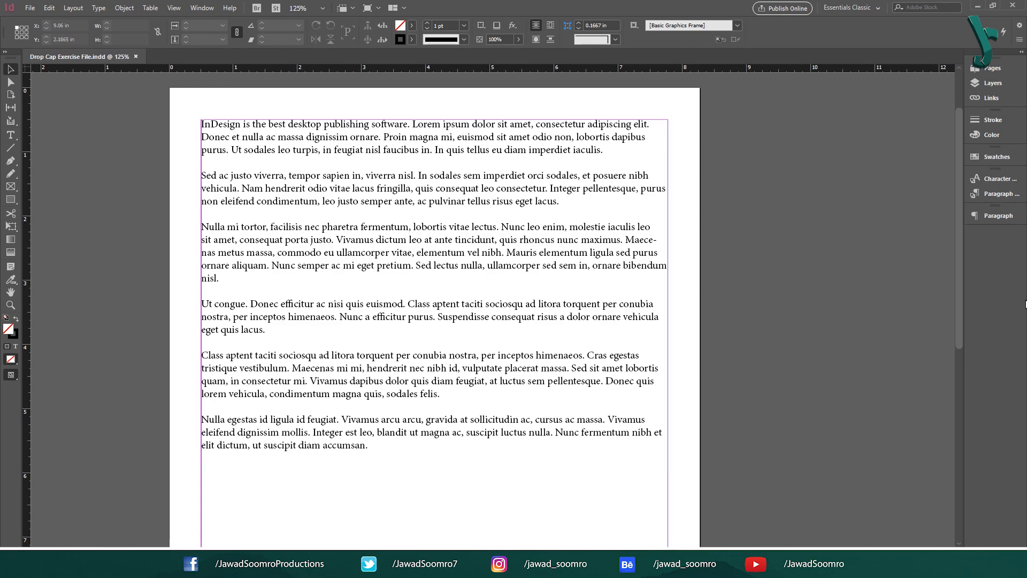
click(998, 215)
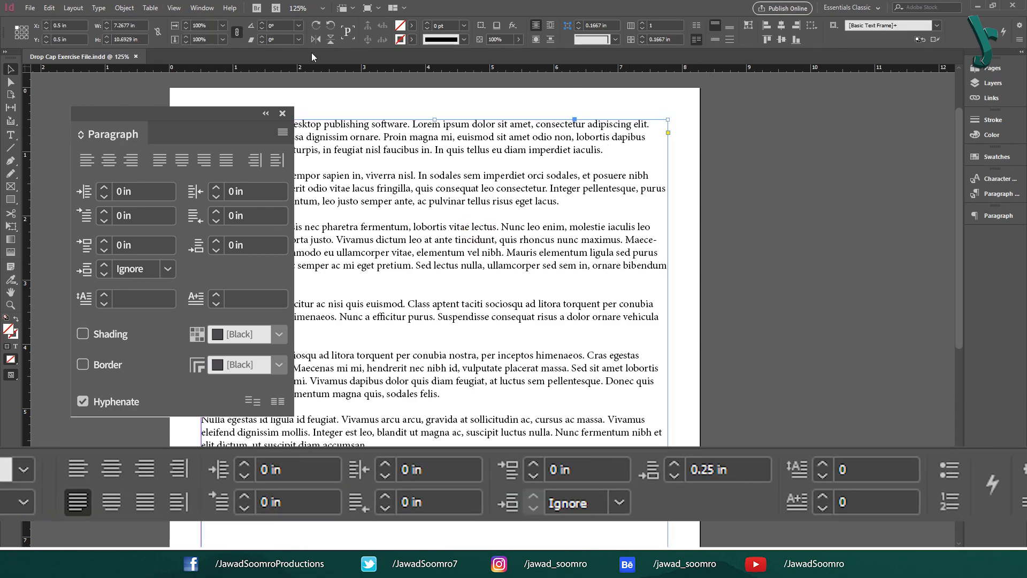
mouse_move(795, 235)
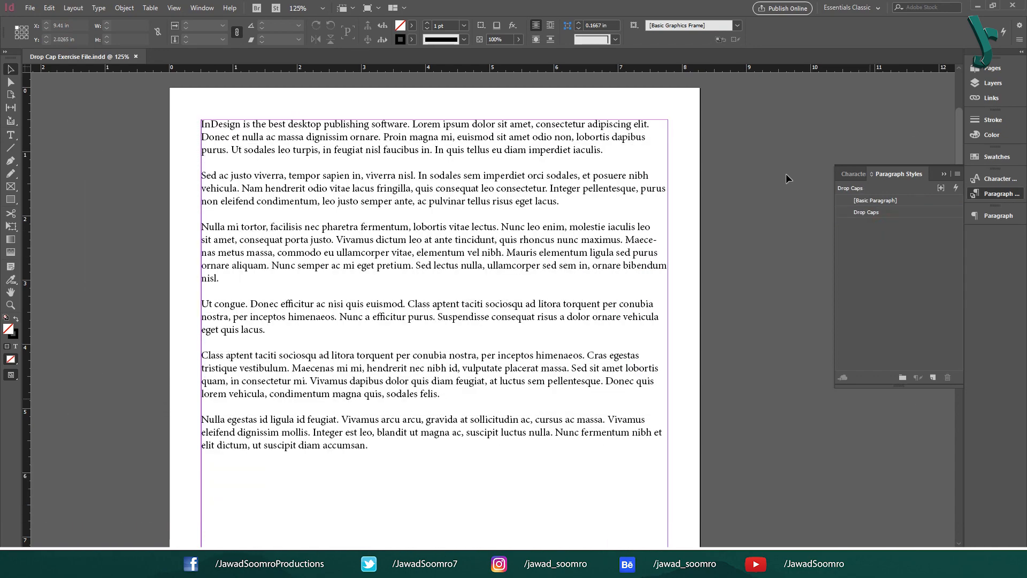
click(975, 193)
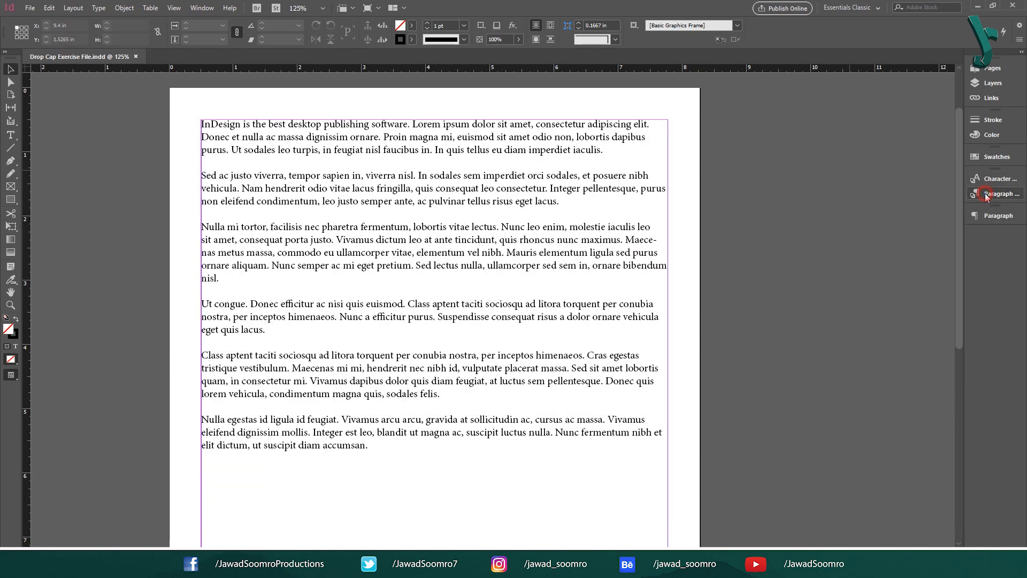
click(976, 193)
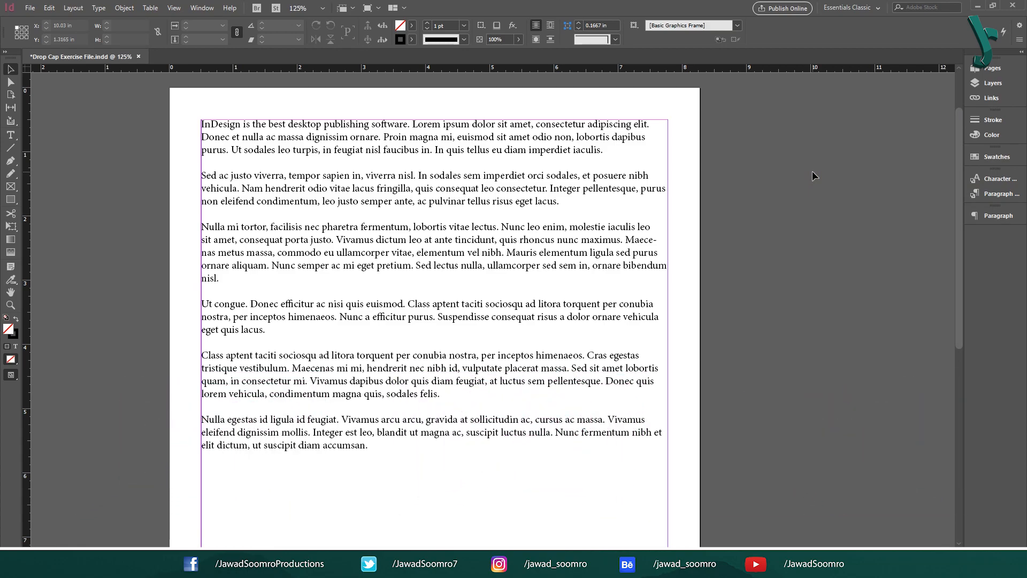
- Edit the Drop Caps paragraph style to use 2-line drop caps with the Bold character style
key(F11)
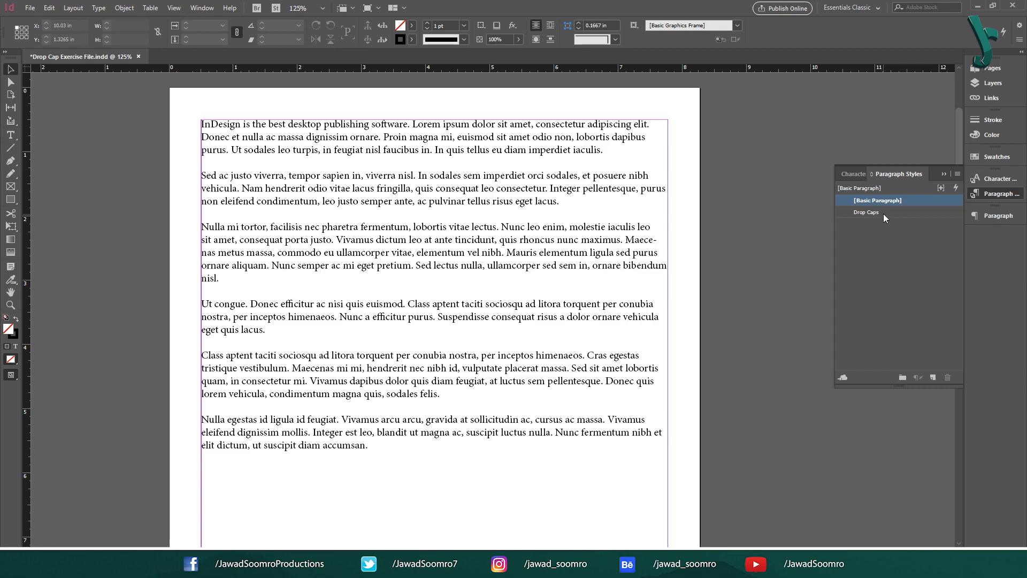
right_click(866, 212)
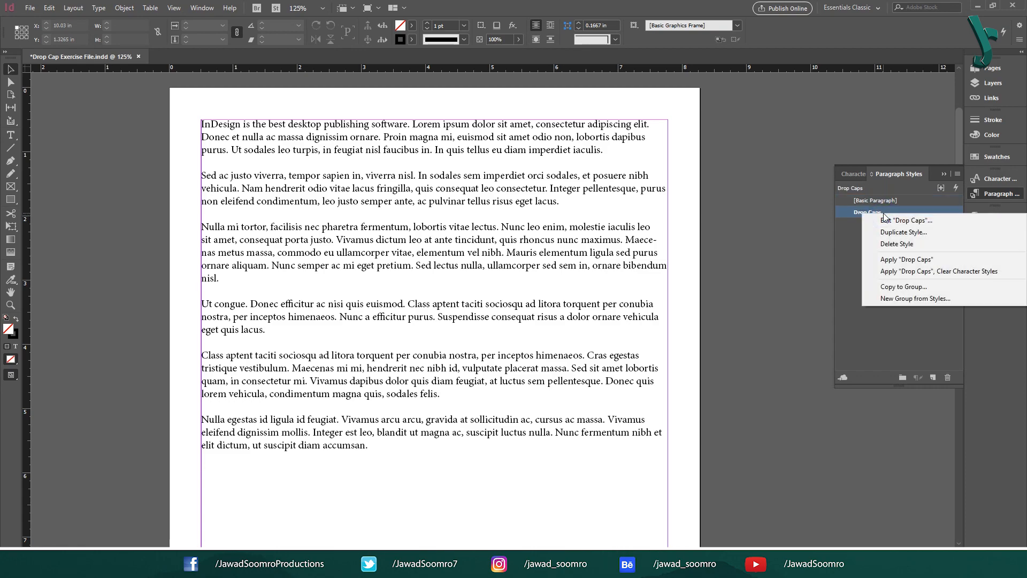
click(906, 221)
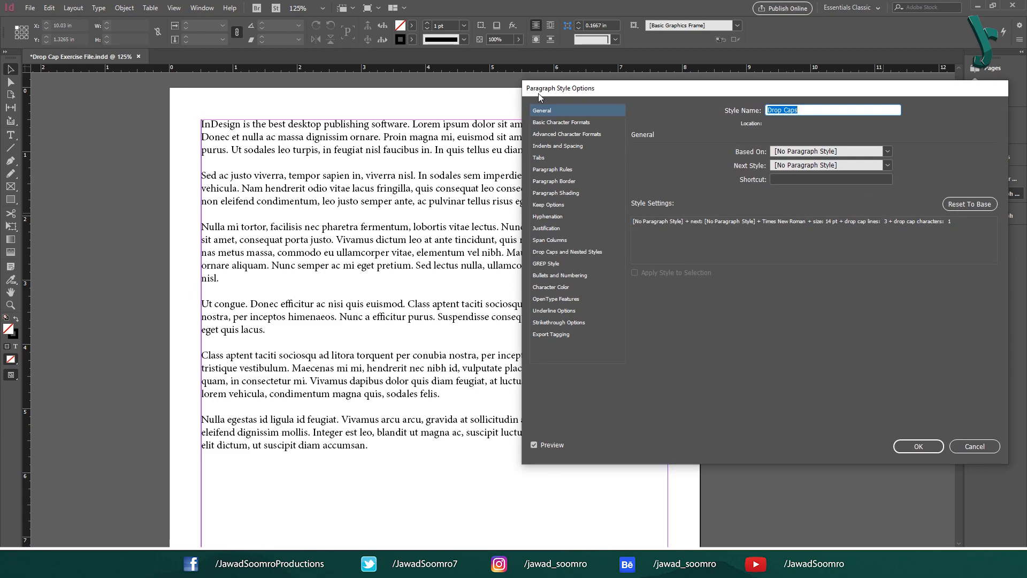
click(567, 252)
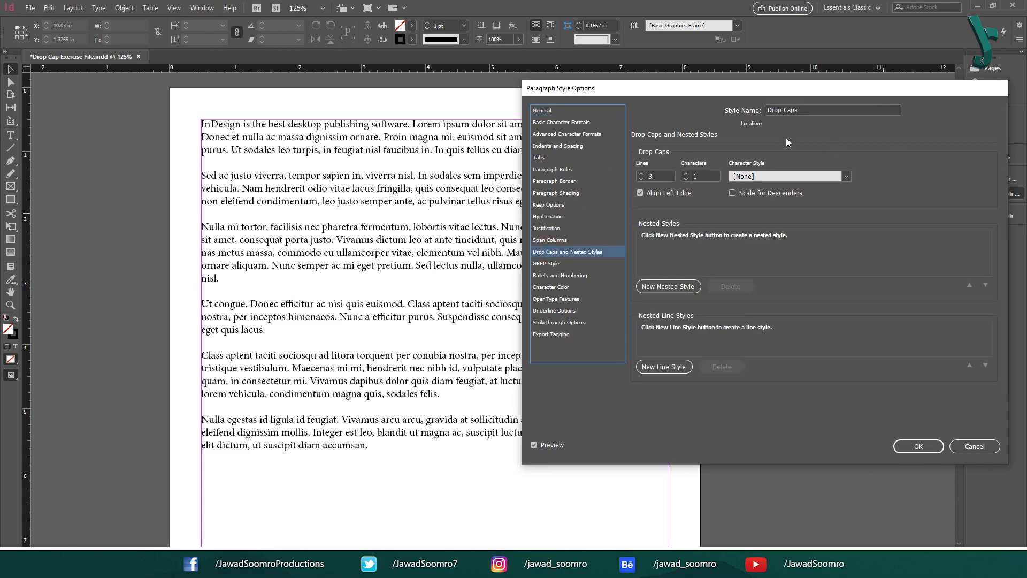
mouse_move(877, 253)
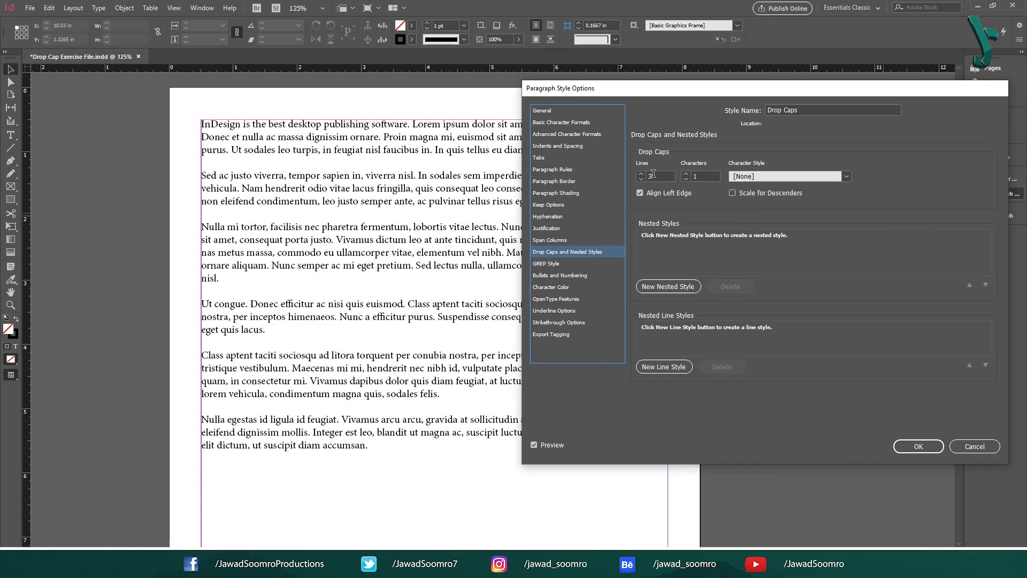
click(641, 179)
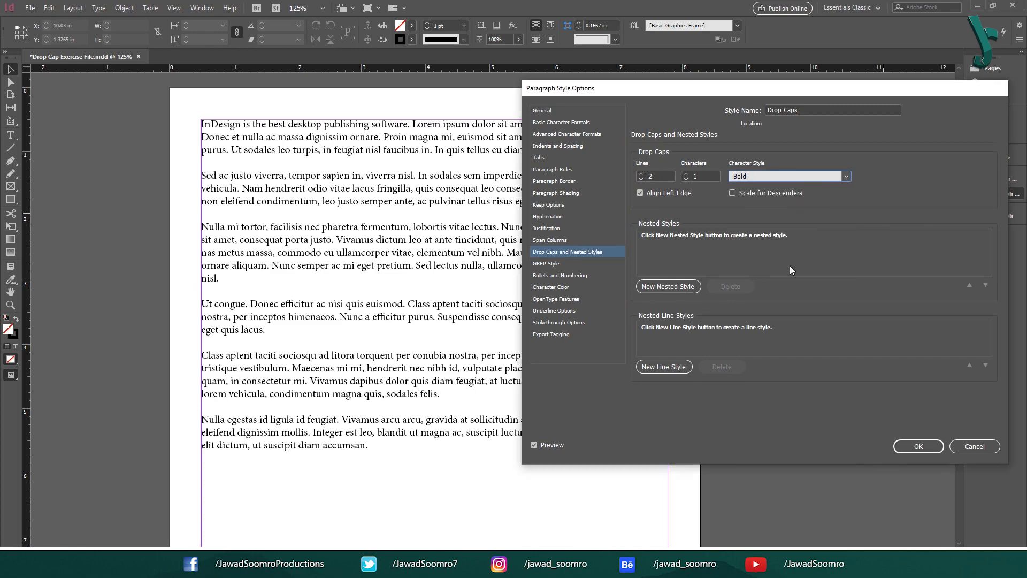
click(919, 447)
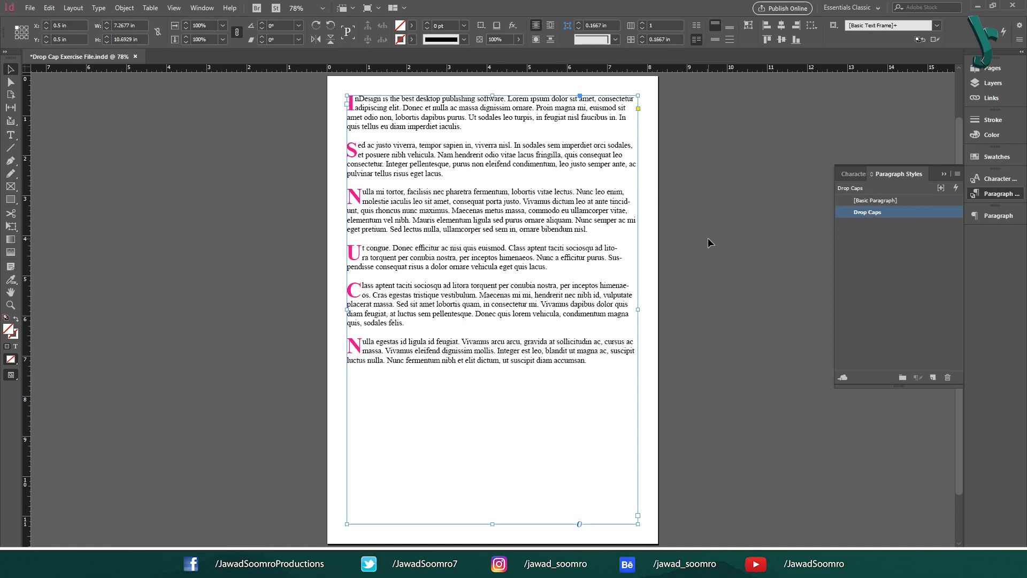
mouse_move(778, 184)
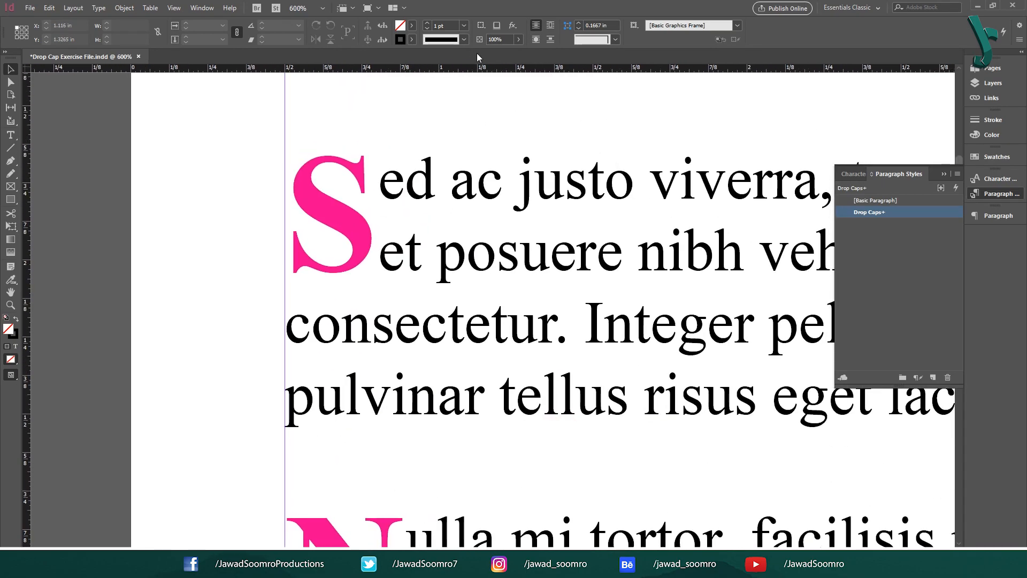
- Enable Align Left Edge and Scale for Descenders in the Drop Caps style and confirm
double_click(869, 212)
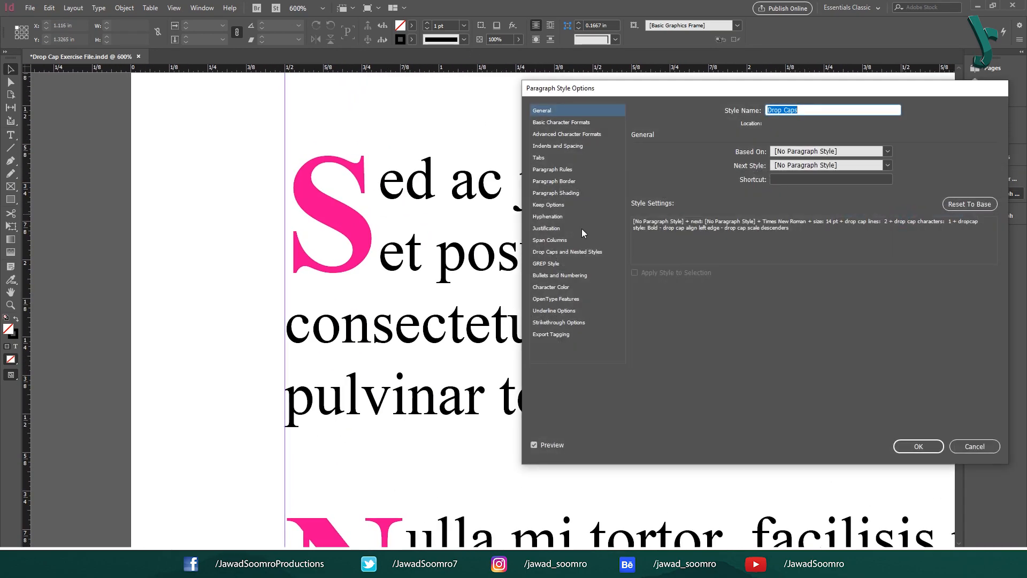
click(567, 252)
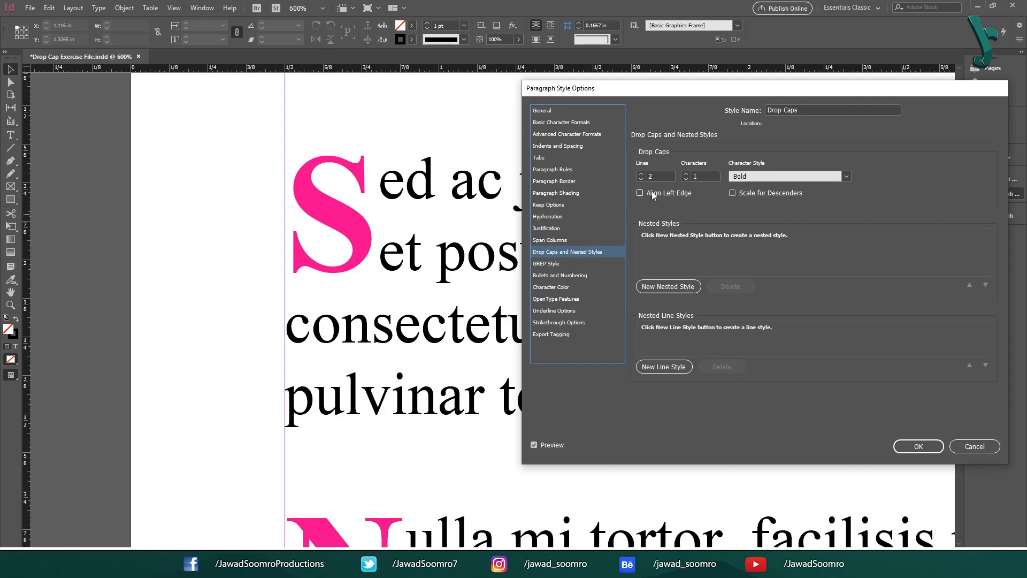
click(640, 192)
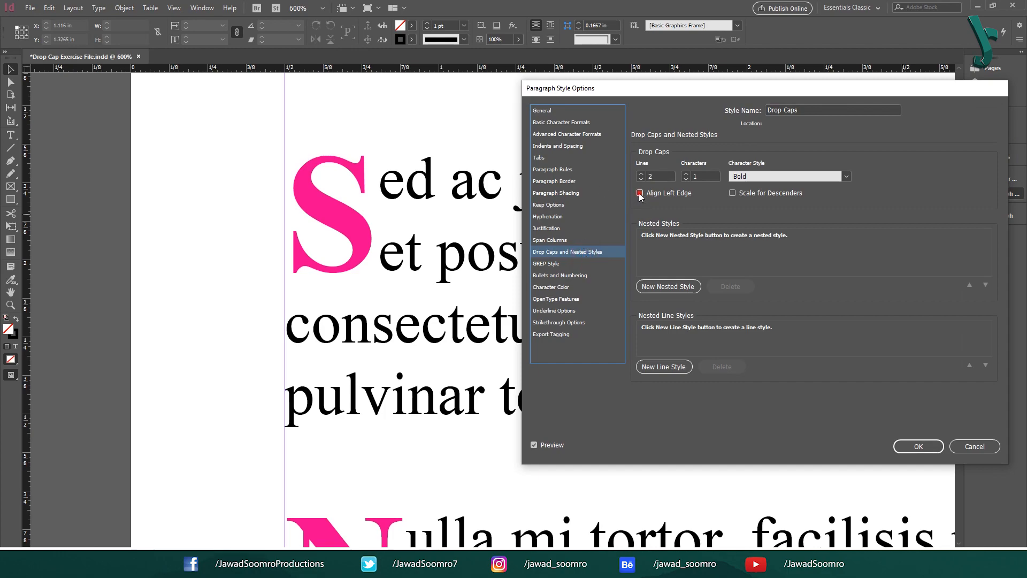
click(640, 193)
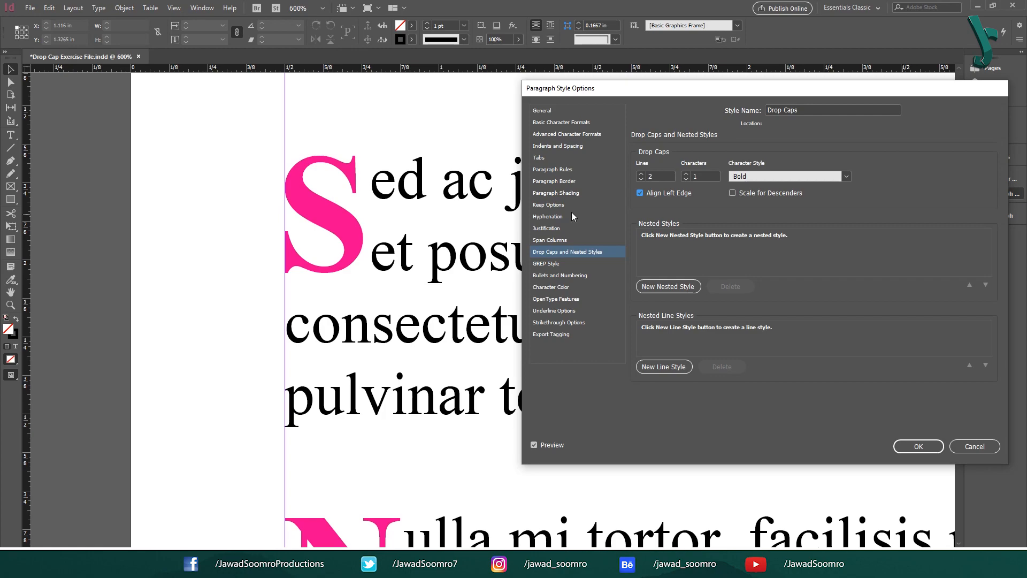
mouse_move(670, 197)
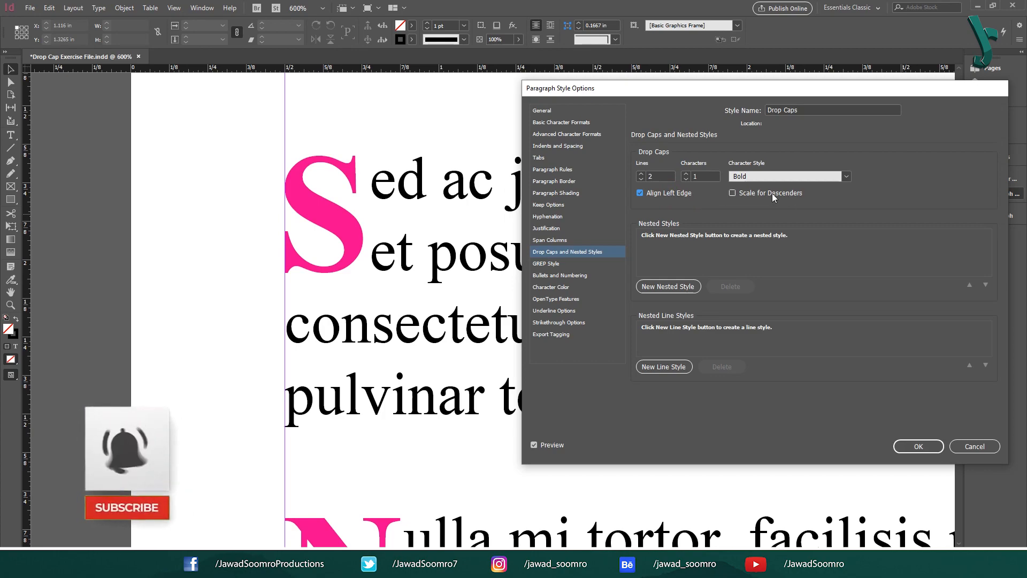
click(733, 193)
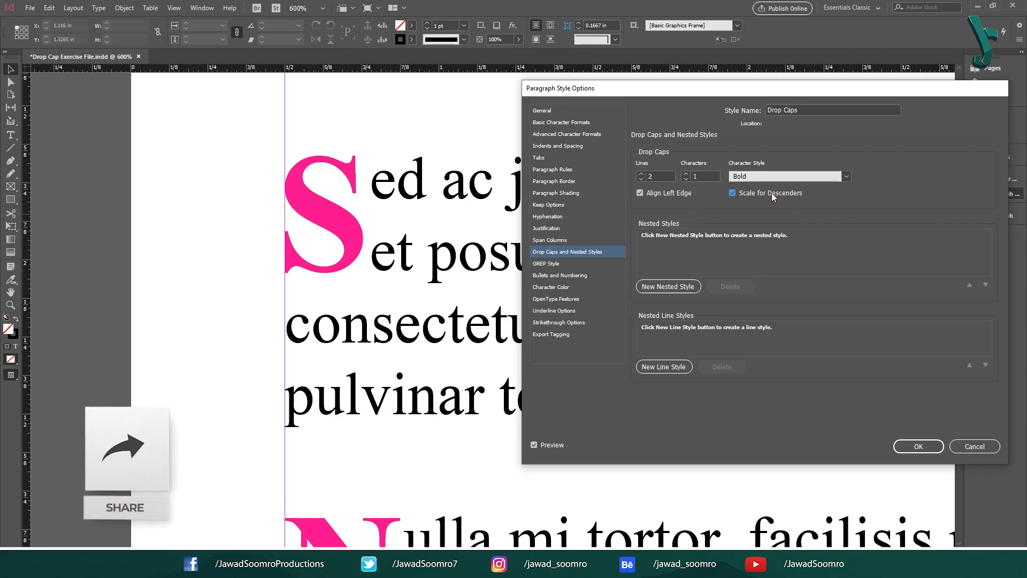
click(732, 193)
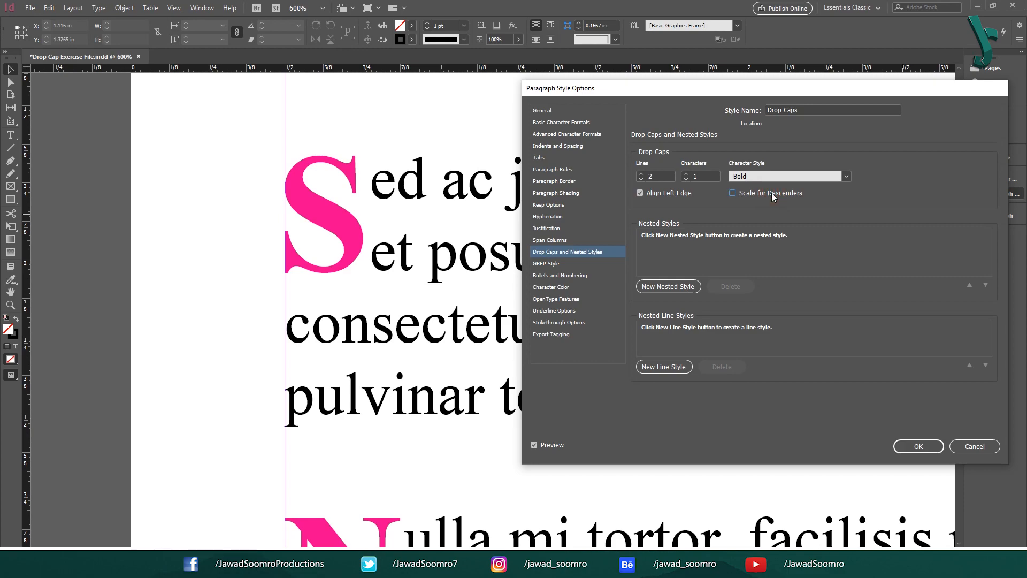
click(733, 194)
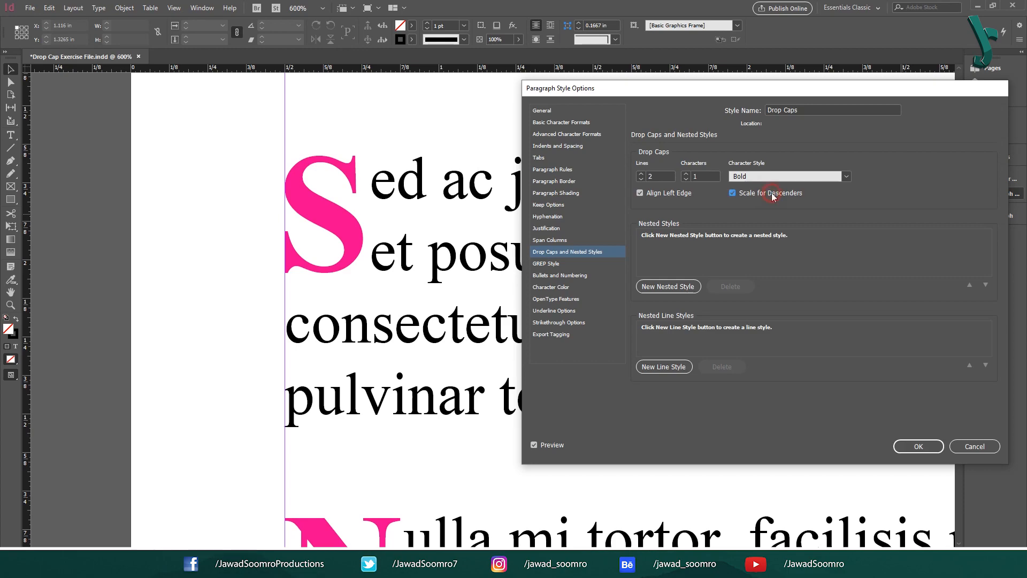
click(918, 446)
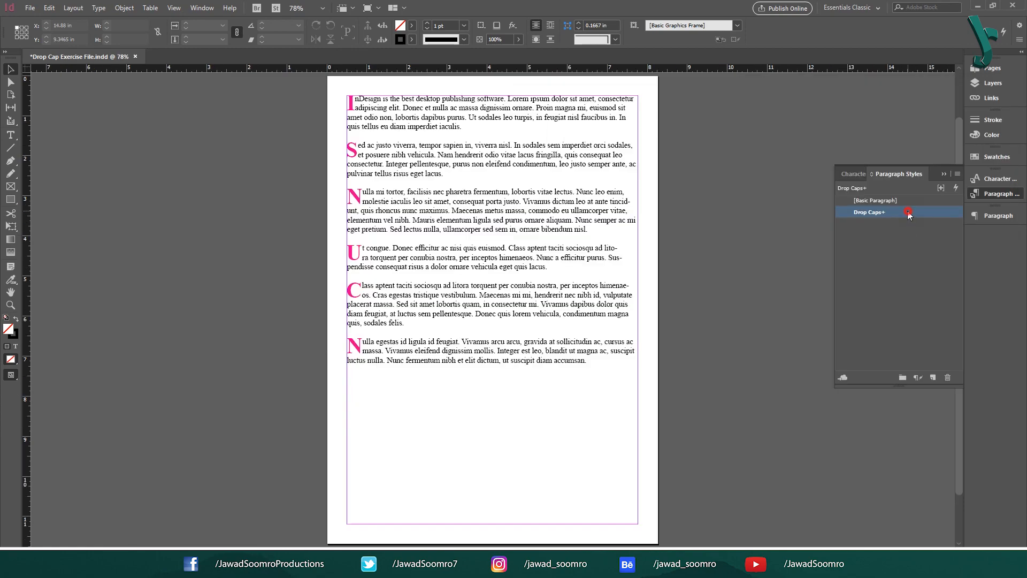
- Reopen the Drop Caps style, toggle Scale for Descenders again, and confirm
double_click(869, 212)
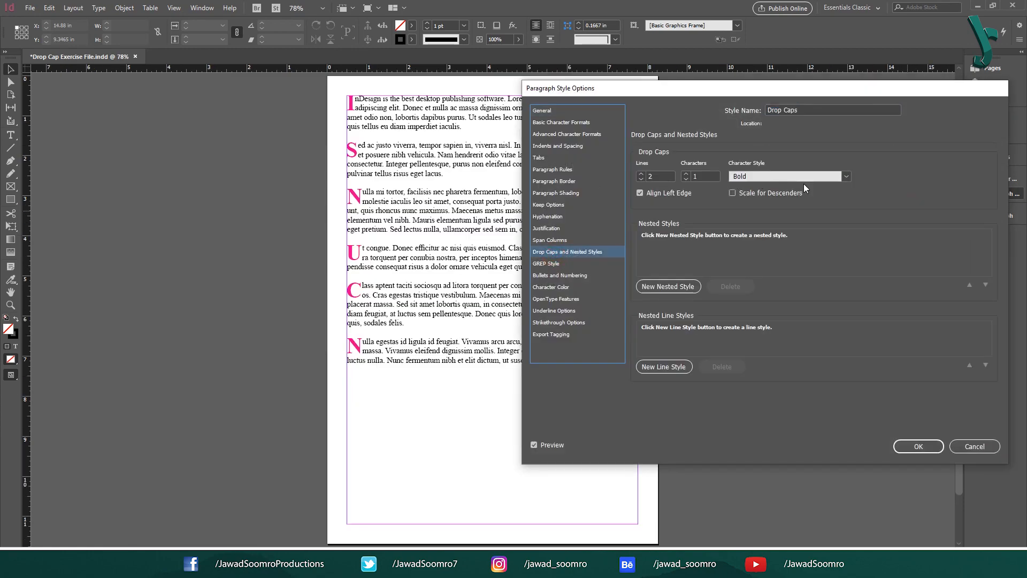
click(733, 192)
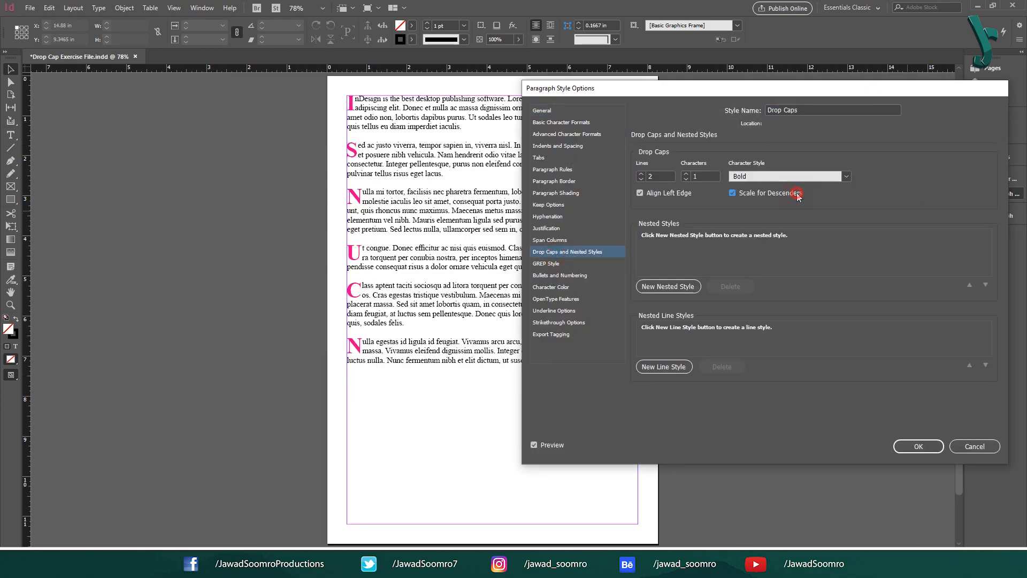
click(918, 446)
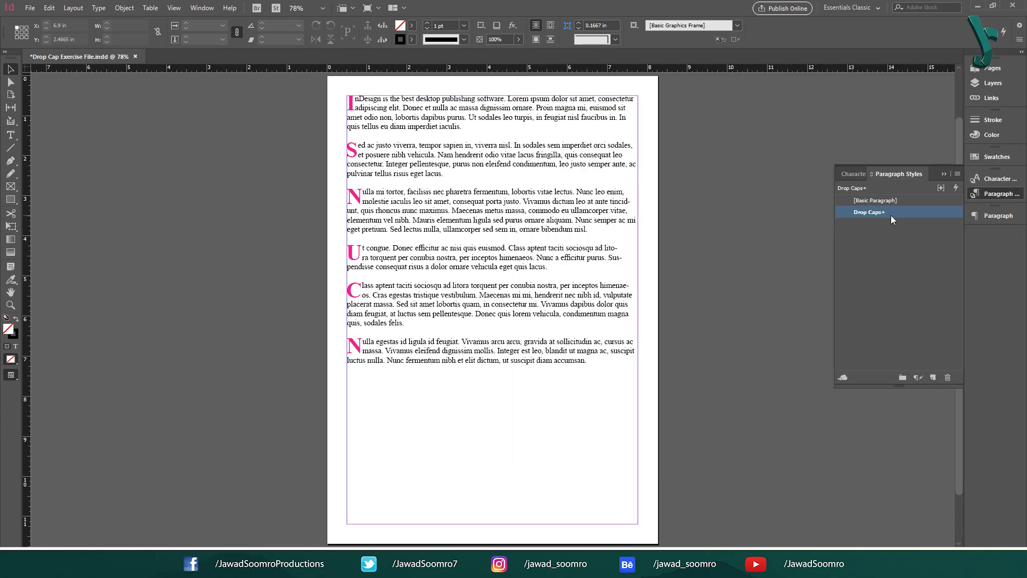
double_click(869, 212)
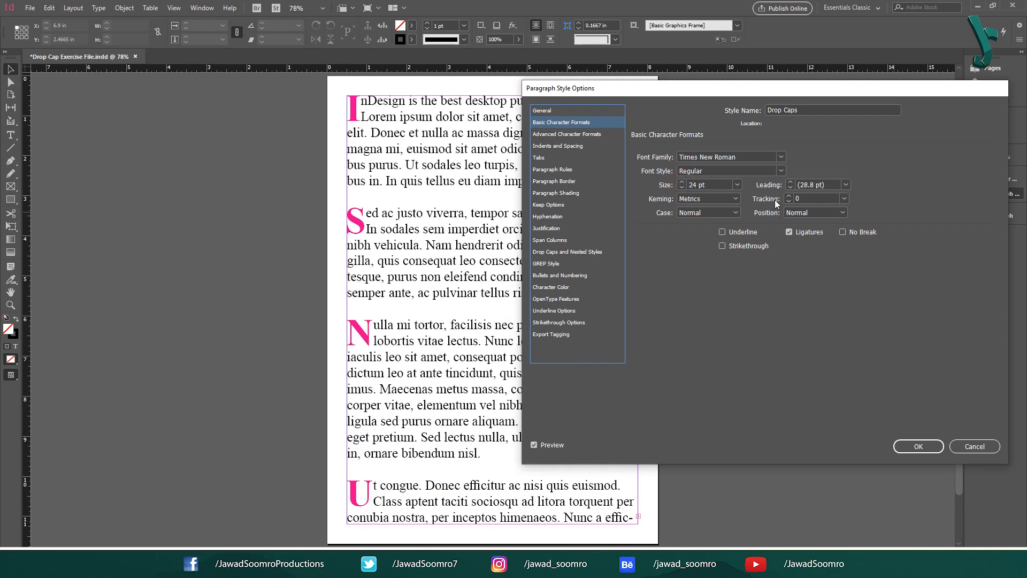
text(14 pt)
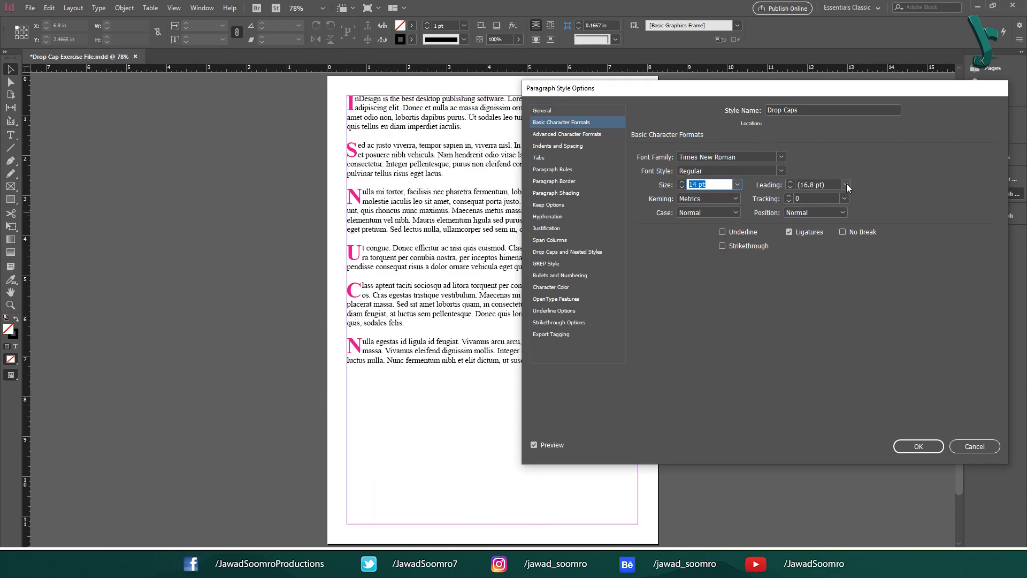
text(5 pt)
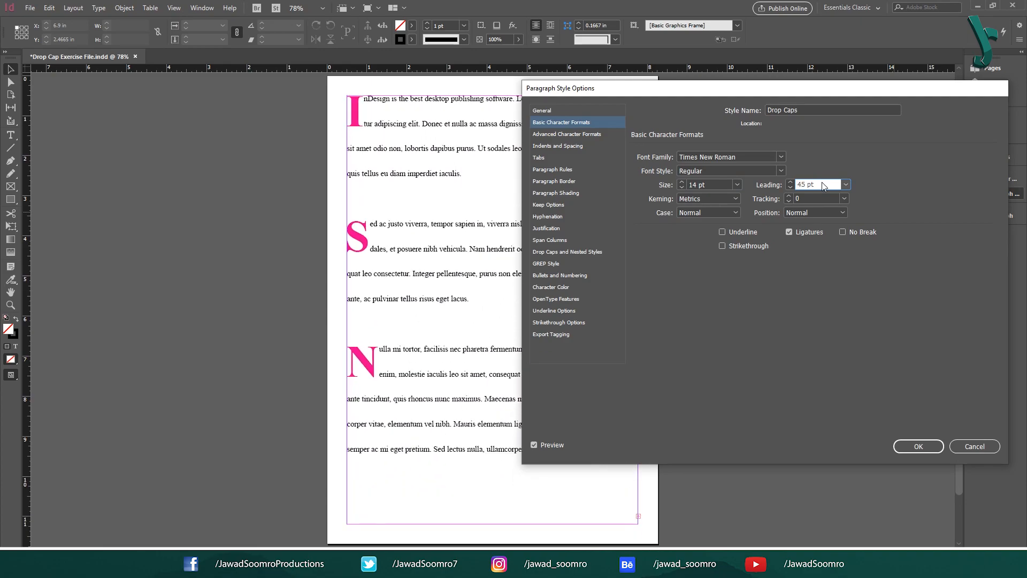
click(534, 444)
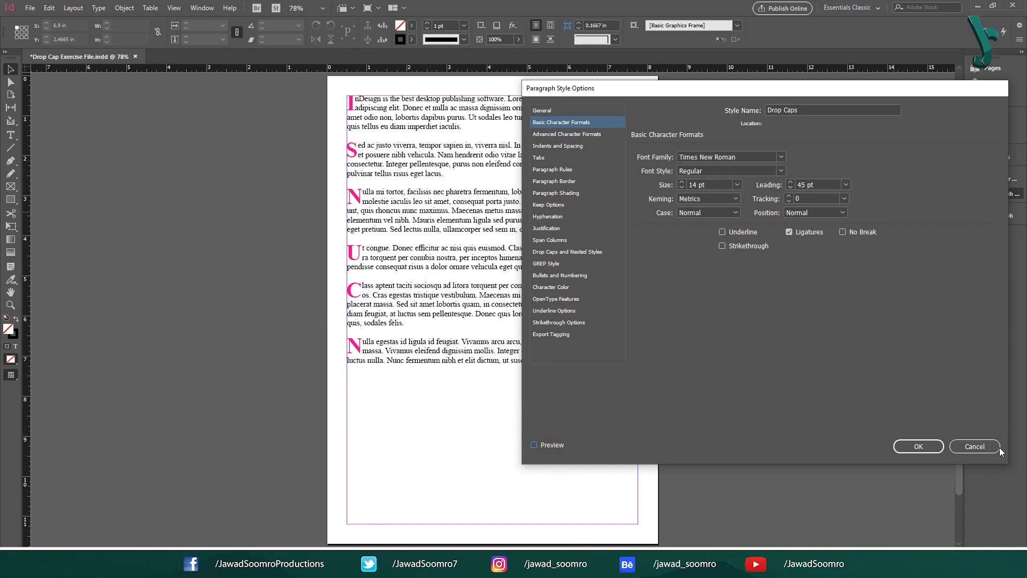
click(919, 446)
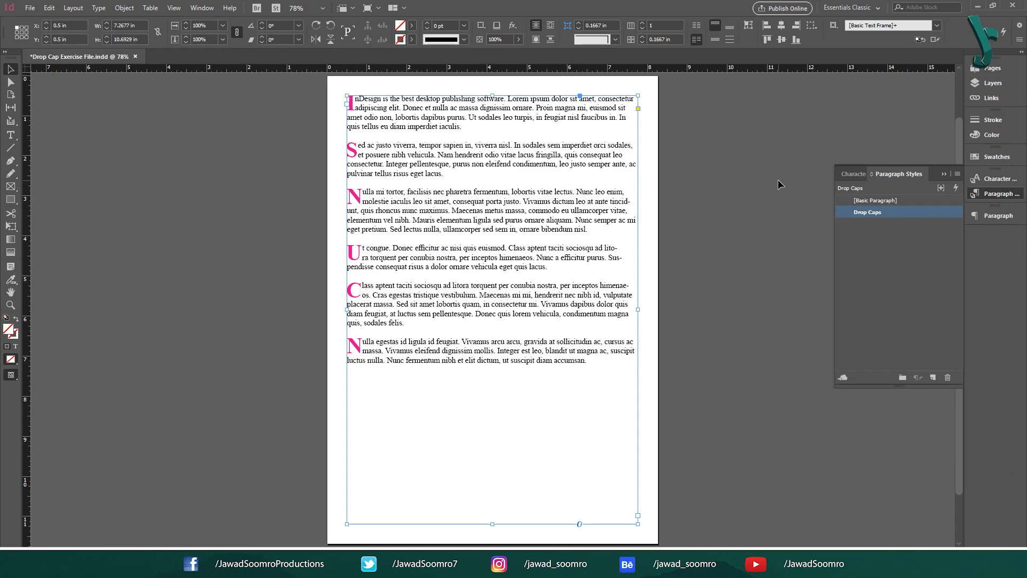
- Reopen the Drop Caps style options with Preview on and go to Basic Character Formats
click(878, 200)
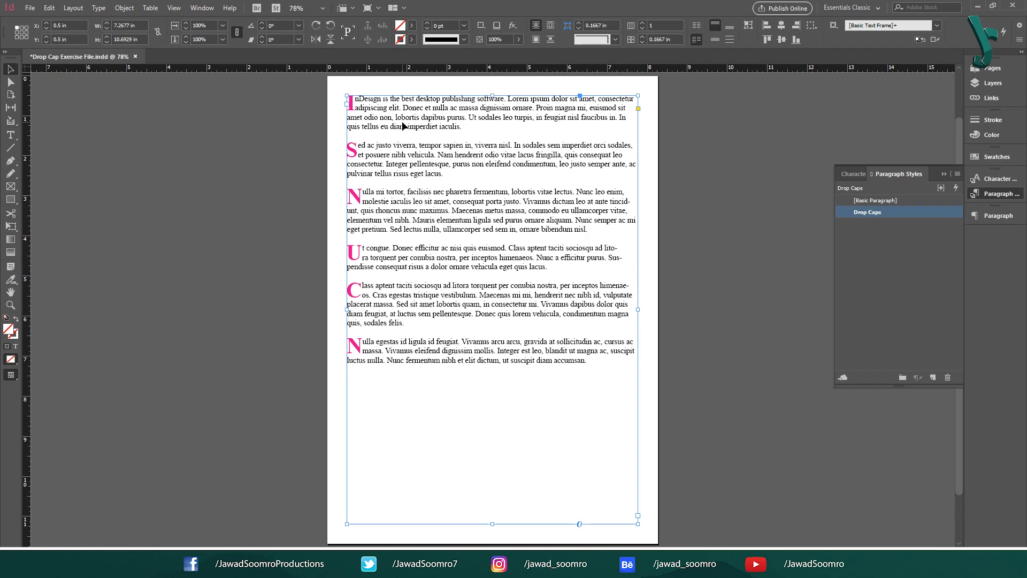
mouse_move(262, 149)
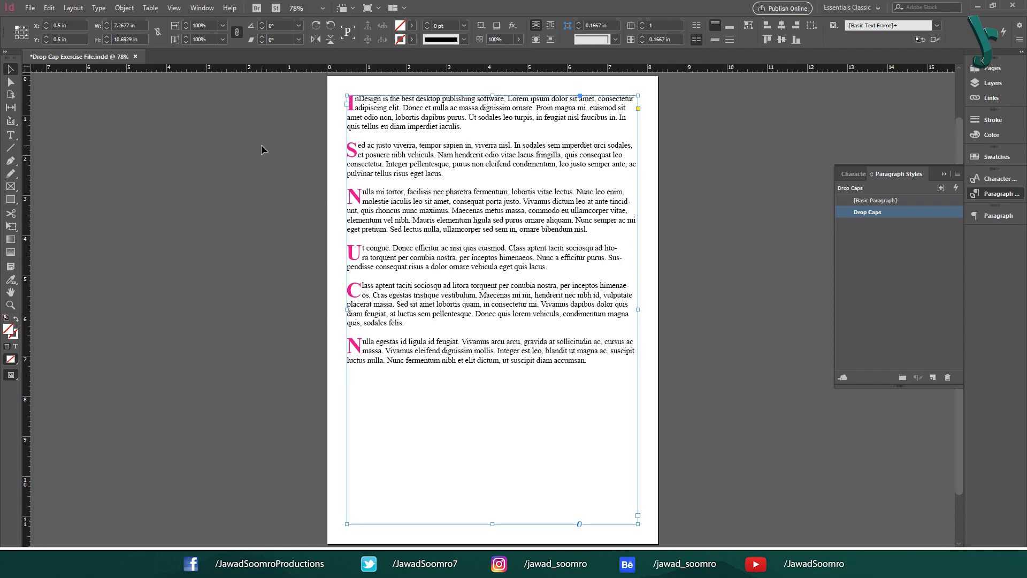
double_click(867, 212)
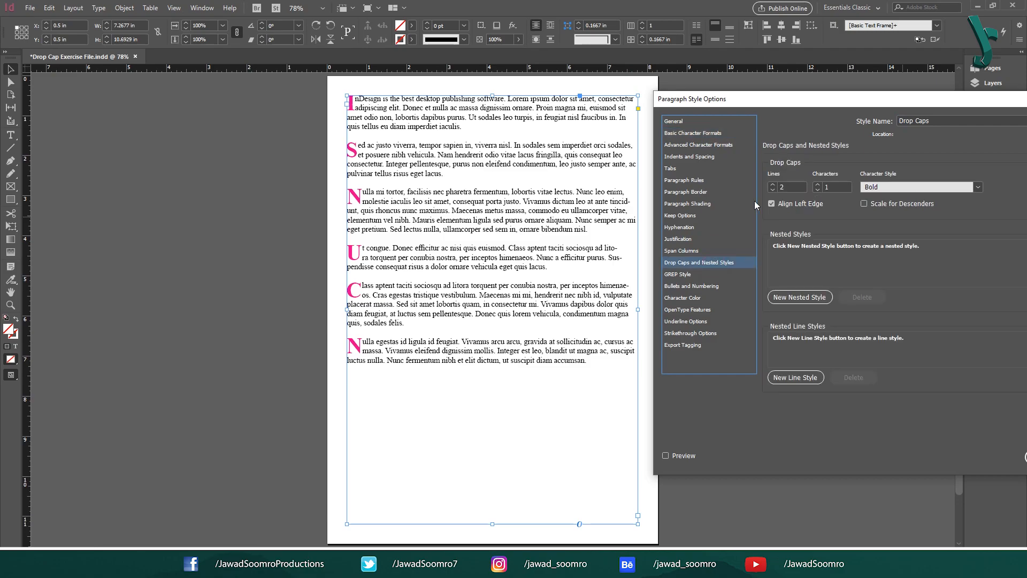
click(666, 455)
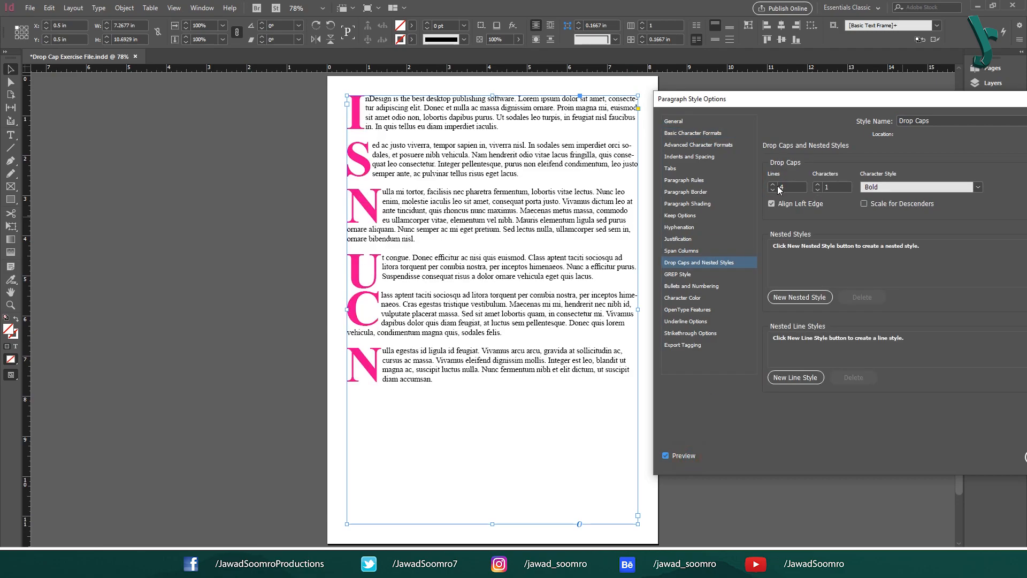
click(773, 190)
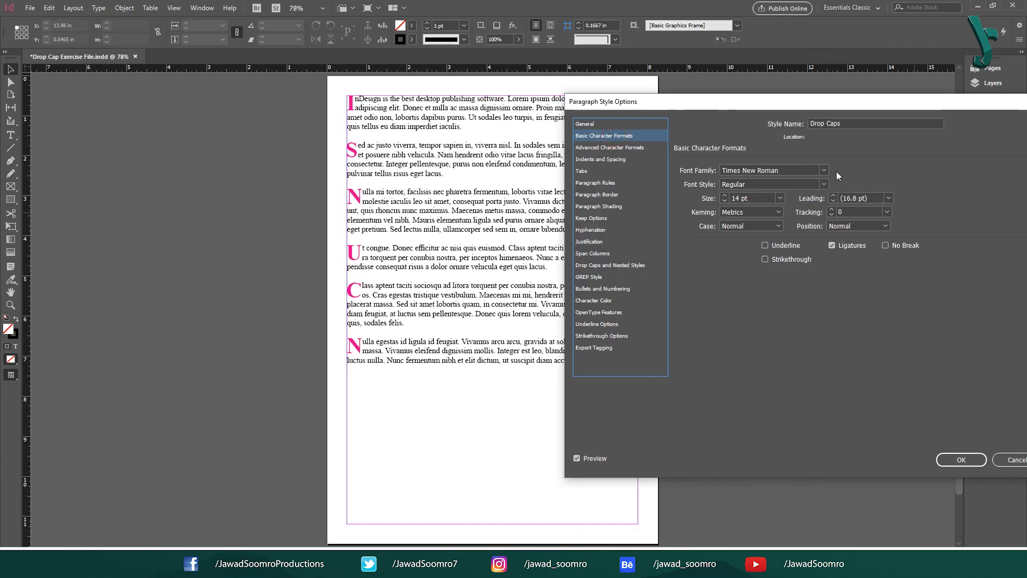
- Try DFPOP1, then Folio Std, as the Drop Caps font, settling on Folio Std Light
click(823, 170)
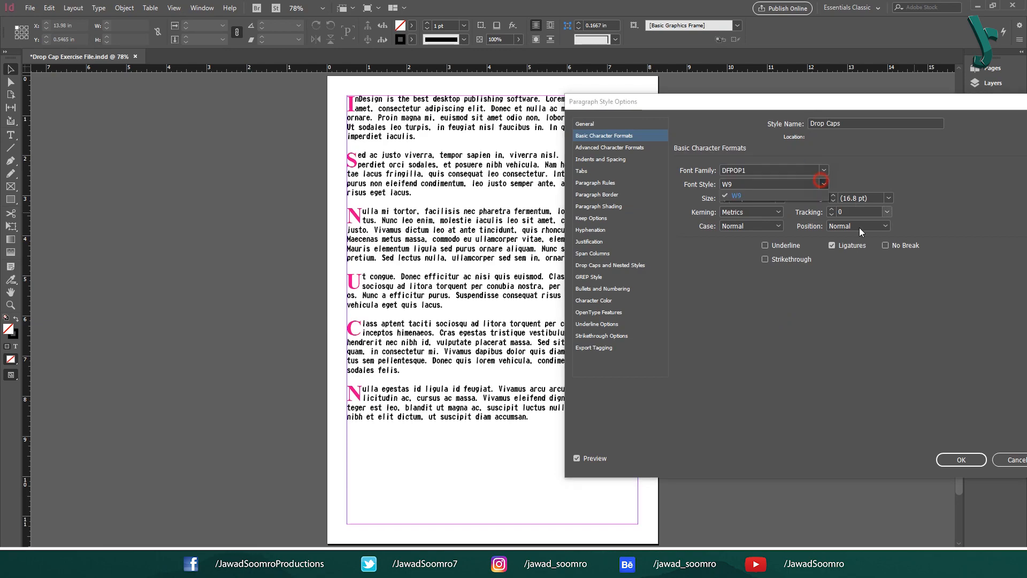
click(823, 171)
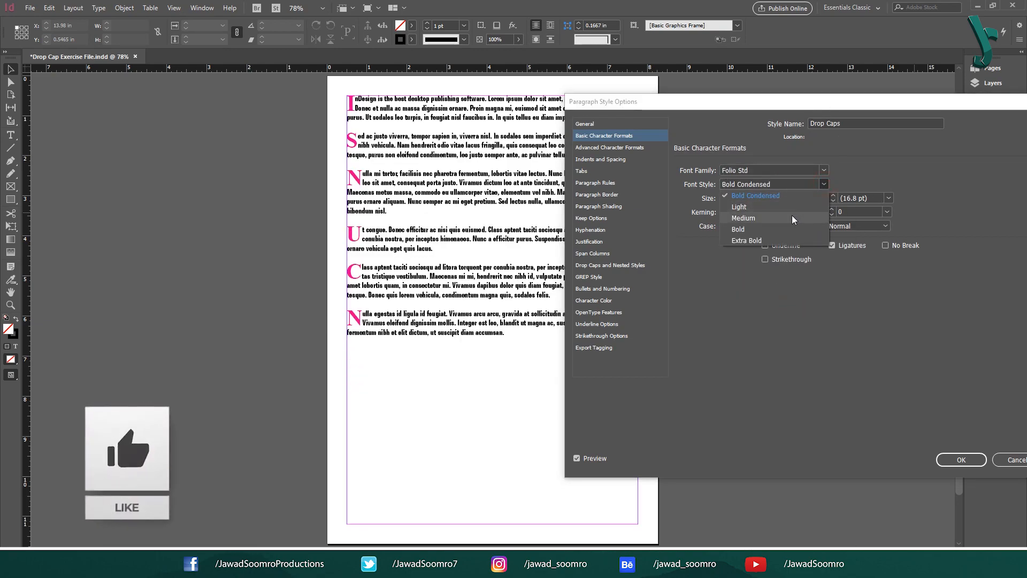
click(739, 207)
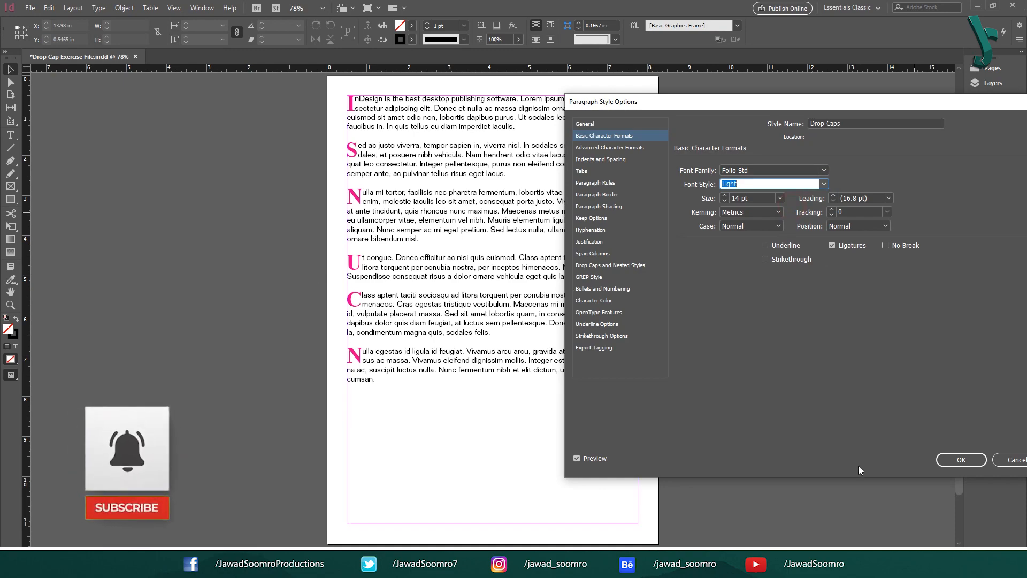
click(961, 459)
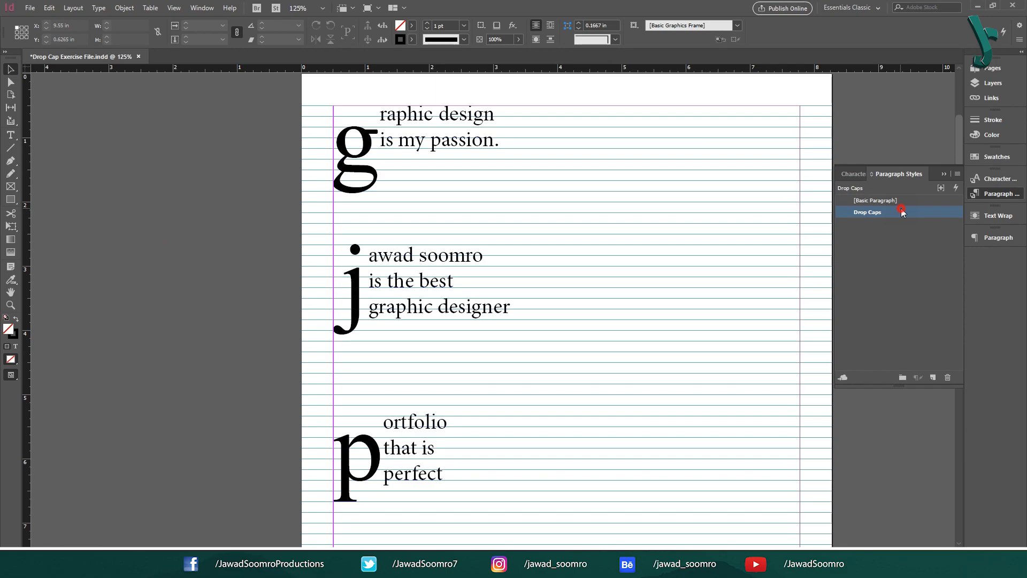
- Set the Drop Caps style's Align to Grid to All Lines and enable Scale for Descenders
double_click(868, 212)
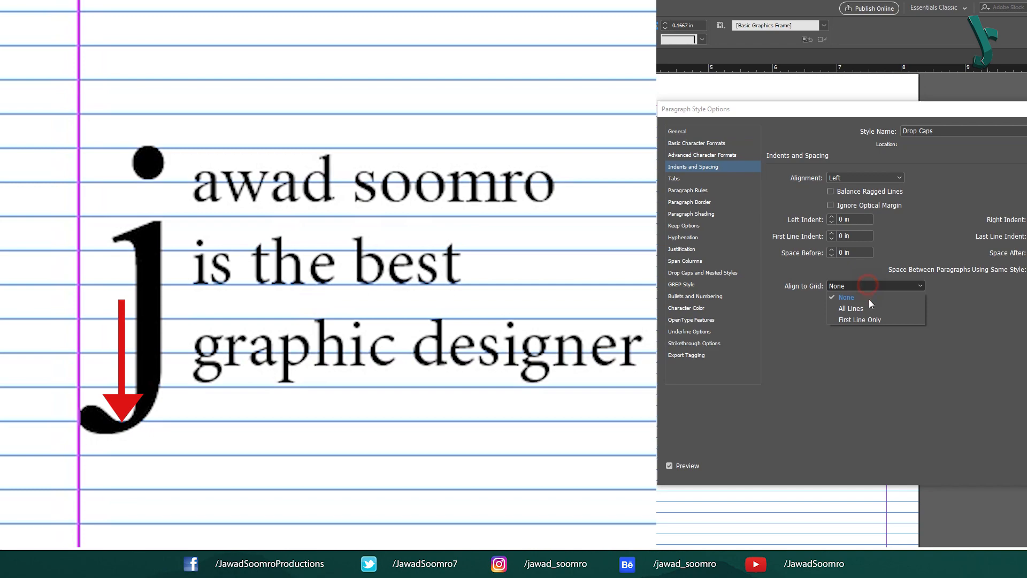
click(851, 308)
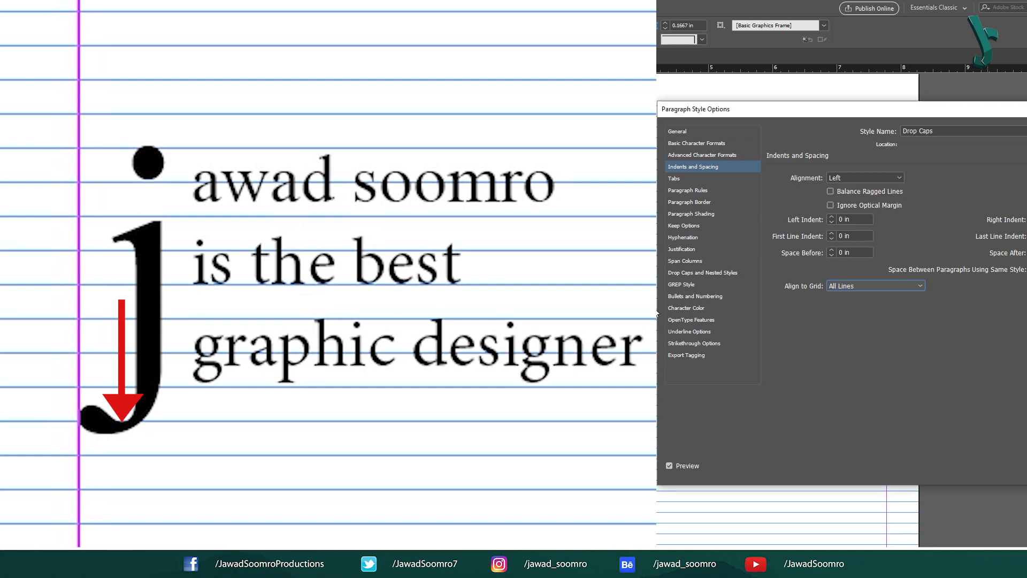
click(702, 273)
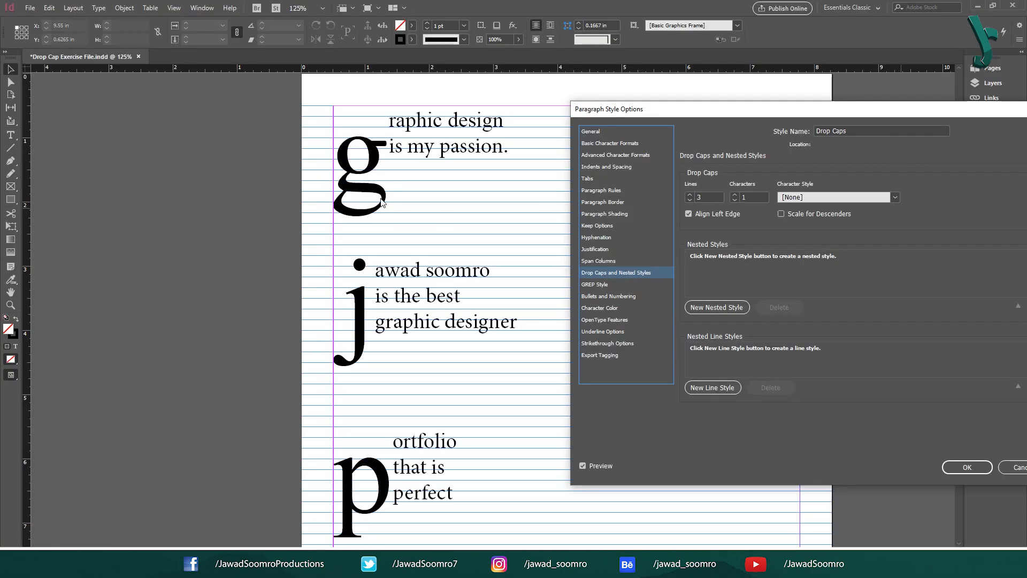
click(781, 214)
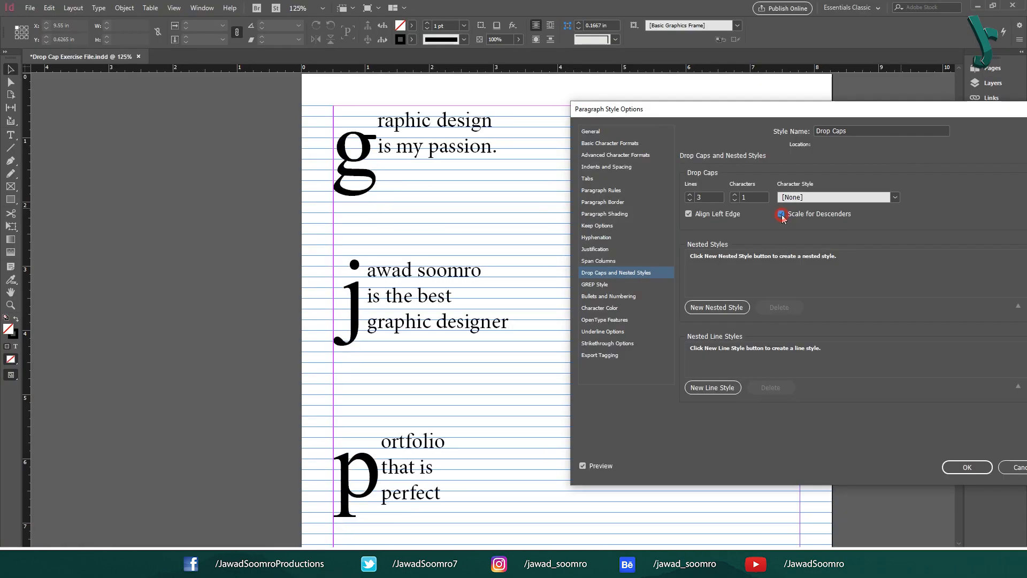
click(782, 214)
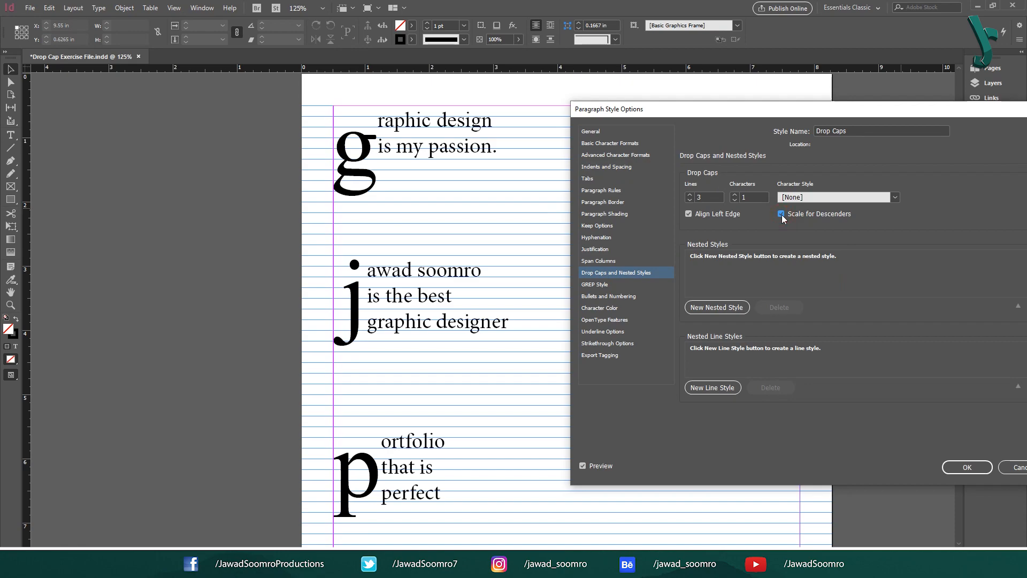
click(782, 214)
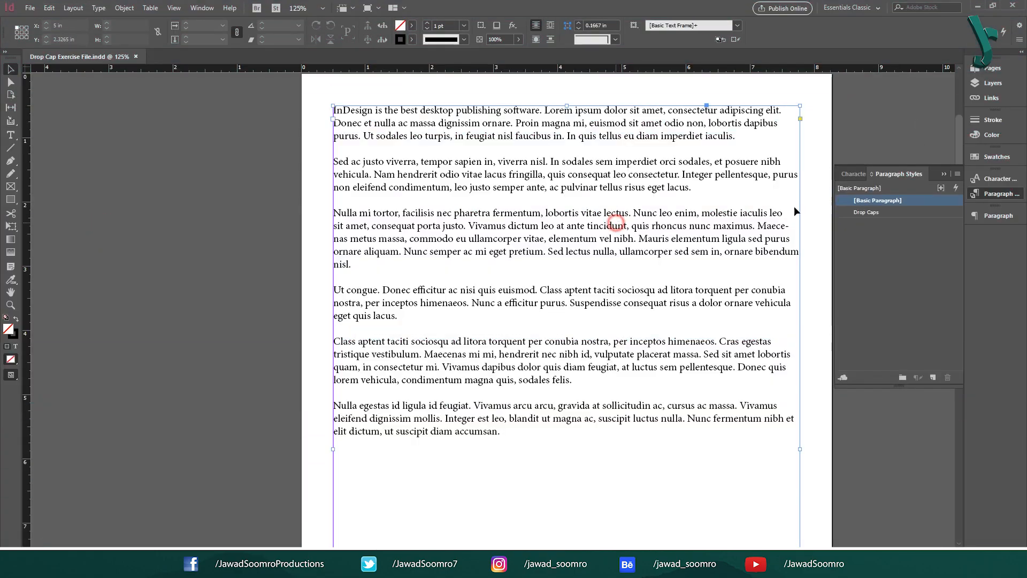
click(867, 212)
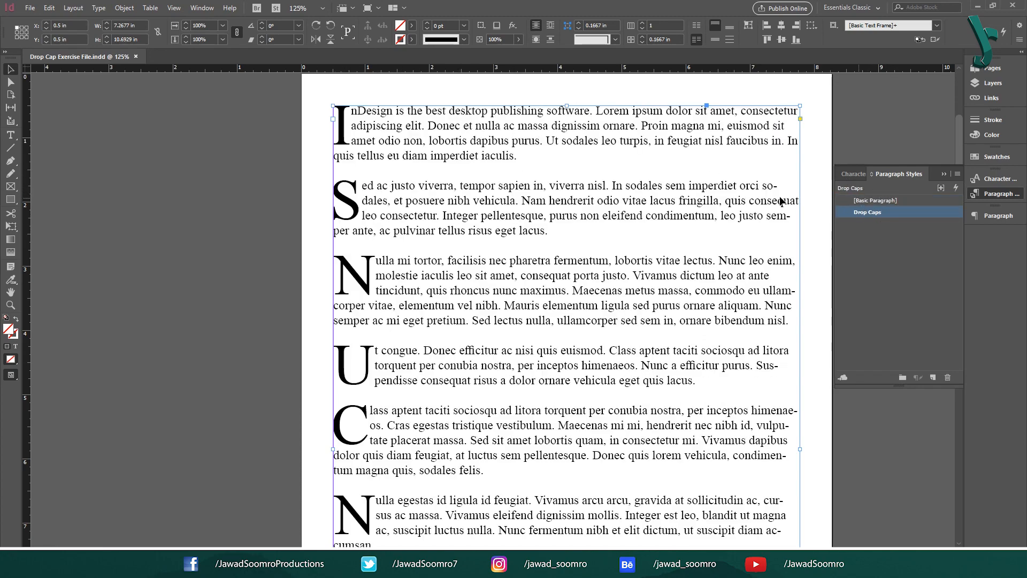
mouse_move(550, 157)
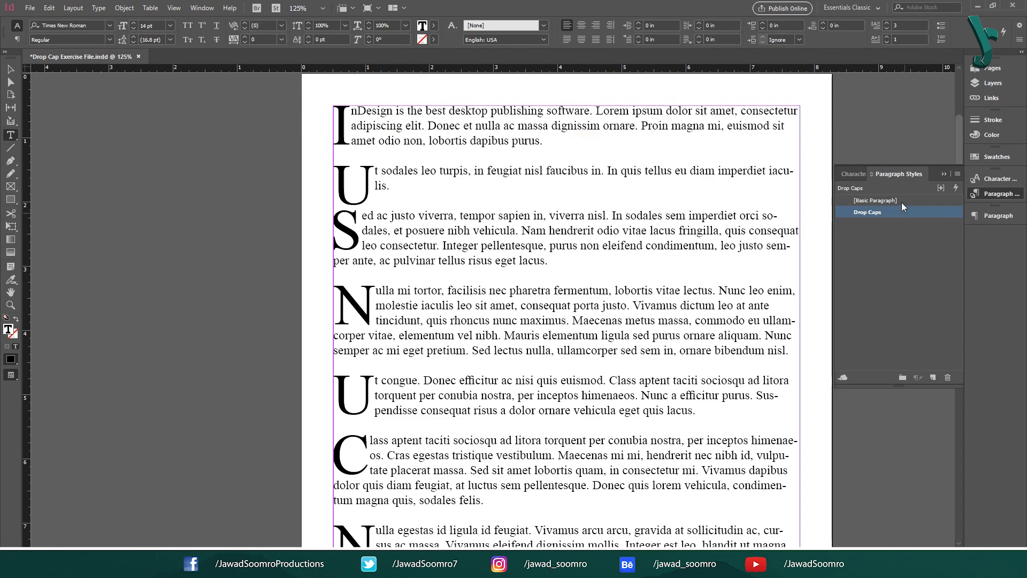
click(874, 200)
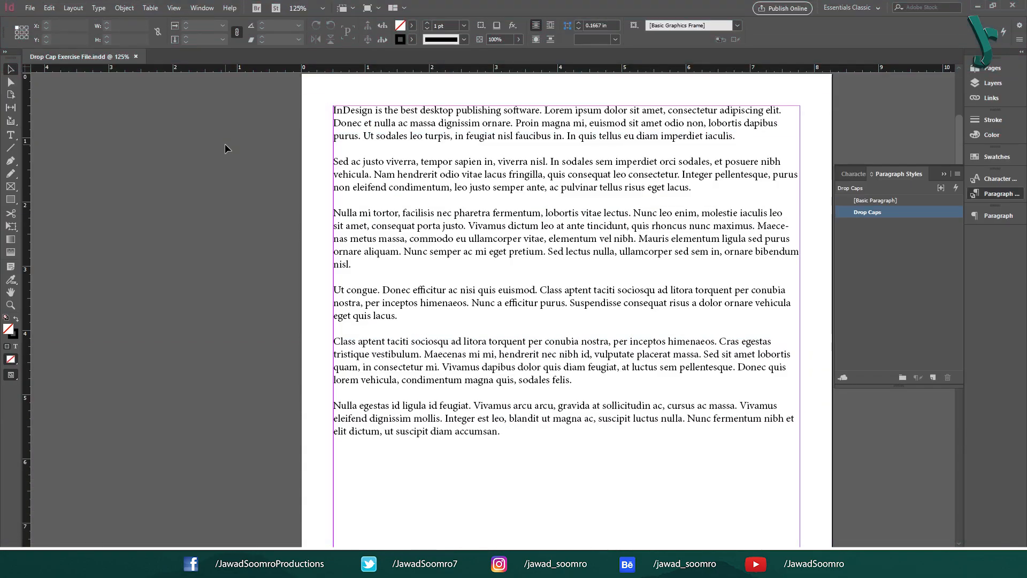
- Apply the Drop Caps paragraph style to the Lorem ipsum paragraphs
click(580, 129)
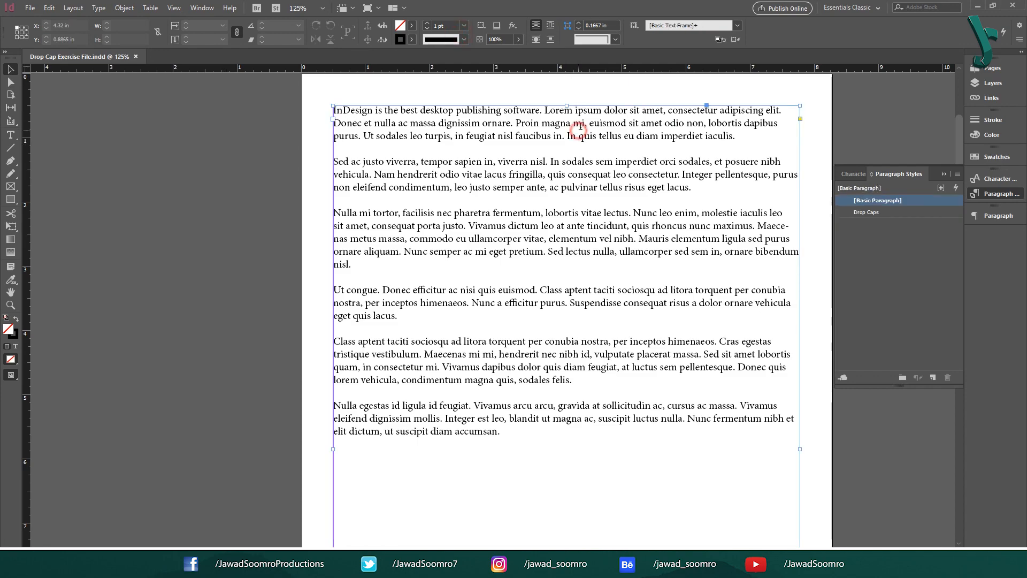
click(867, 212)
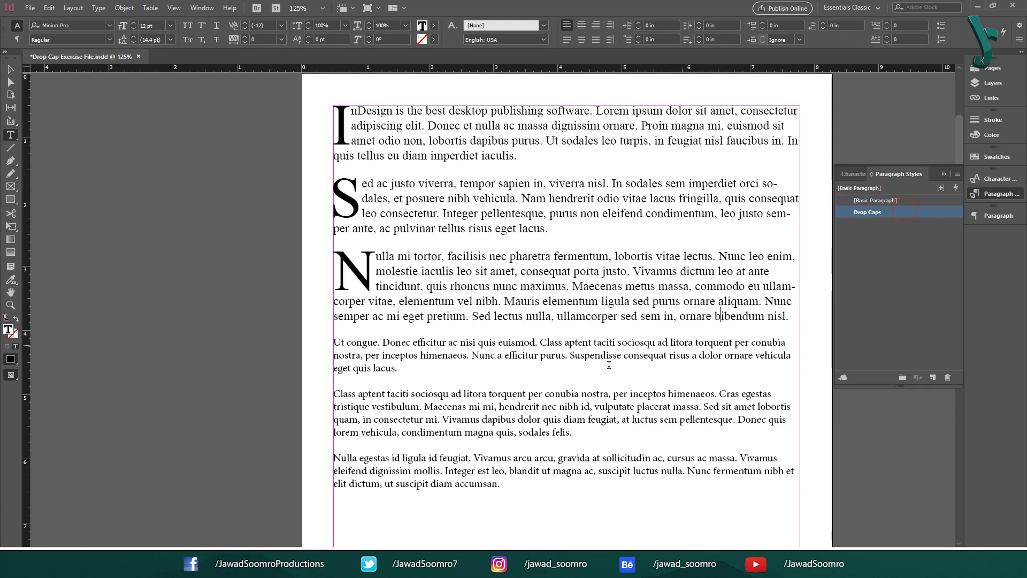
click(891, 200)
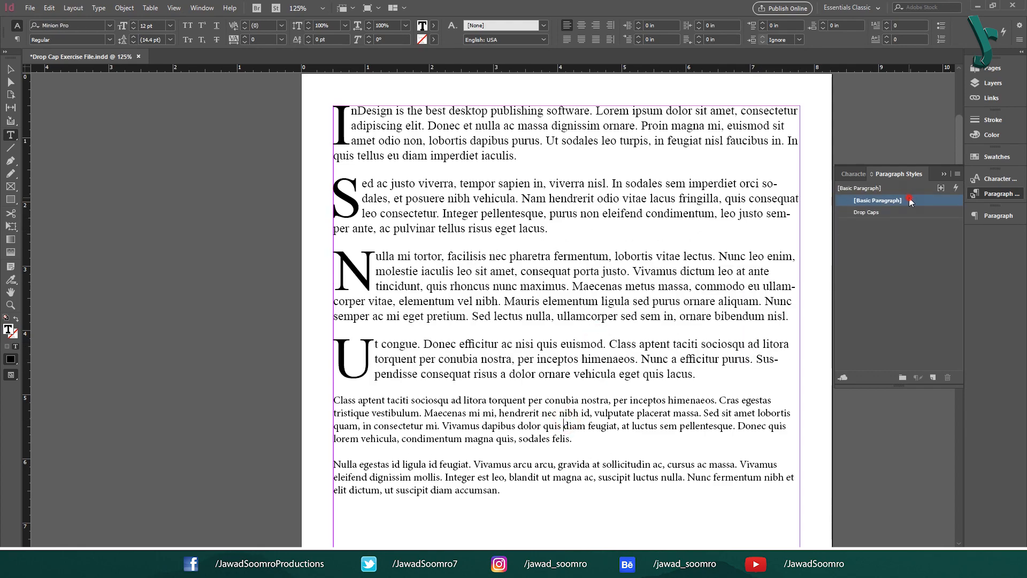
- Try Garamond in the Drop Caps style, then set its font back to Times New Roman
click(867, 212)
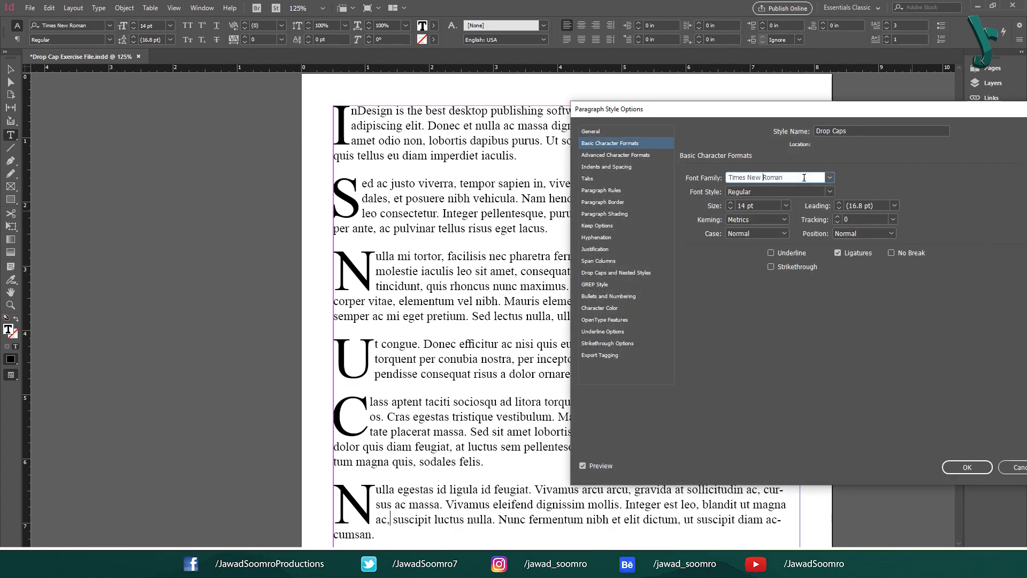
text(Garamond)
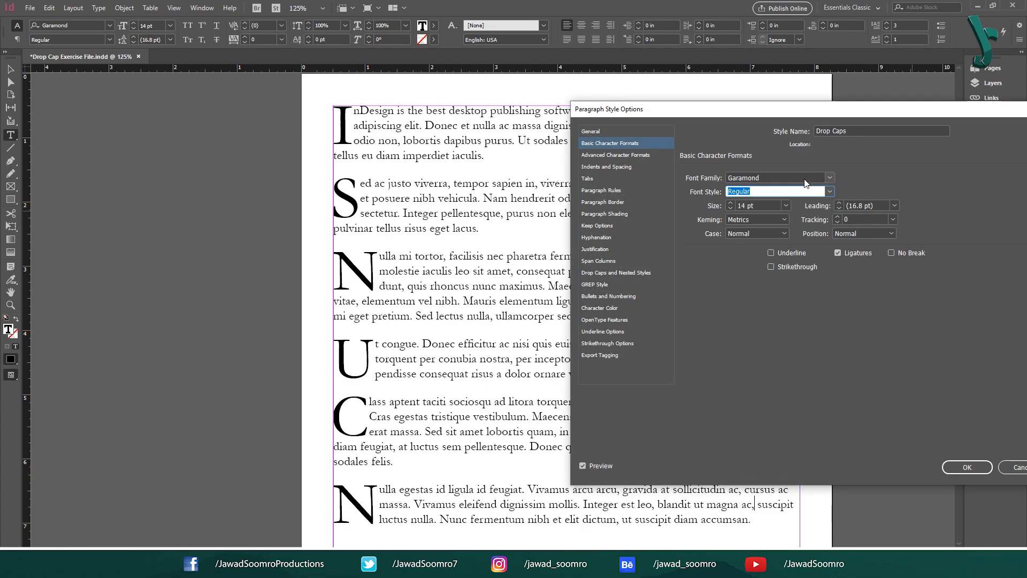
click(796, 178)
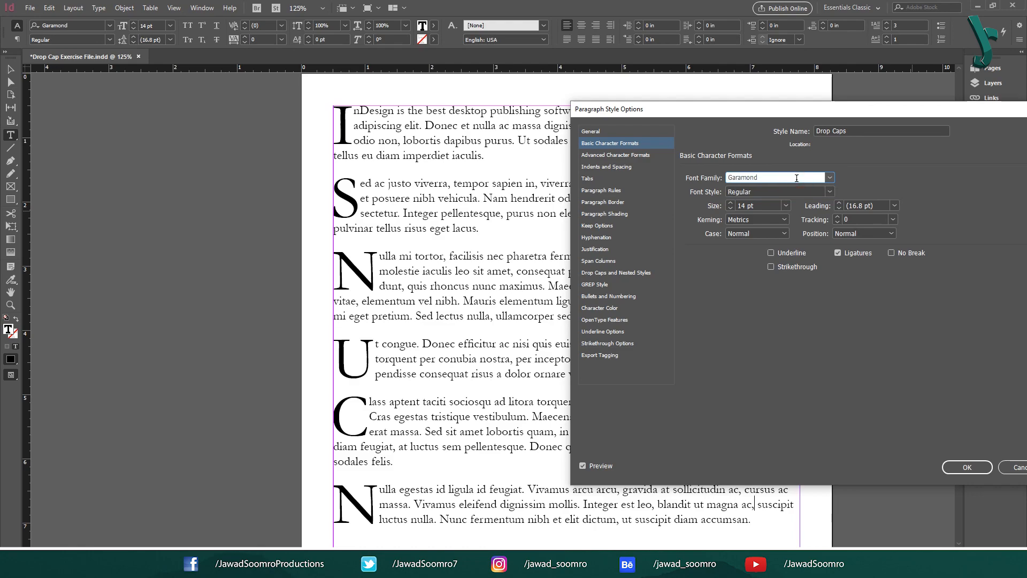
text(Times New Roman)
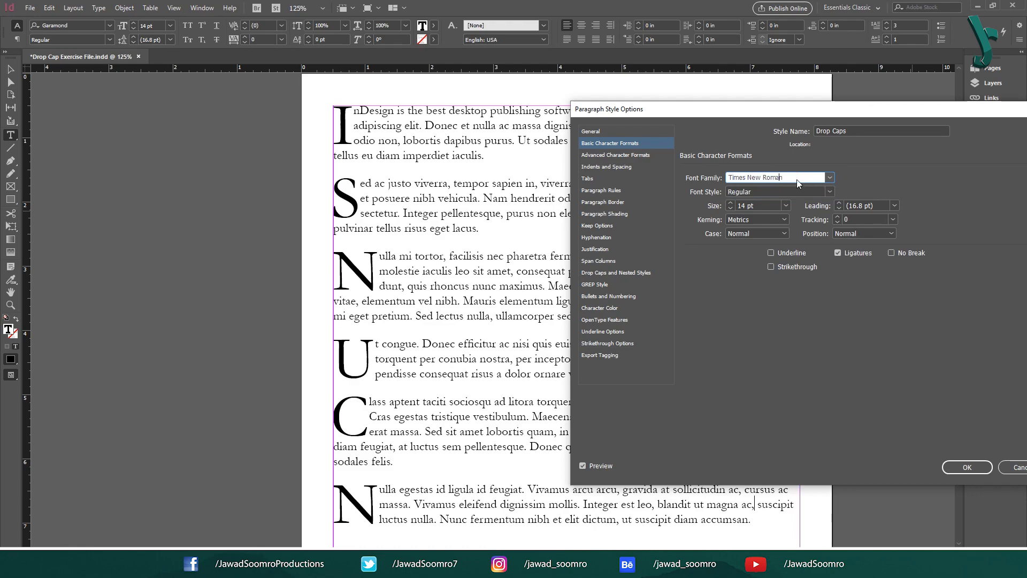
click(616, 272)
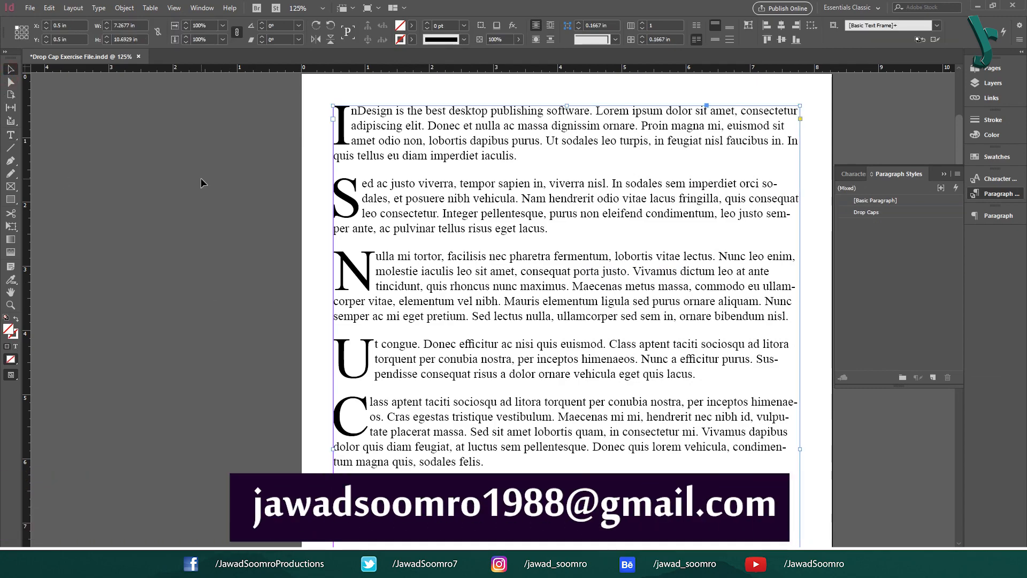
mouse_move(196, 189)
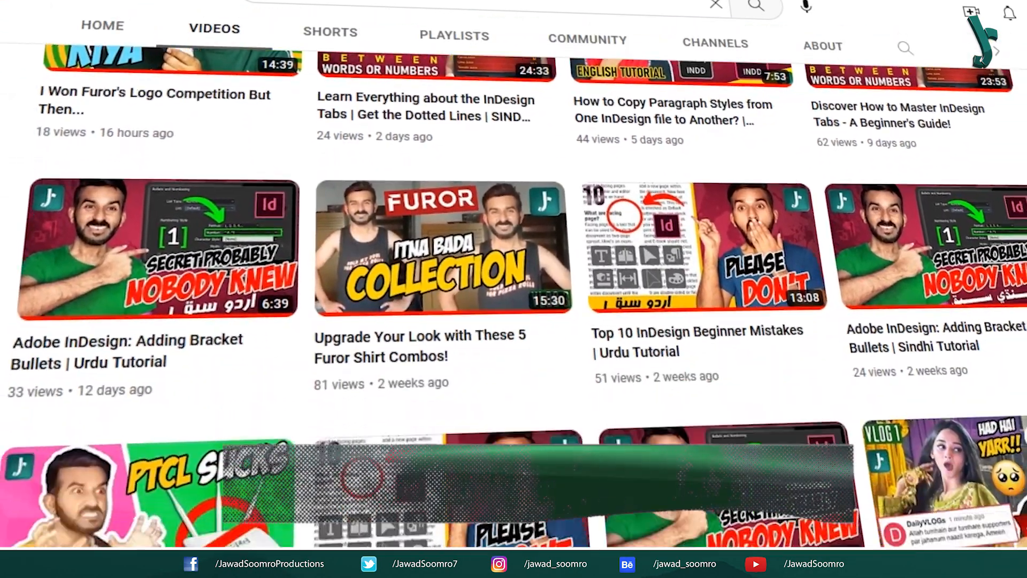
- Scroll the channel's Videos tab down to older page numbering and ruler guide tutorials
scroll(down, 3)
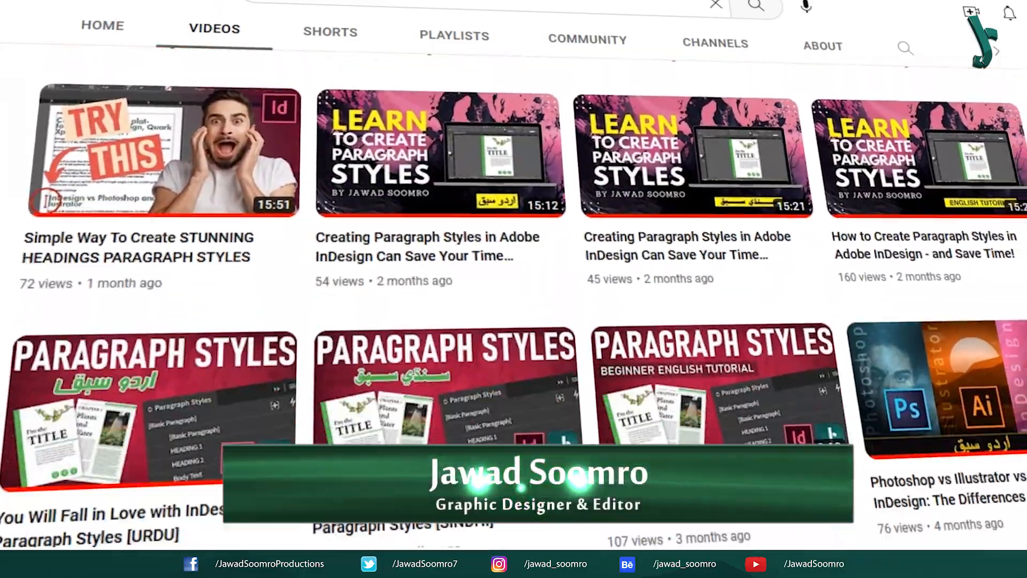
scroll(down, 3)
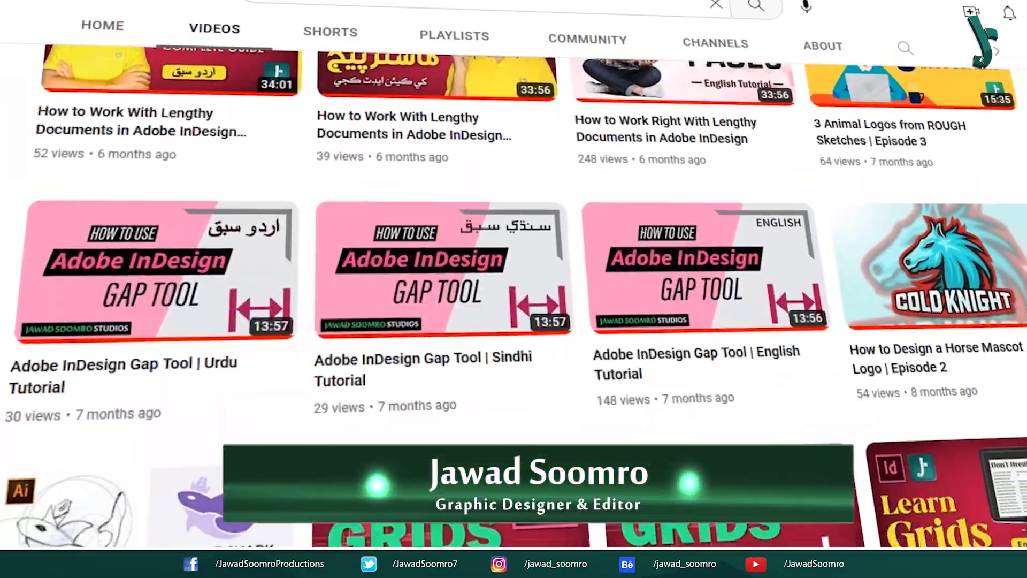
scroll(down, 3)
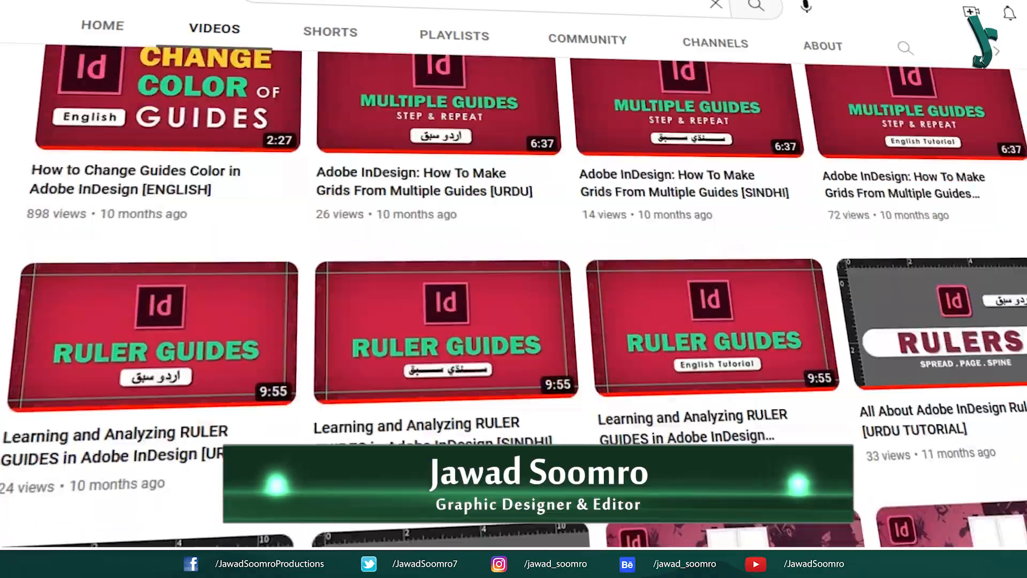
scroll(down, 3)
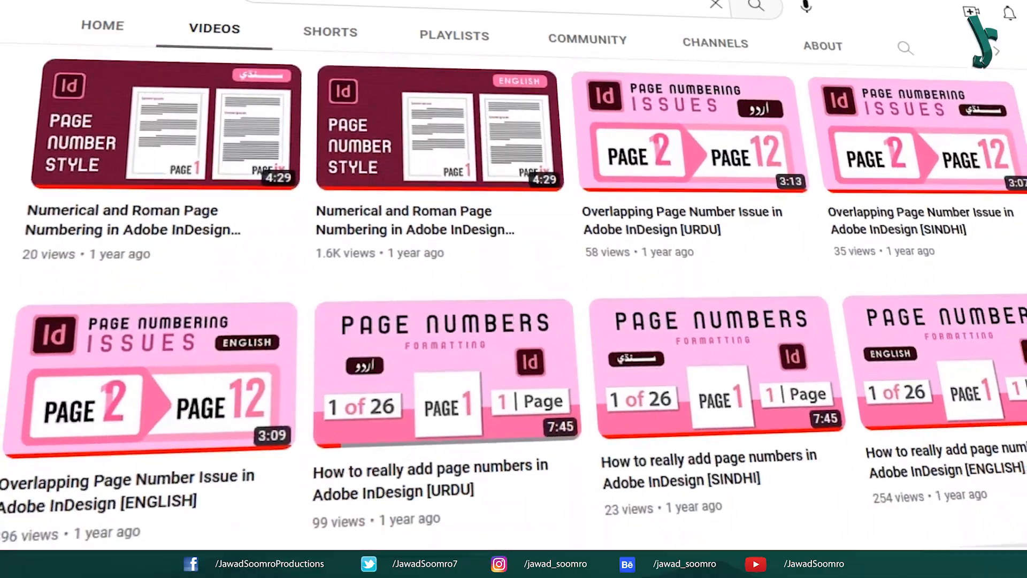